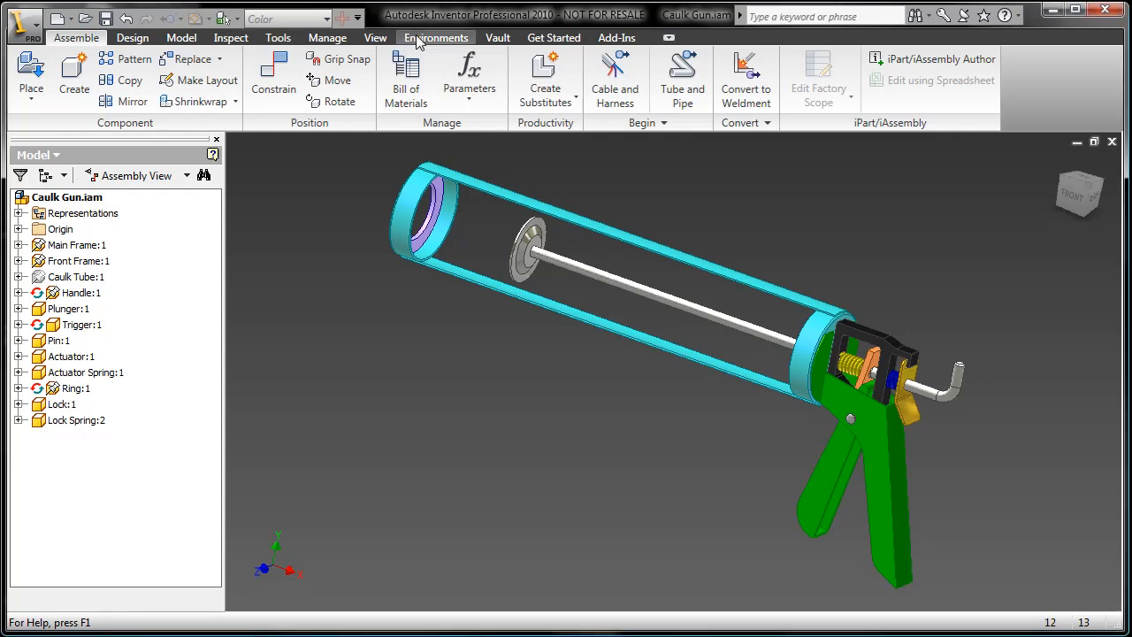
# Enter the Stress Analysis environment for Caulk Gun.iam with Simulation:1 loaded
pyautogui.click(435, 38)
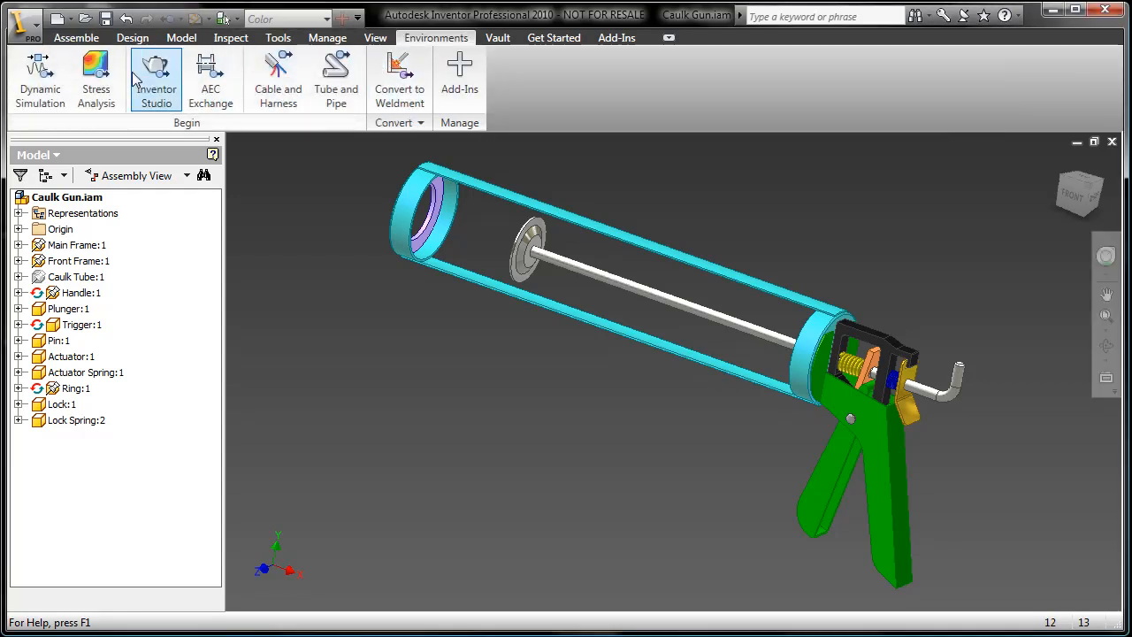
pyautogui.click(95, 80)
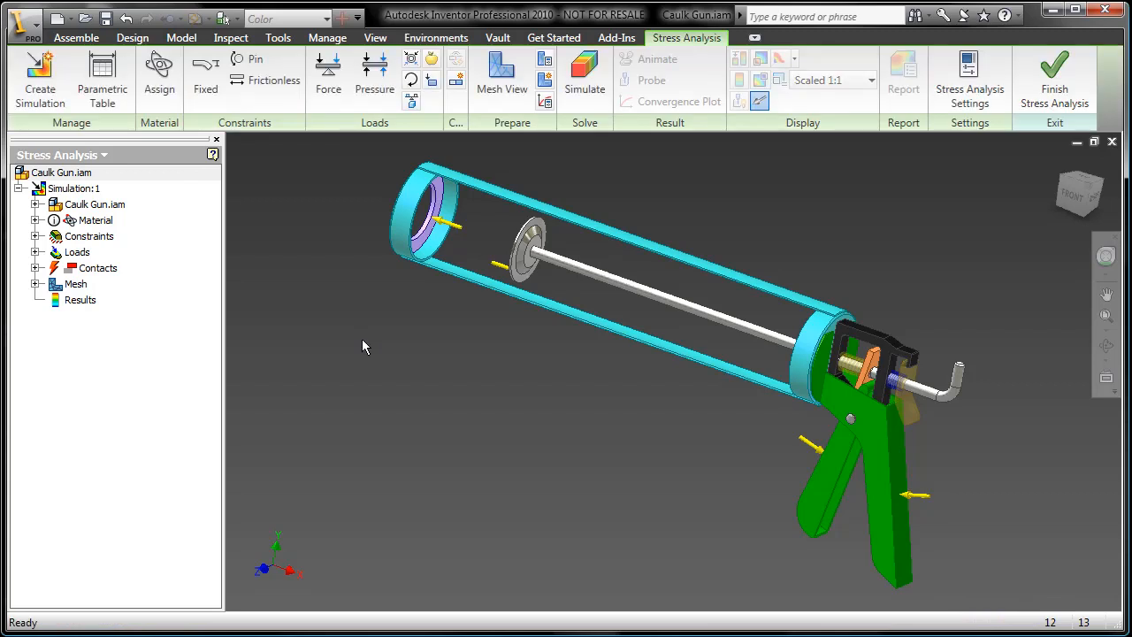
pyautogui.moveTo(97, 293)
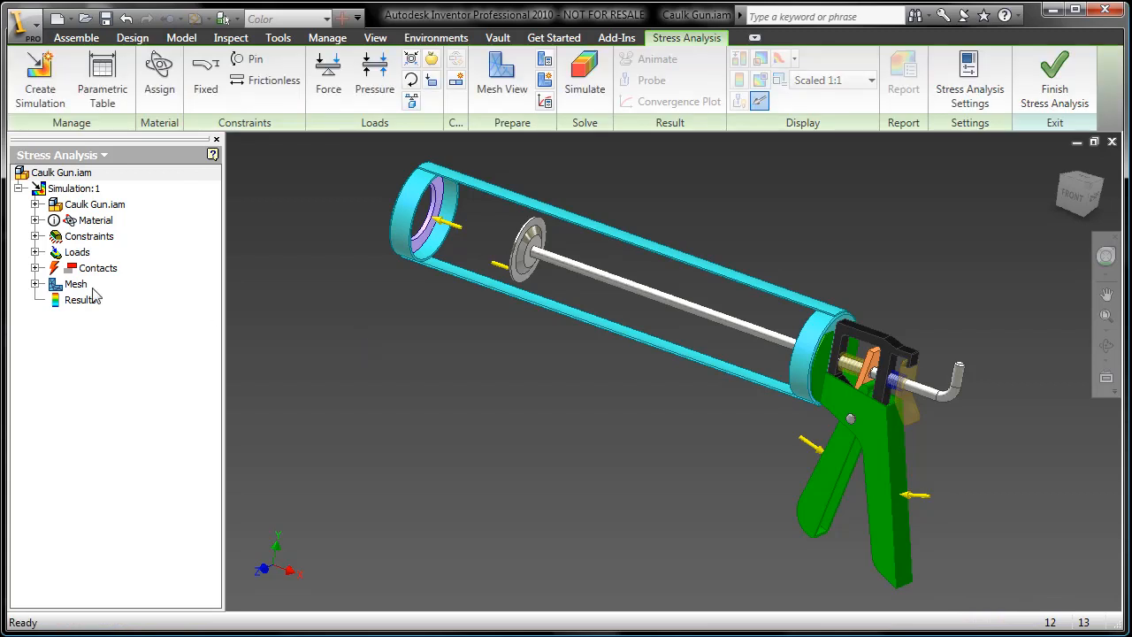
pyautogui.click(36, 269)
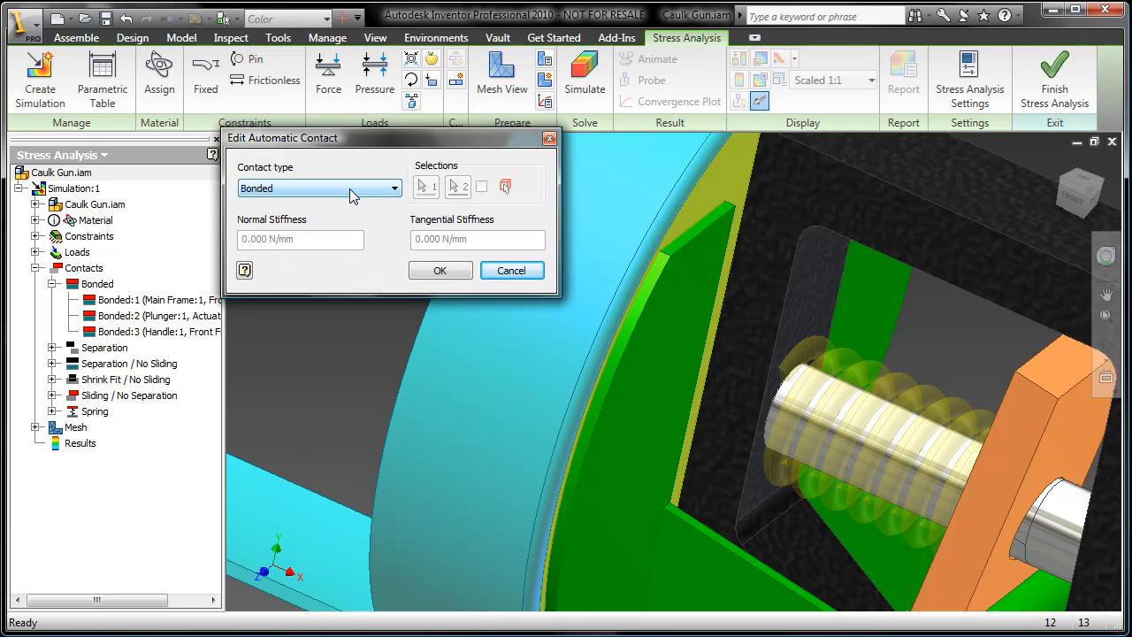
pyautogui.click(511, 269)
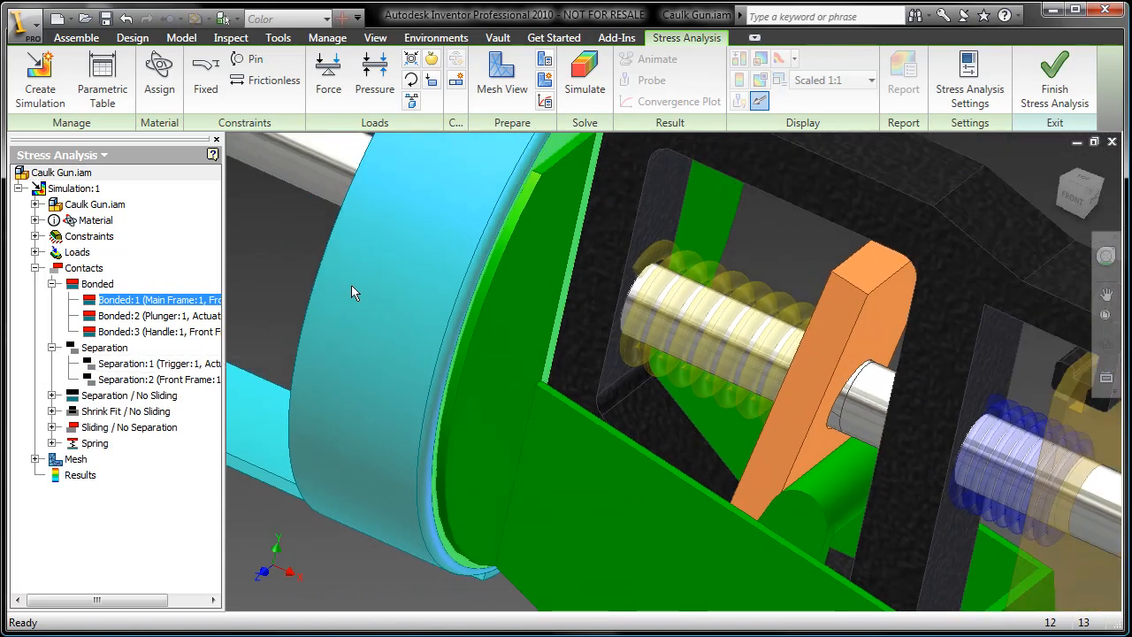
pyautogui.click(163, 363)
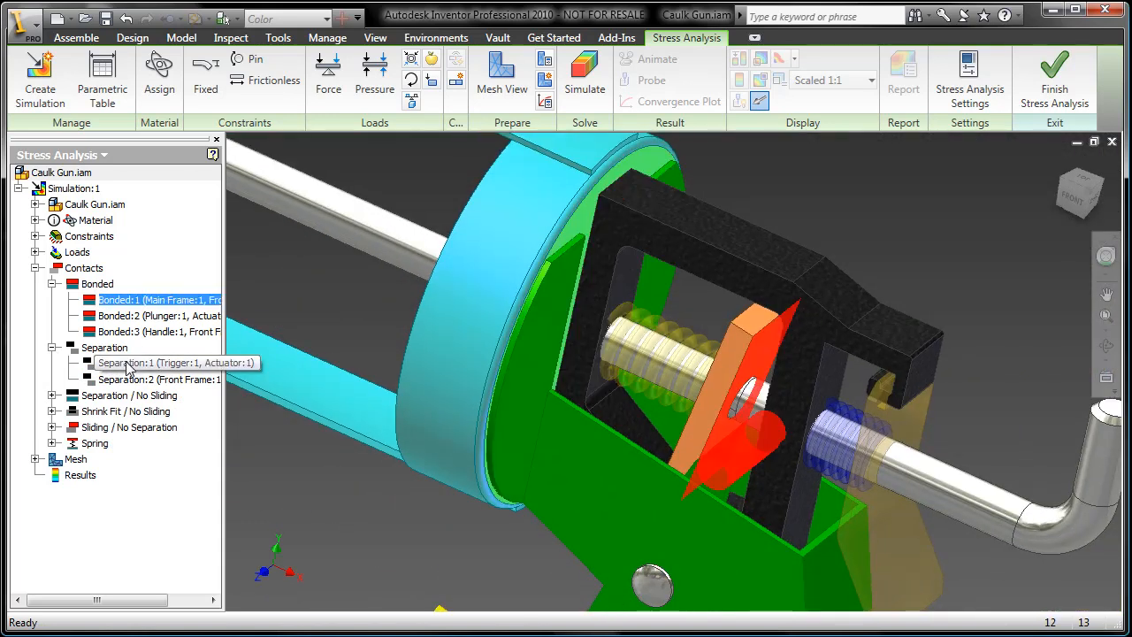
pyautogui.moveTo(131, 366)
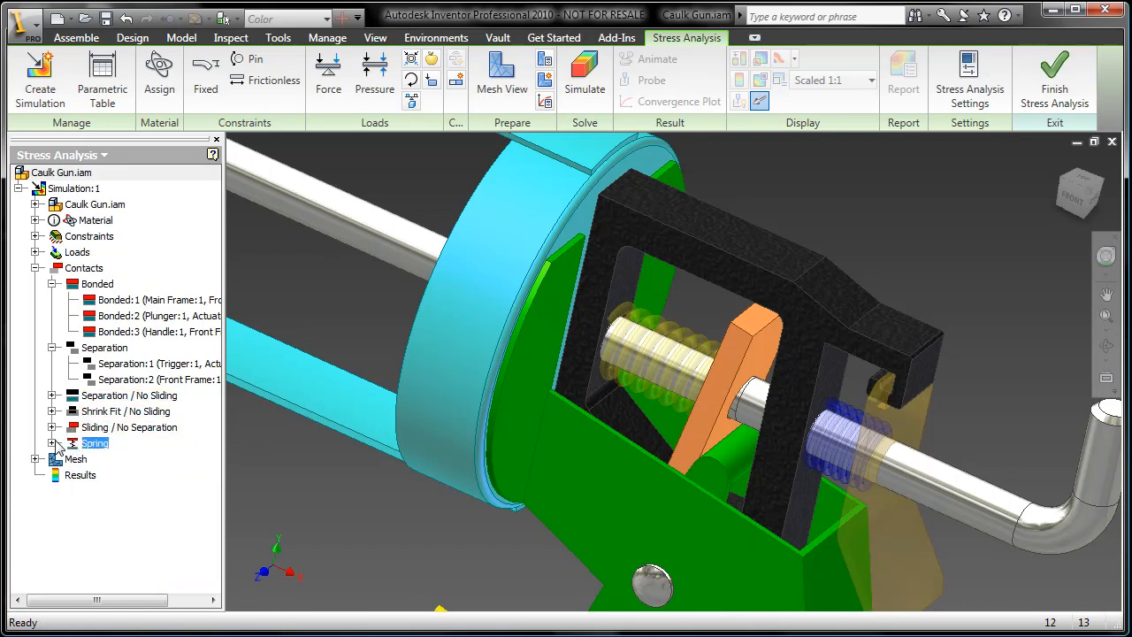
pyautogui.click(59, 442)
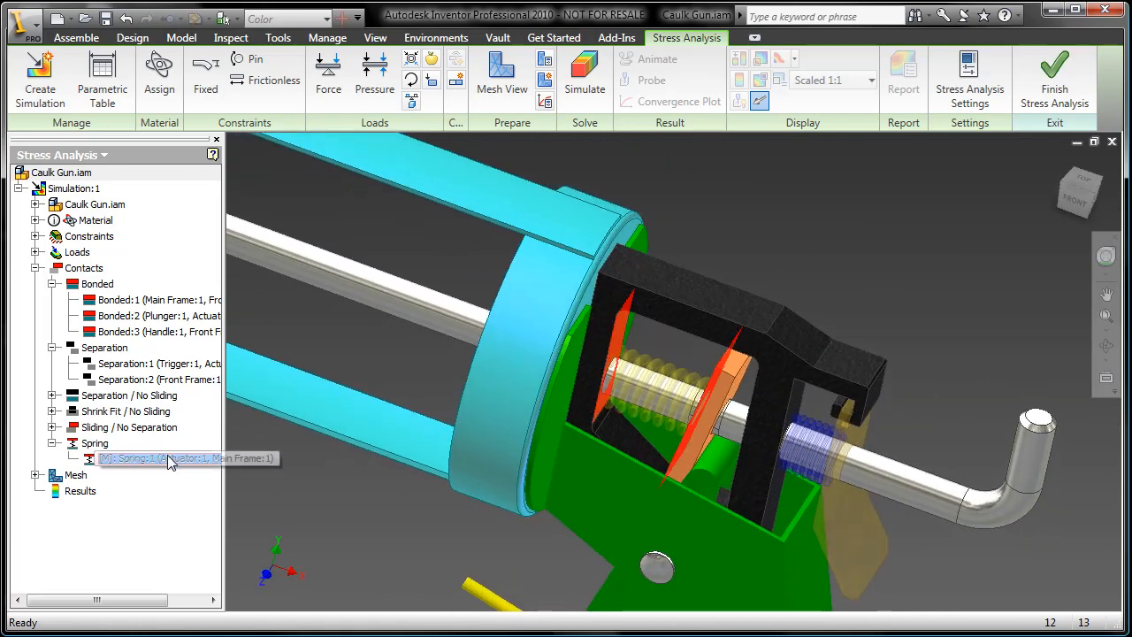
pyautogui.doubleClick(168, 458)
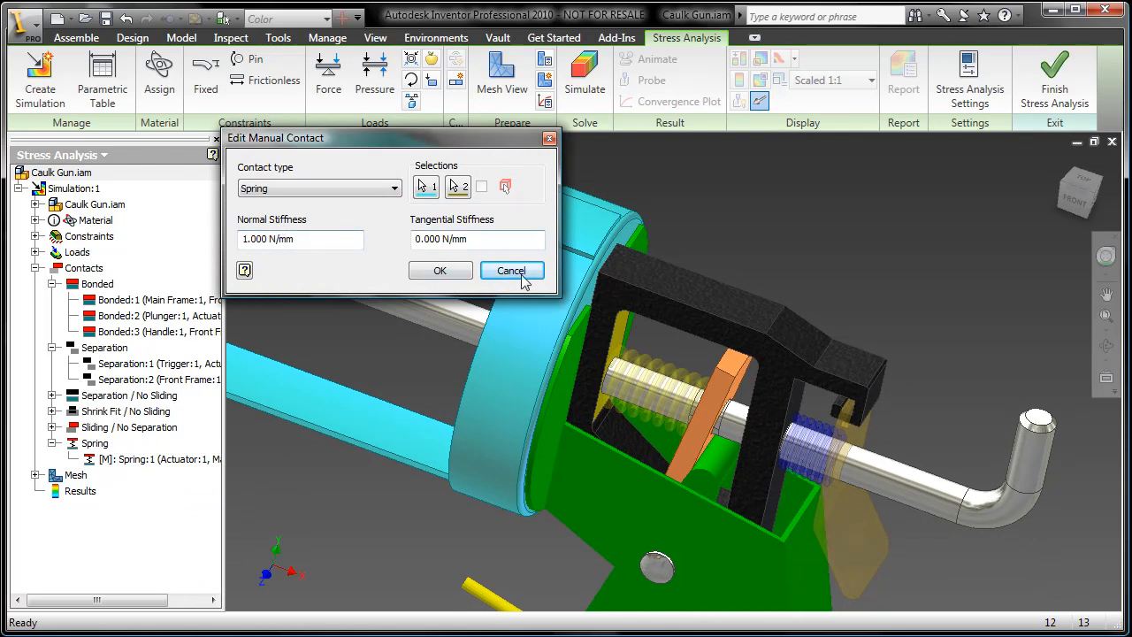
pyautogui.click(511, 271)
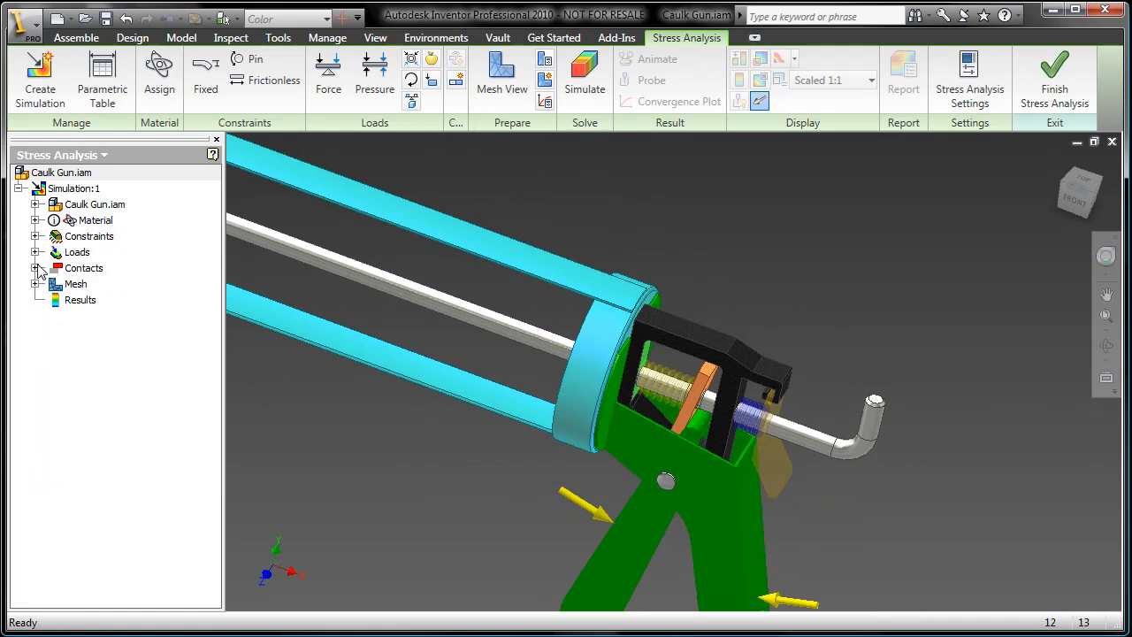
pyautogui.click(39, 251)
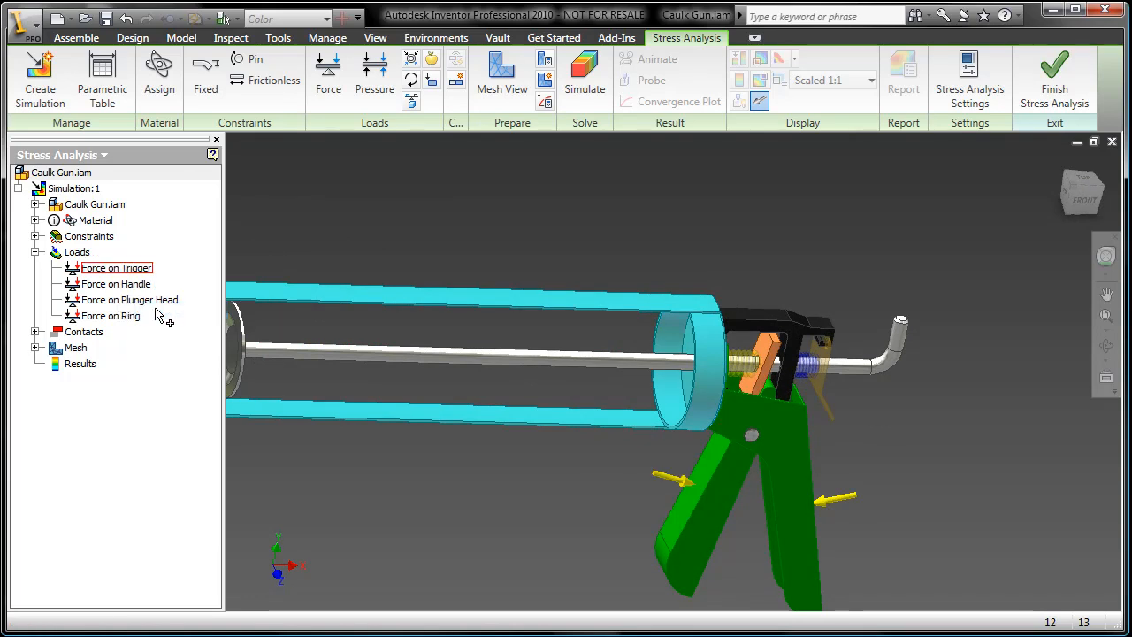
pyautogui.doubleClick(116, 267)
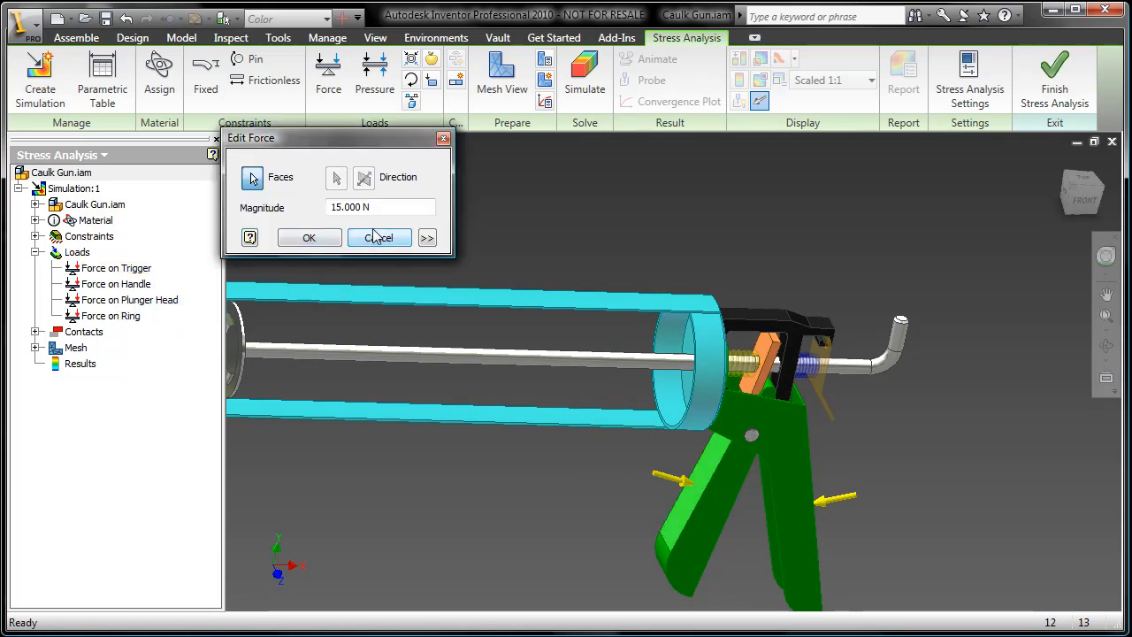
pyautogui.click(428, 237)
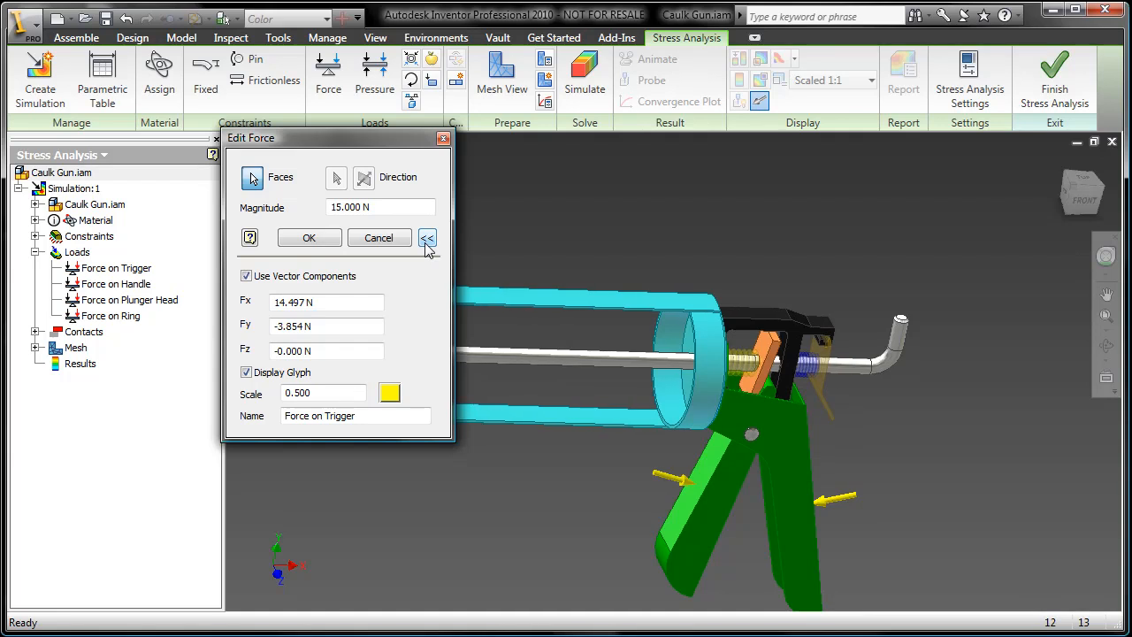
pyautogui.click(428, 237)
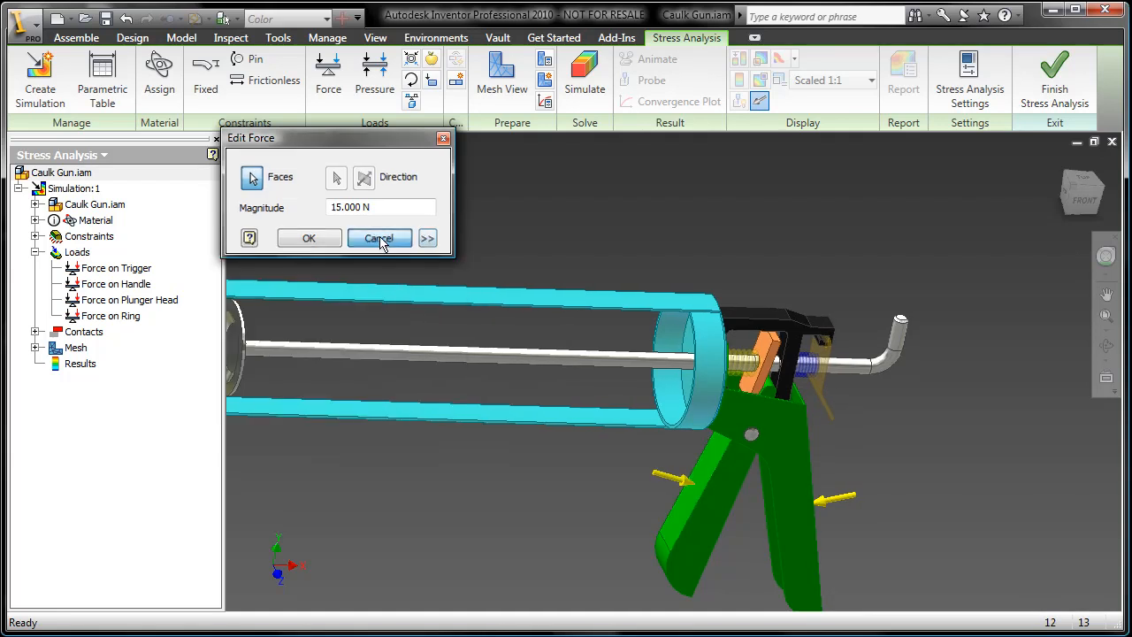
pyautogui.click(378, 237)
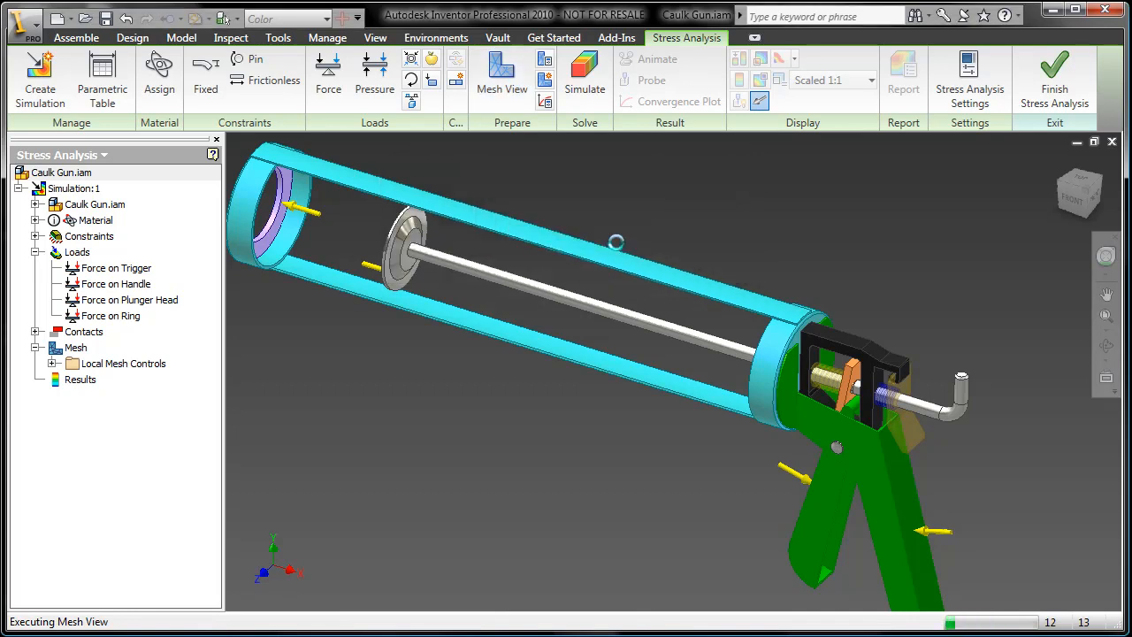
# Generate the finite-element mesh on the caulk gun model via Mesh View
pyautogui.click(502, 71)
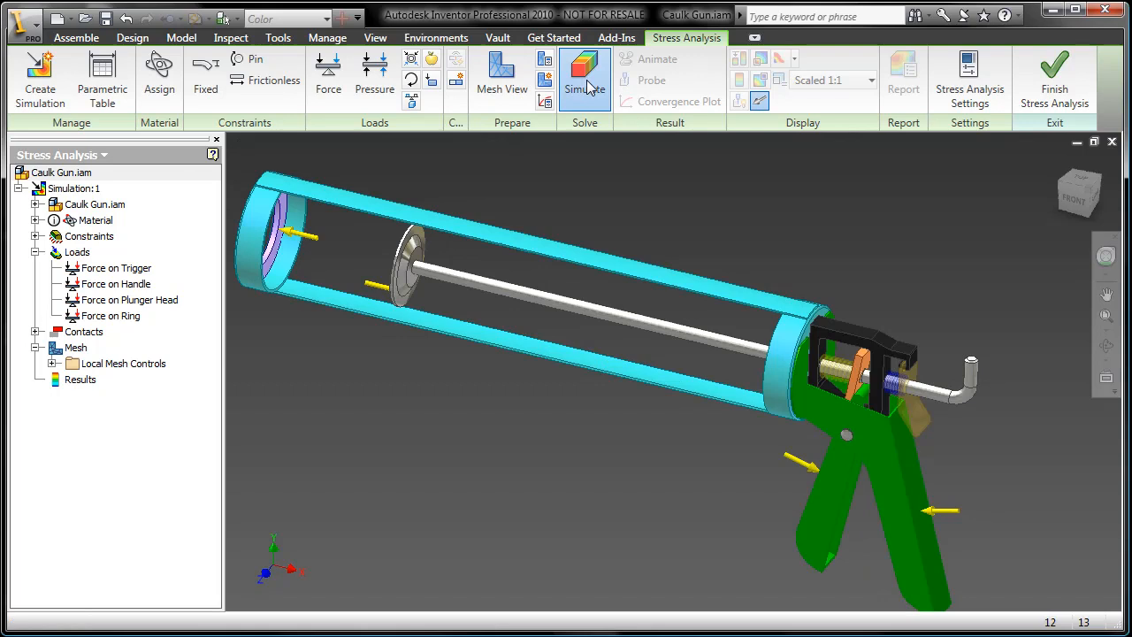
# Attempt a first solve and dismiss the undefined-material error
pyautogui.click(583, 78)
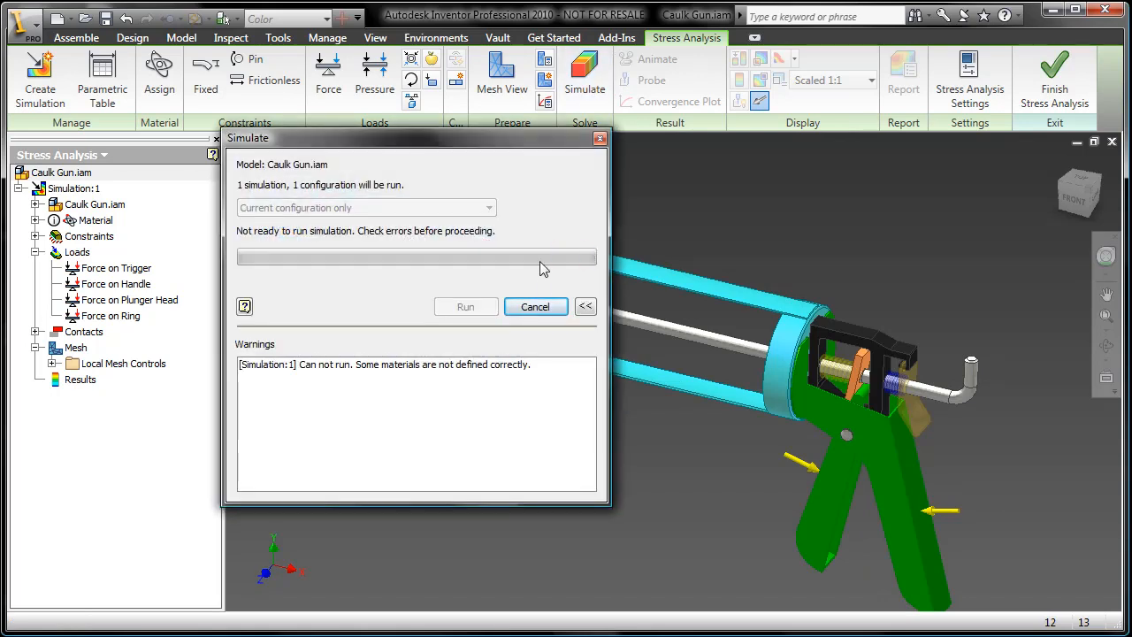
pyautogui.click(534, 306)
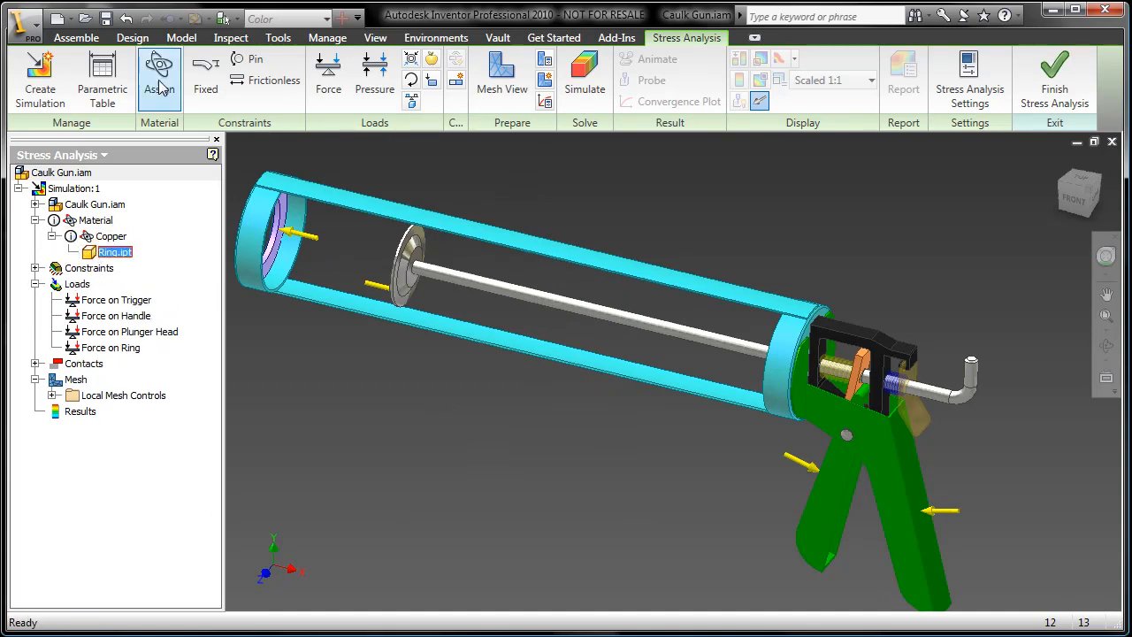
# Override Ring:1's material with Copper in the Assign Materials table
pyautogui.click(159, 74)
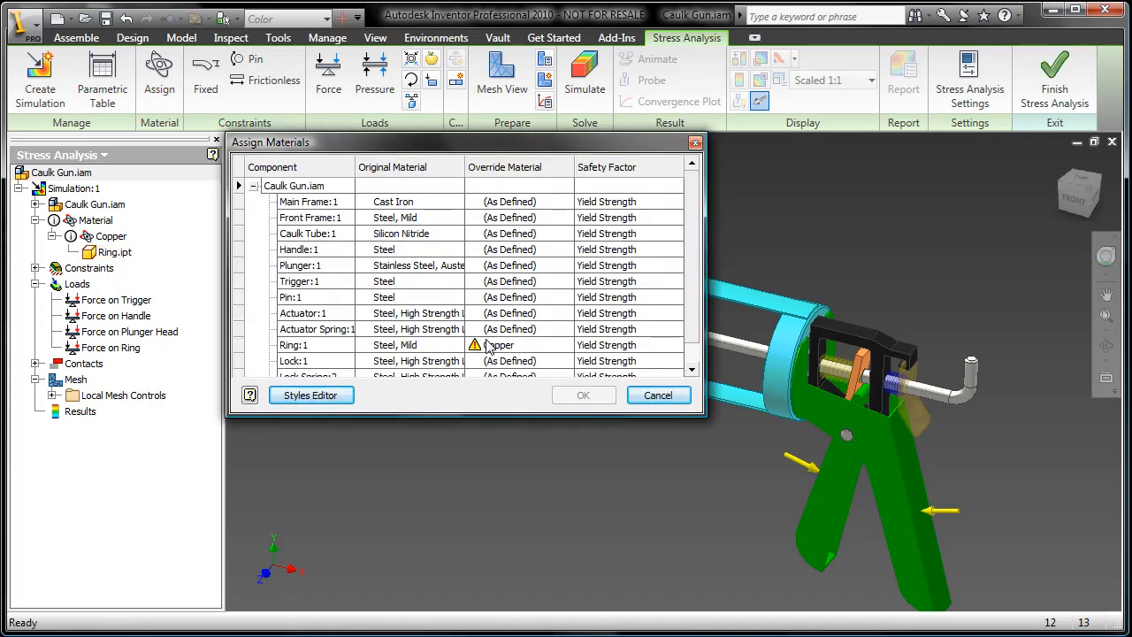
pyautogui.click(566, 345)
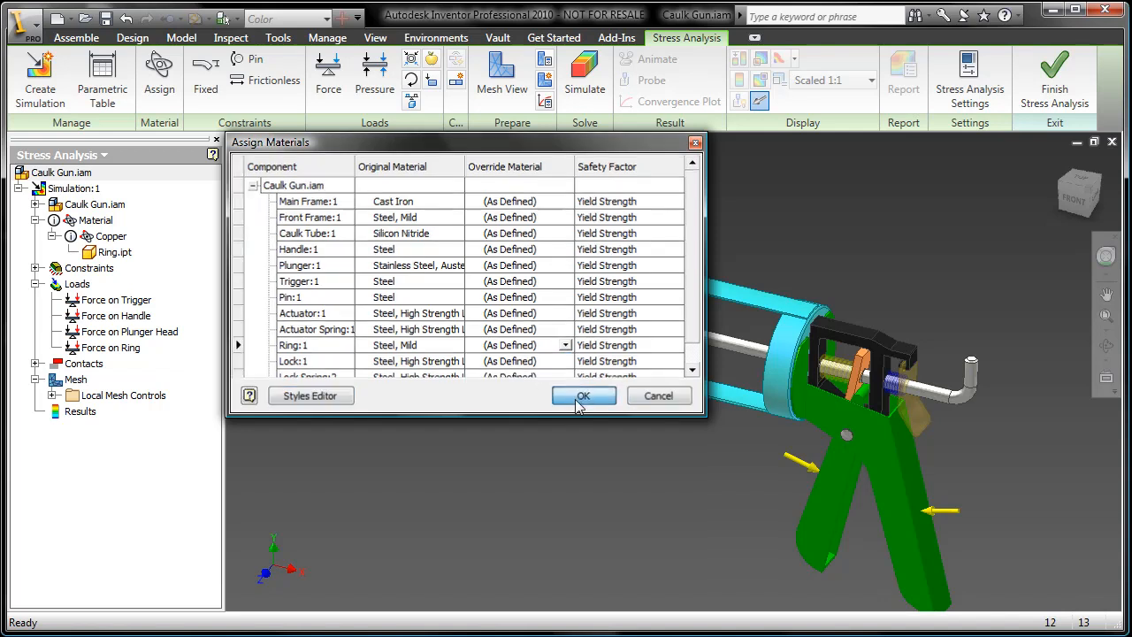
pyautogui.click(583, 396)
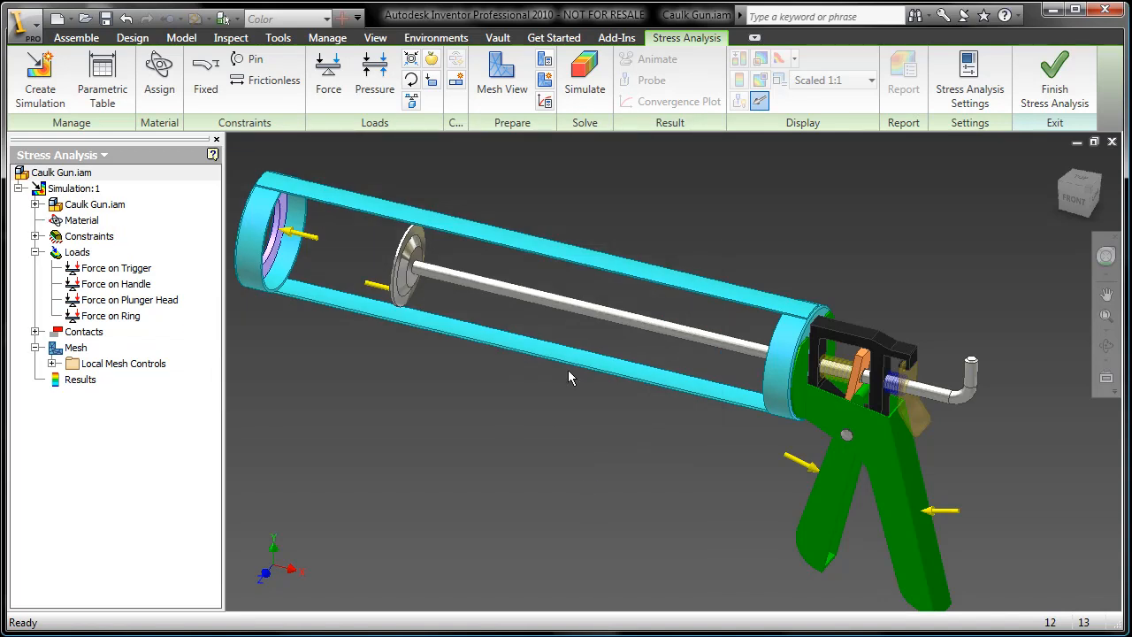
# Solve the simulation and play the animated Von Mises stress result on the caulk gun
pyautogui.click(584, 71)
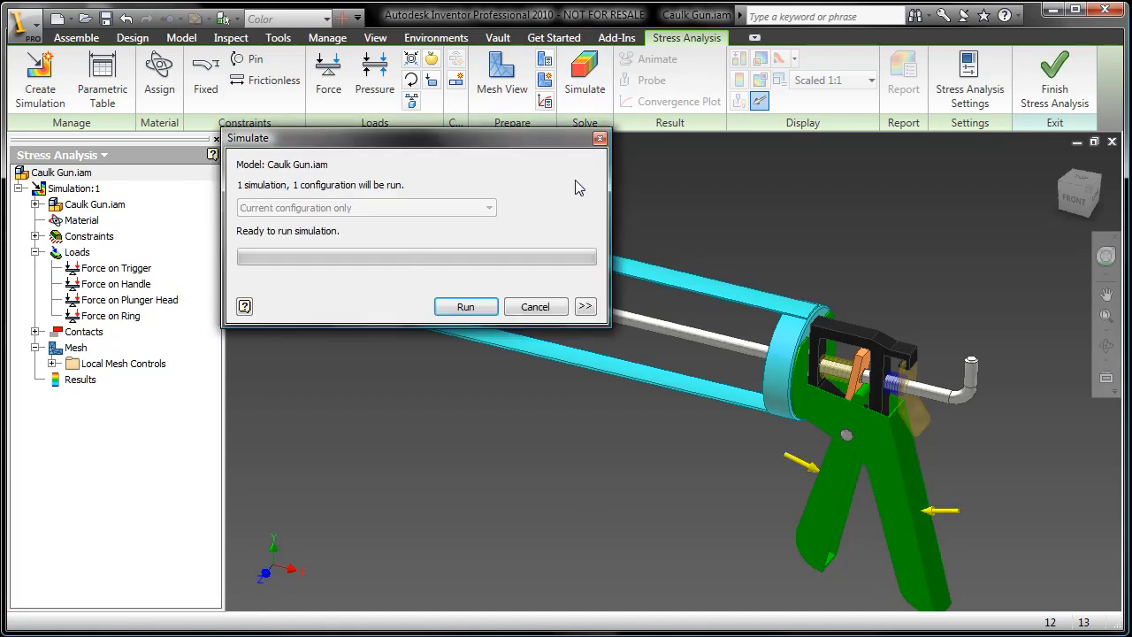
pyautogui.click(465, 306)
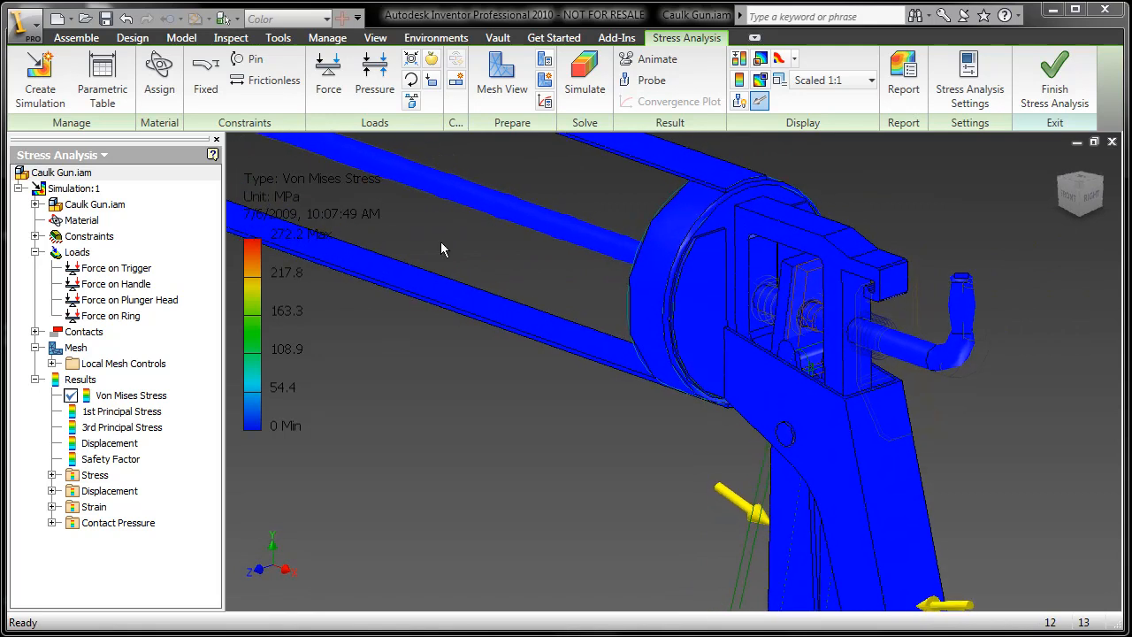
pyautogui.click(658, 59)
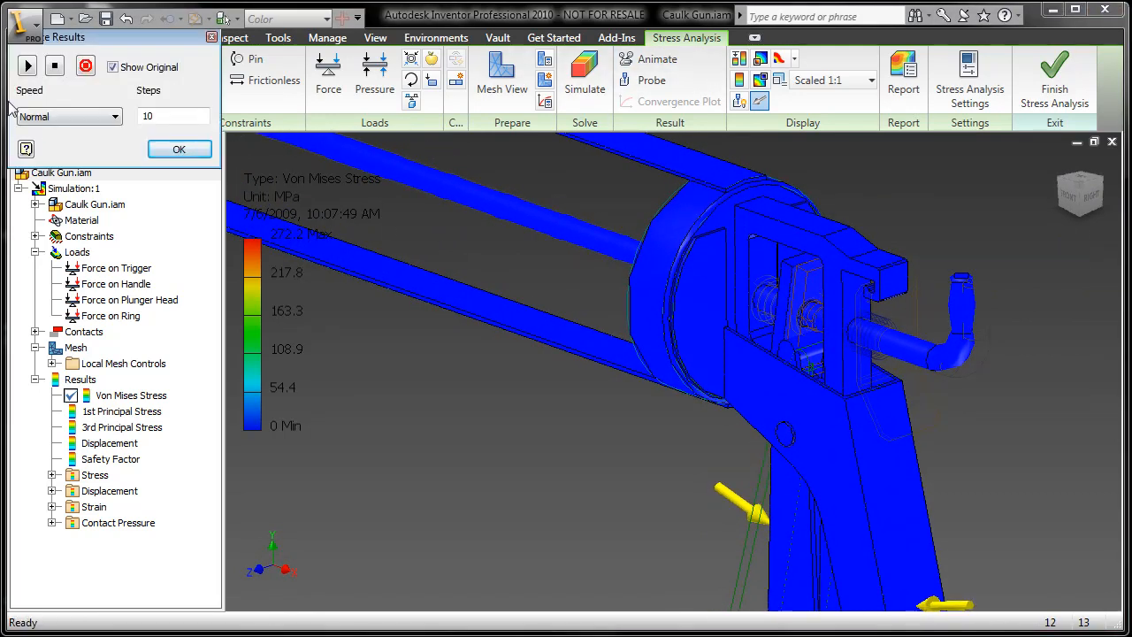
pyautogui.click(27, 65)
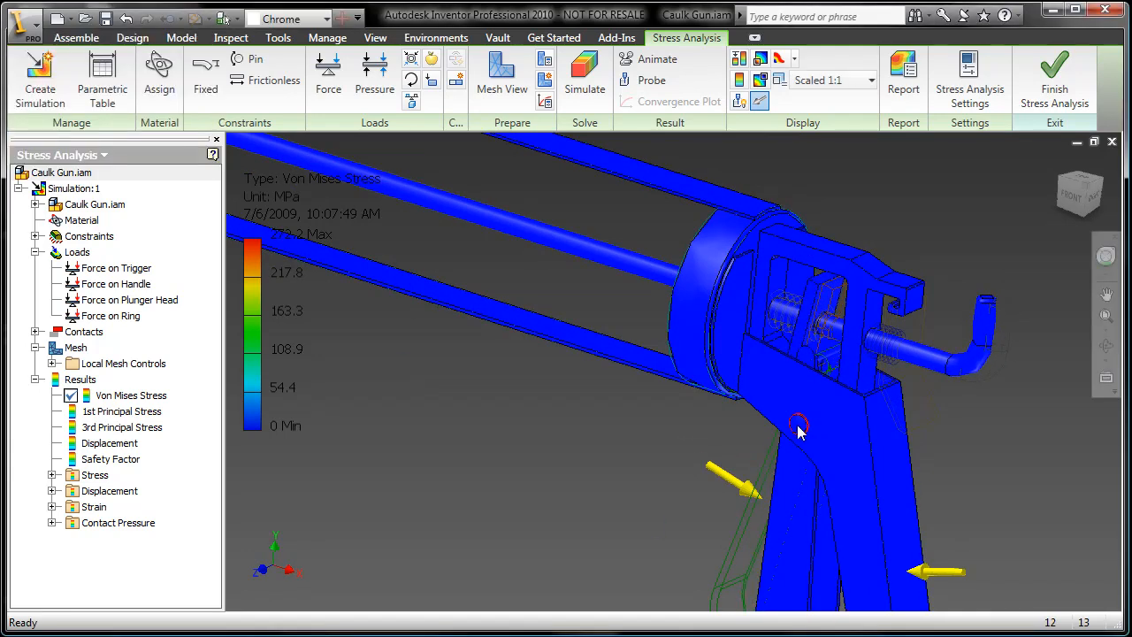
# Isolate the pin component and rerun the stress simulation on it alone
pyautogui.rightClick(799, 422)
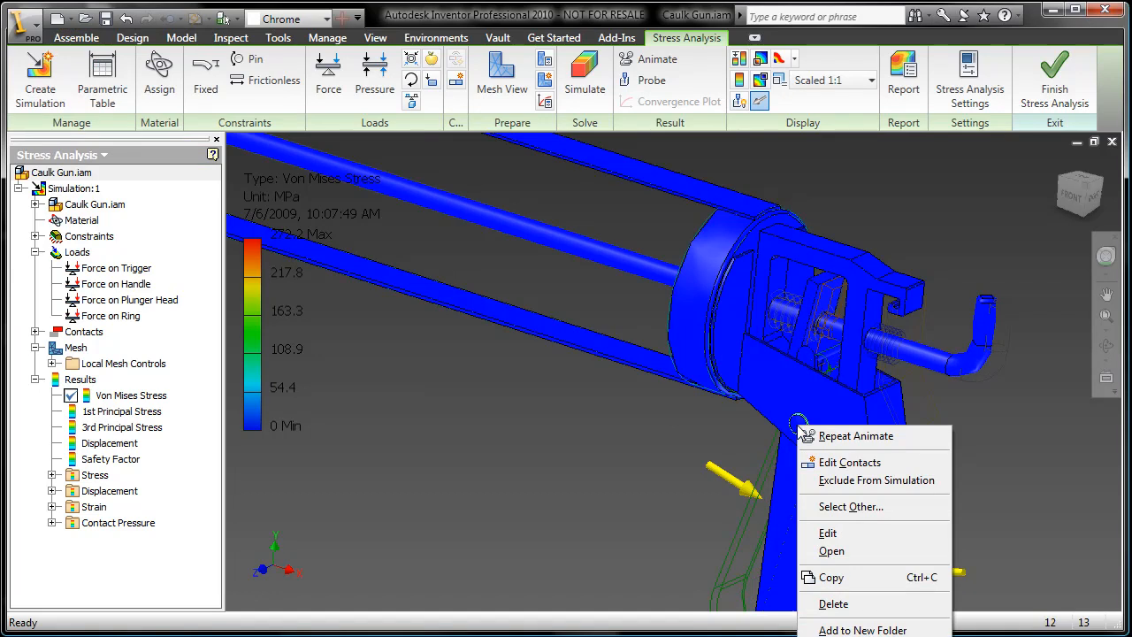
pyautogui.moveTo(657, 336)
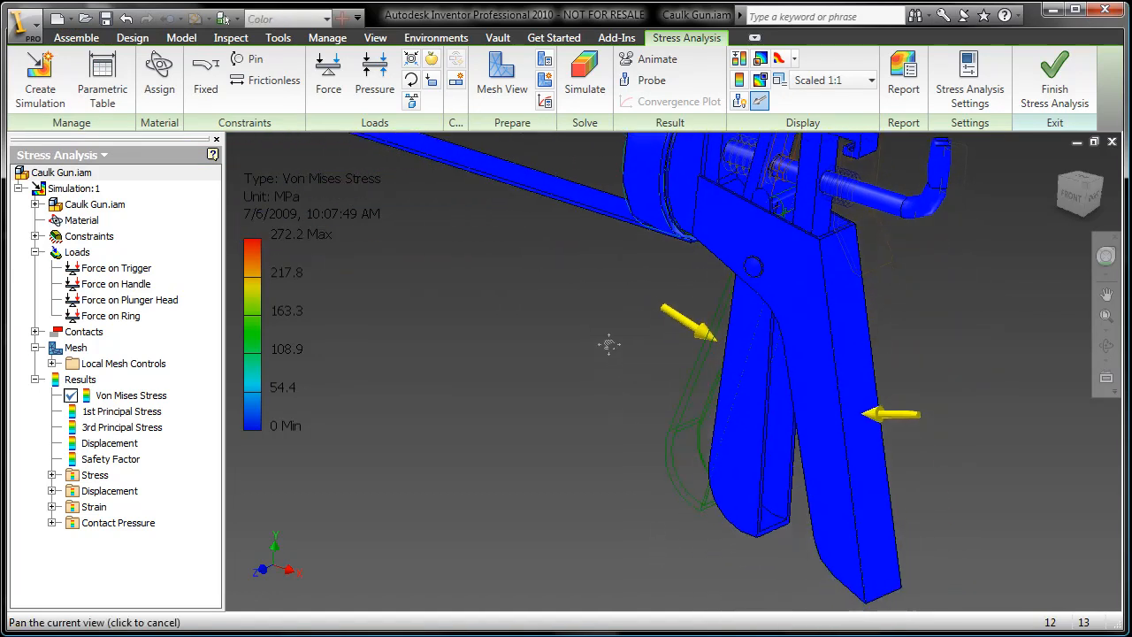
pyautogui.rightClick(751, 265)
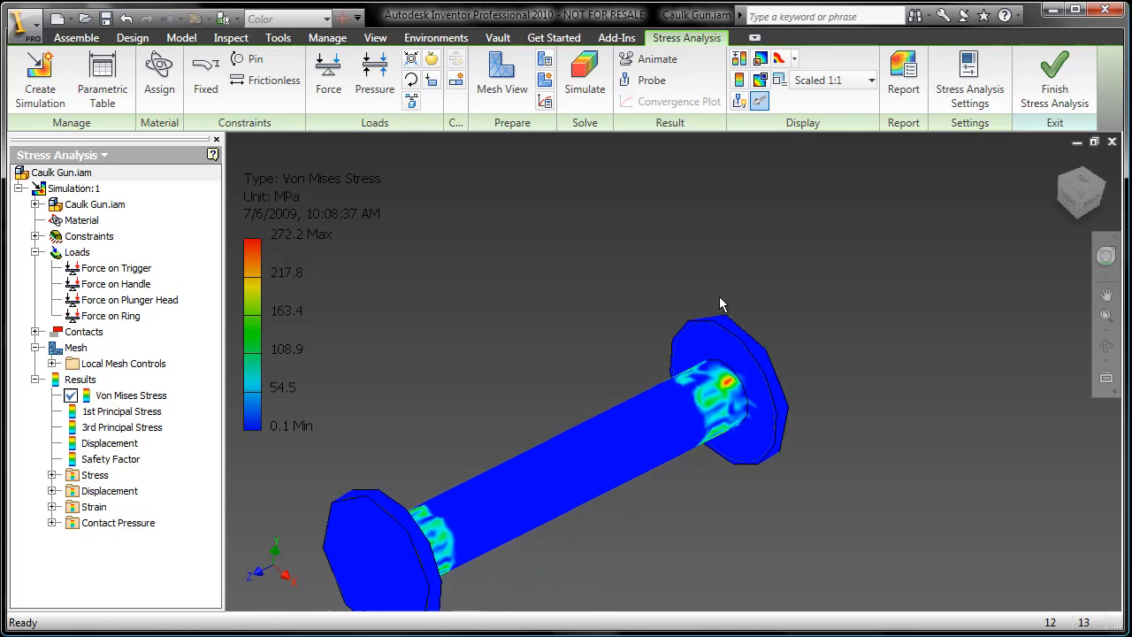
pyautogui.click(584, 74)
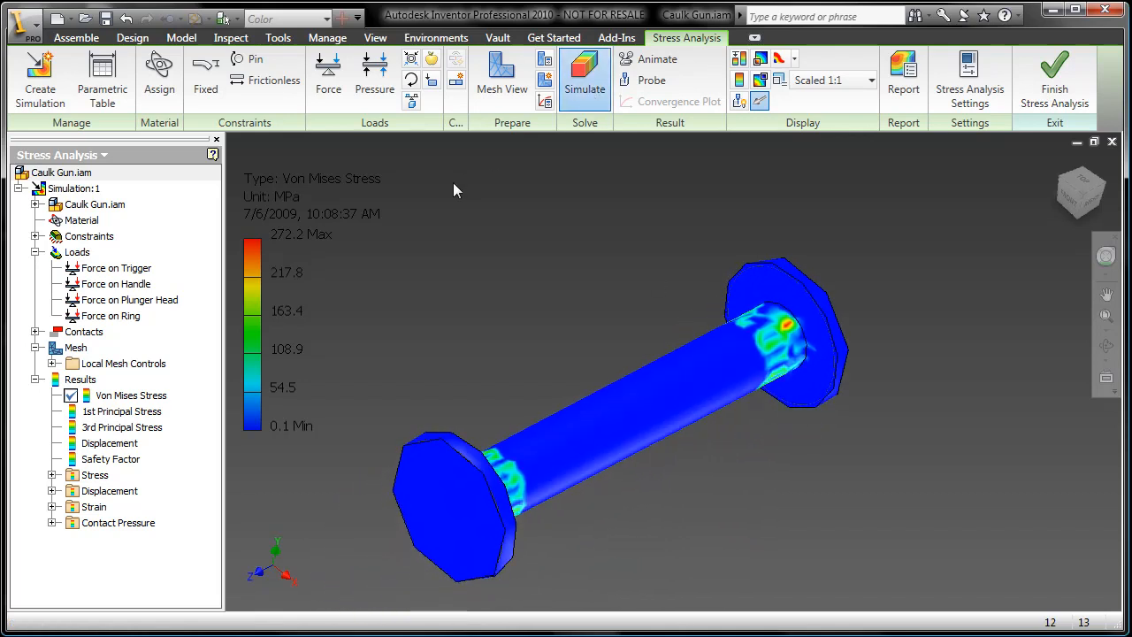
pyautogui.click(583, 75)
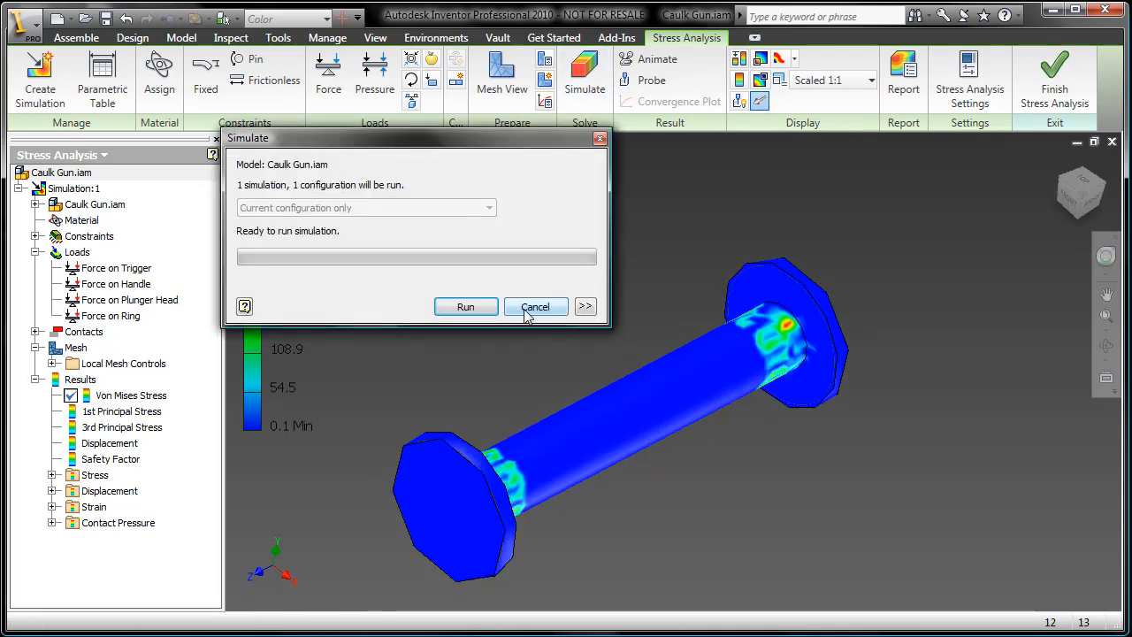
pyautogui.click(466, 306)
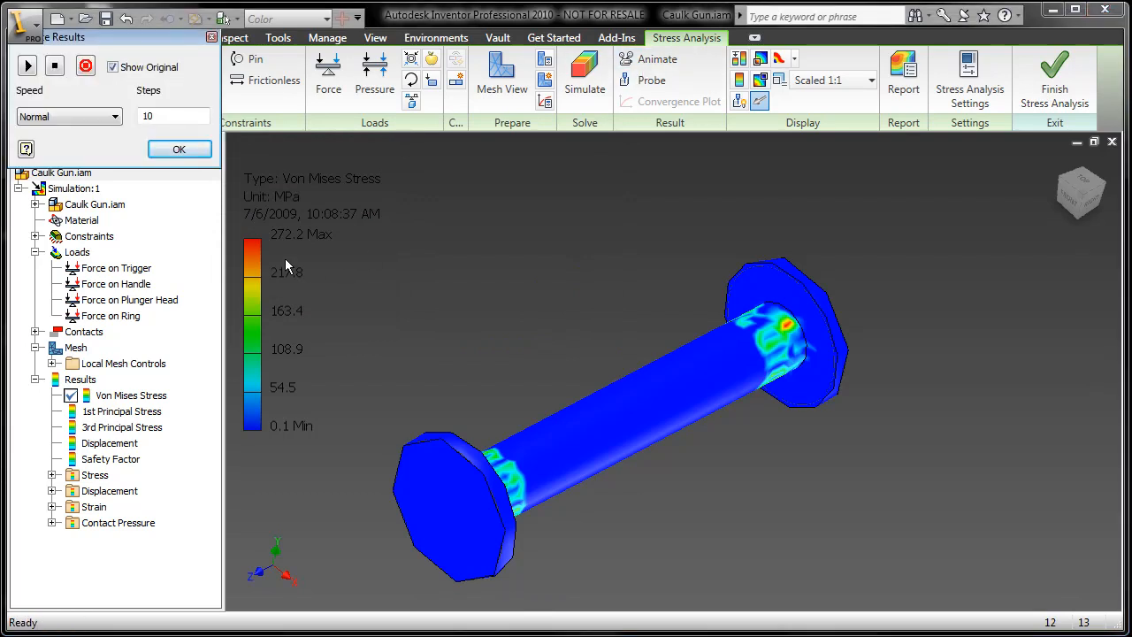
# Play and stop the pin's Von Mises animation, then finish stress analysis back to the assembly
pyautogui.click(26, 65)
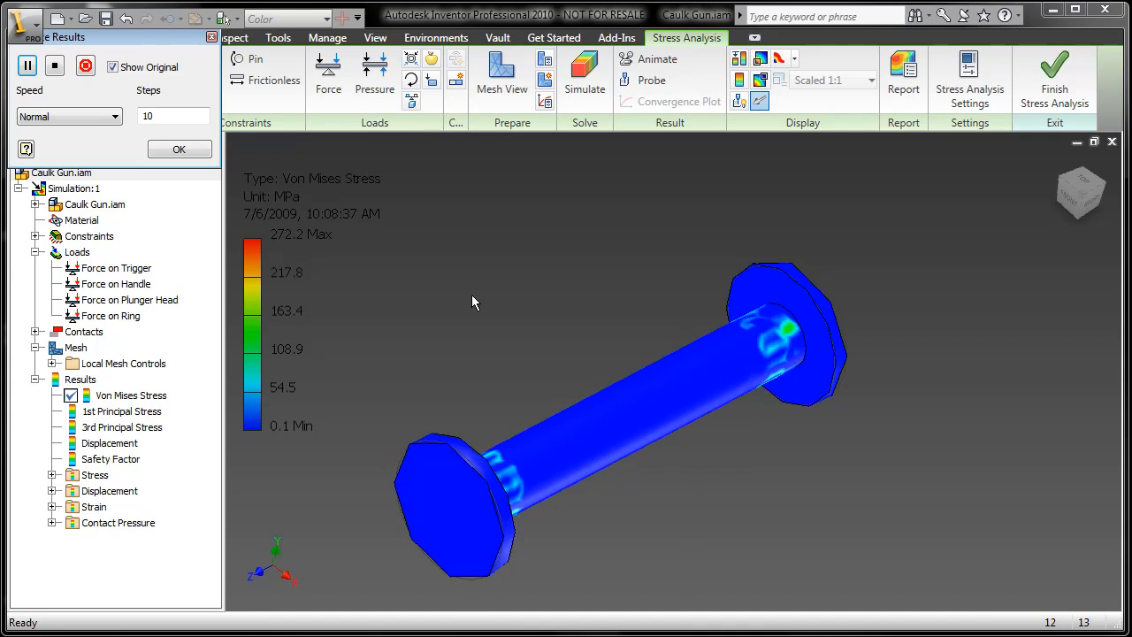
pyautogui.click(180, 149)
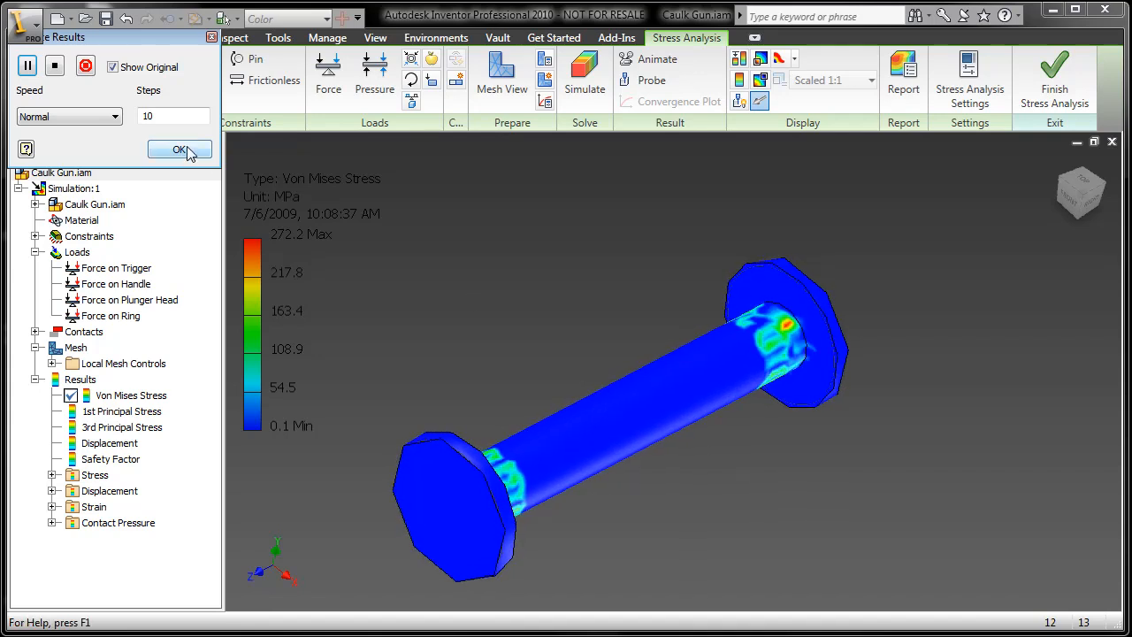
pyautogui.click(181, 148)
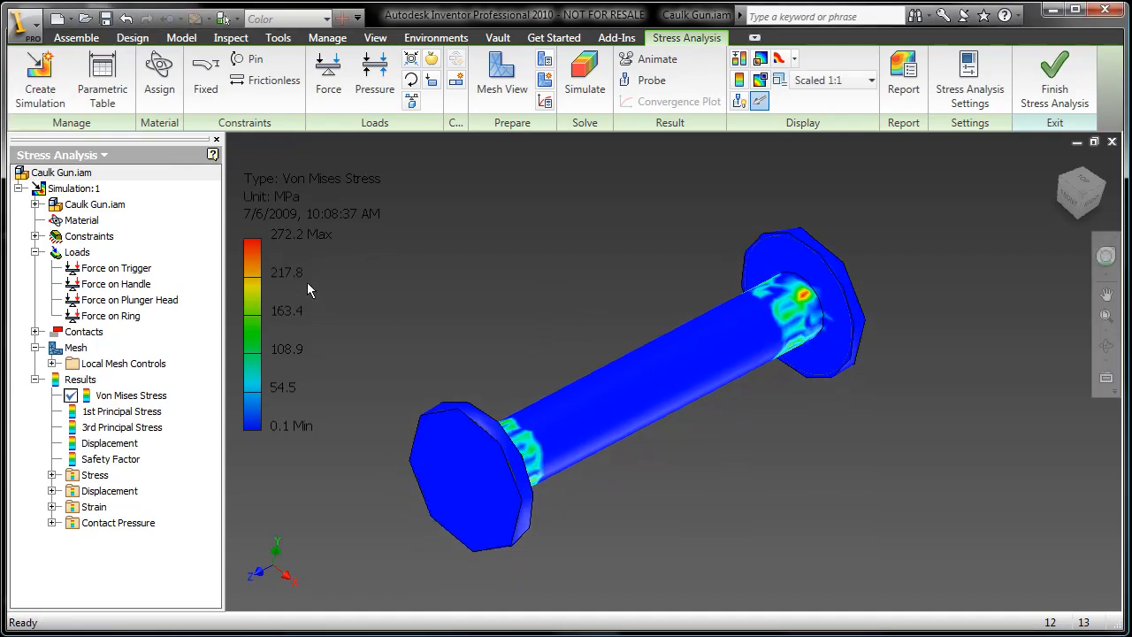
pyautogui.moveTo(272, 228)
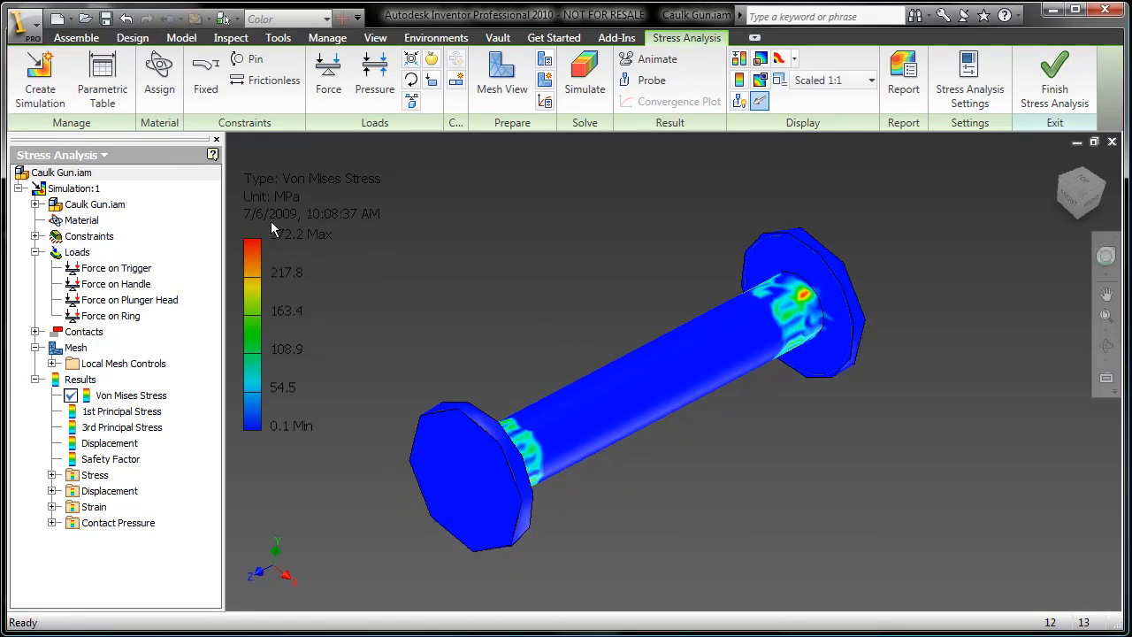
pyautogui.moveTo(458, 333)
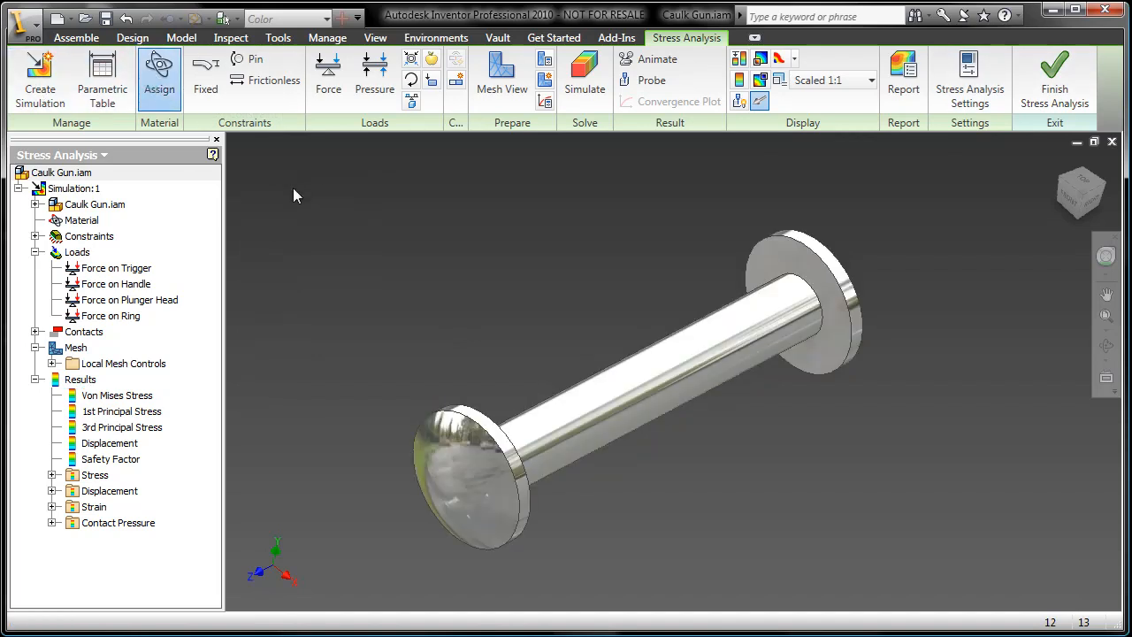
pyautogui.click(160, 71)
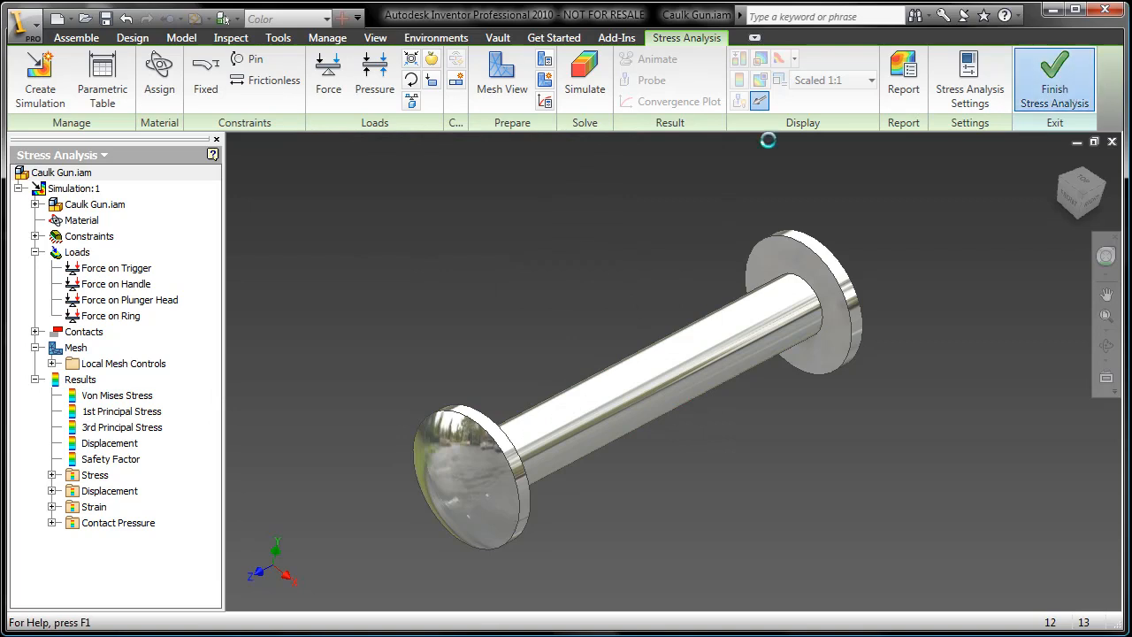
pyautogui.click(1054, 77)
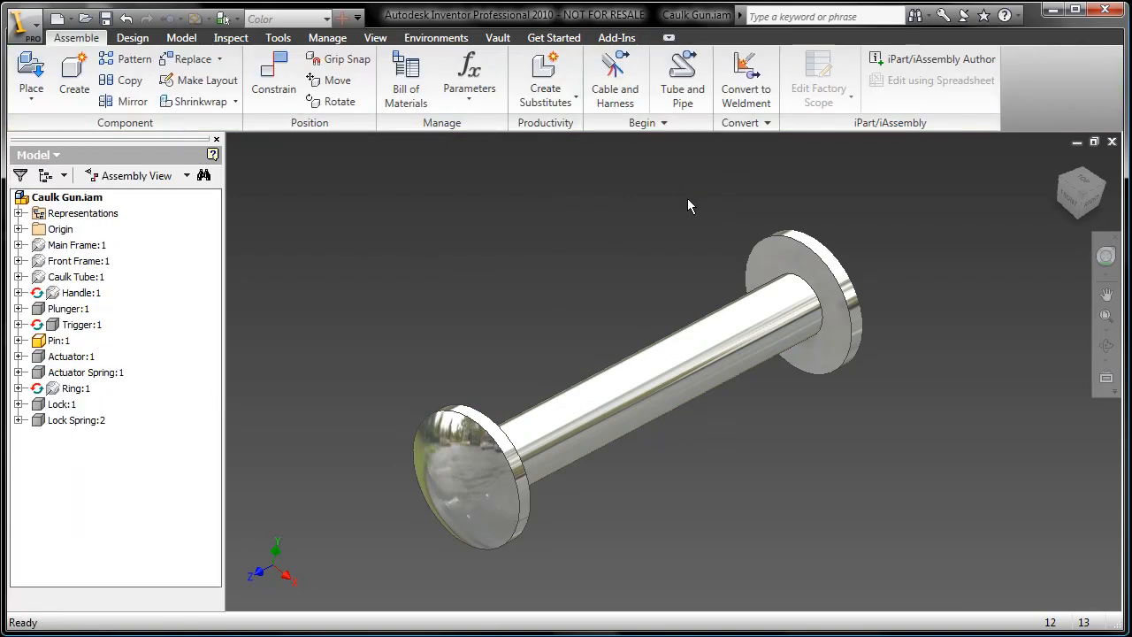
# Edit Pin:1's revolve sketch dimension to the optimized value and finish the sketch
pyautogui.click(67, 196)
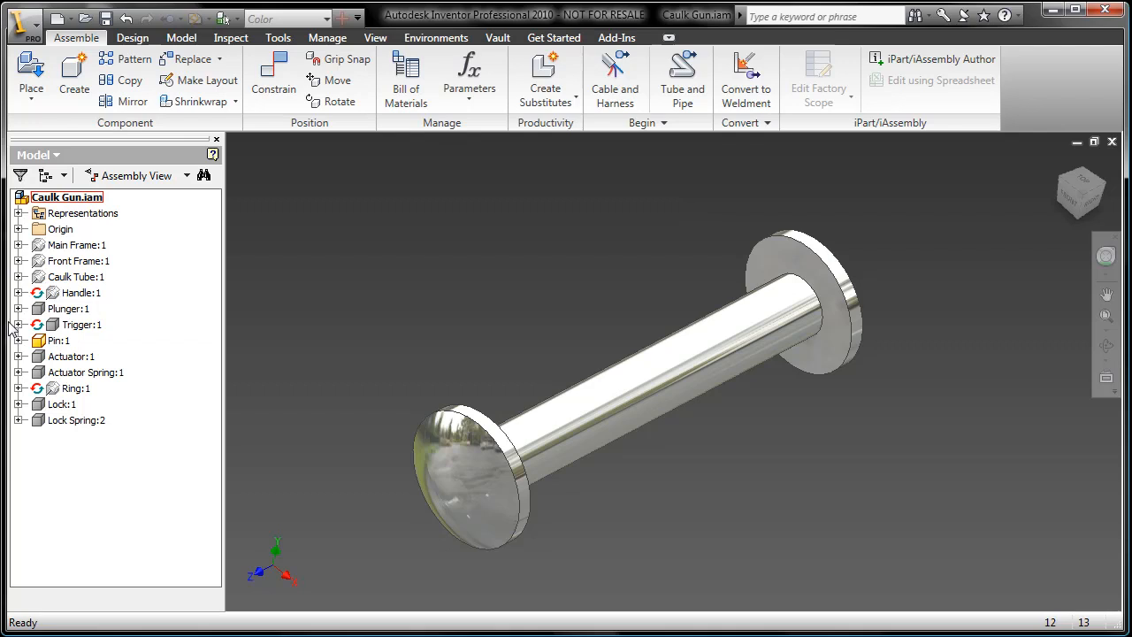
pyautogui.doubleClick(61, 339)
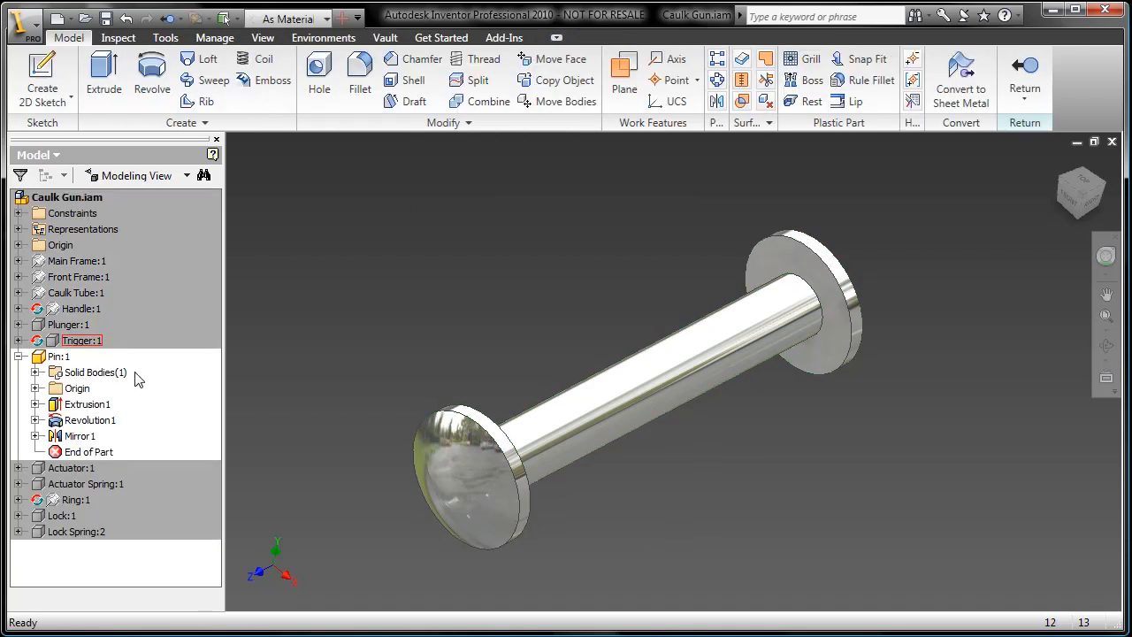
pyautogui.click(86, 403)
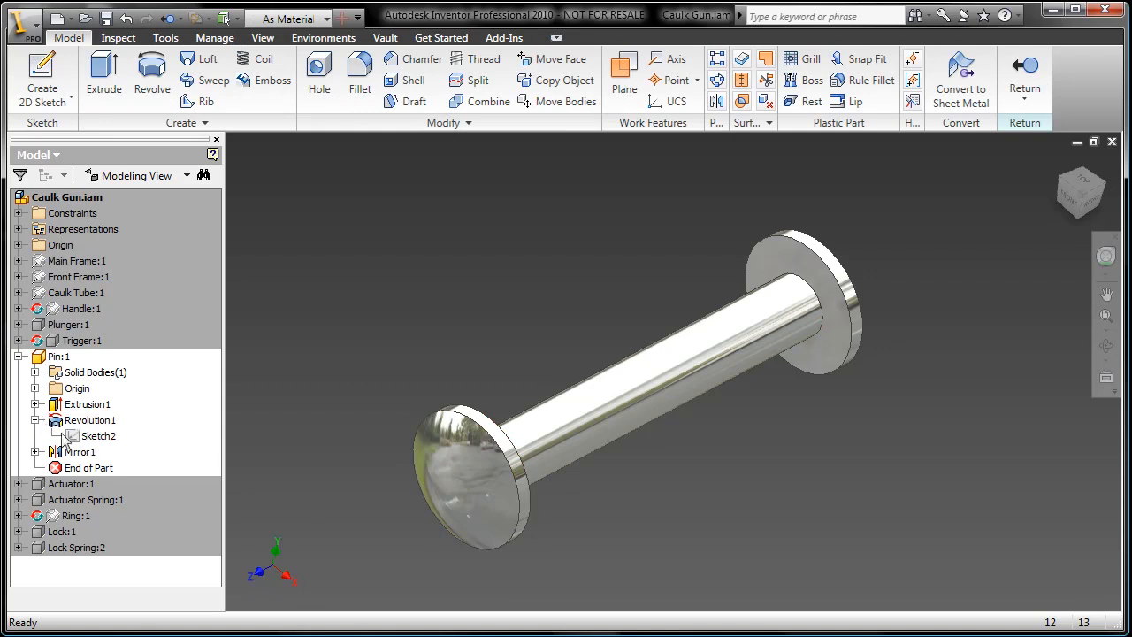
pyautogui.doubleClick(103, 435)
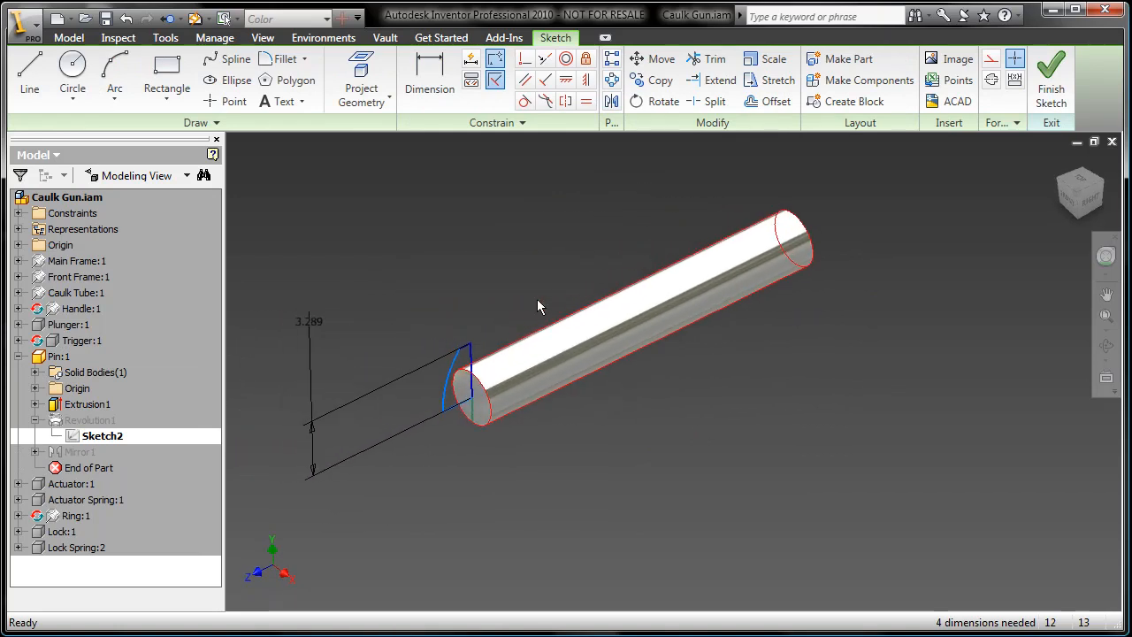
pyautogui.doubleClick(312, 321)
pyautogui.write('d0+')
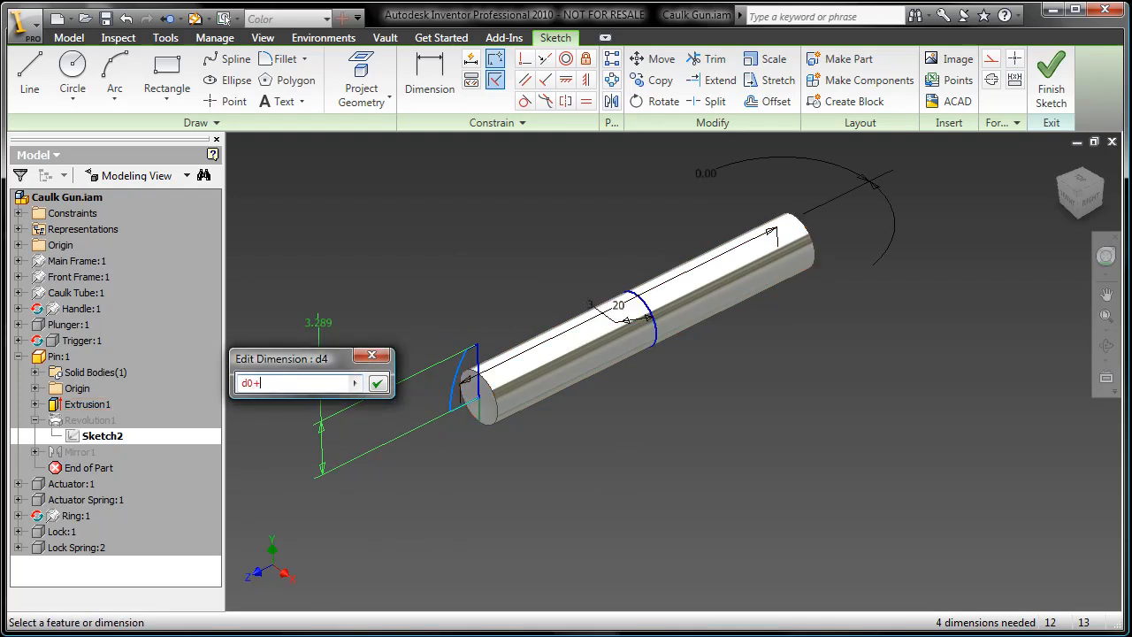
pyautogui.write('.')
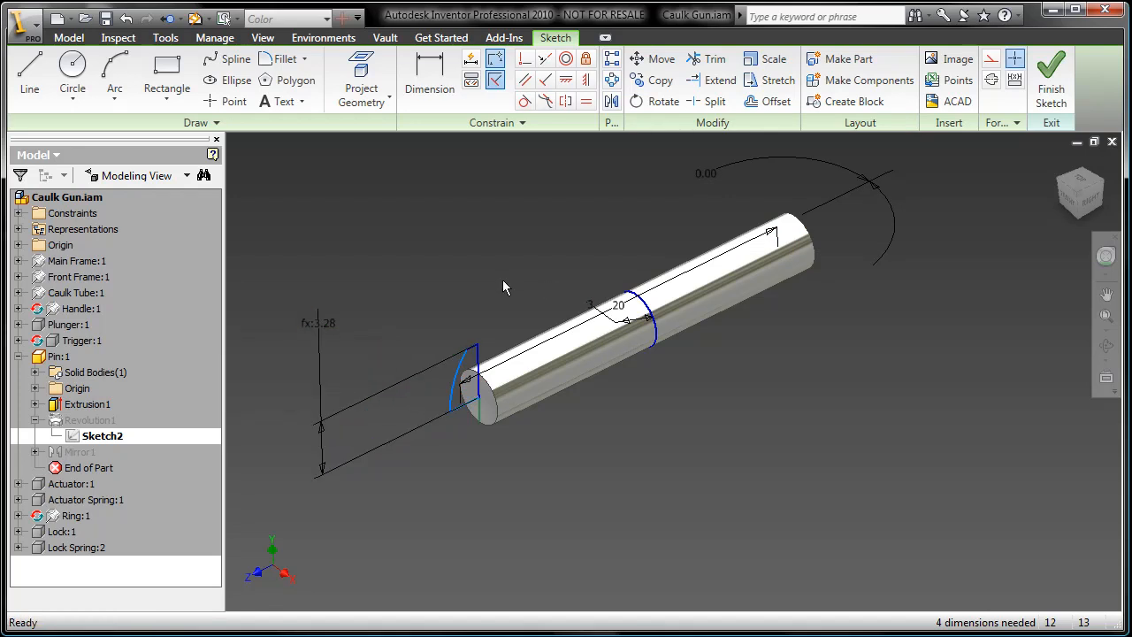
pyautogui.click(1050, 75)
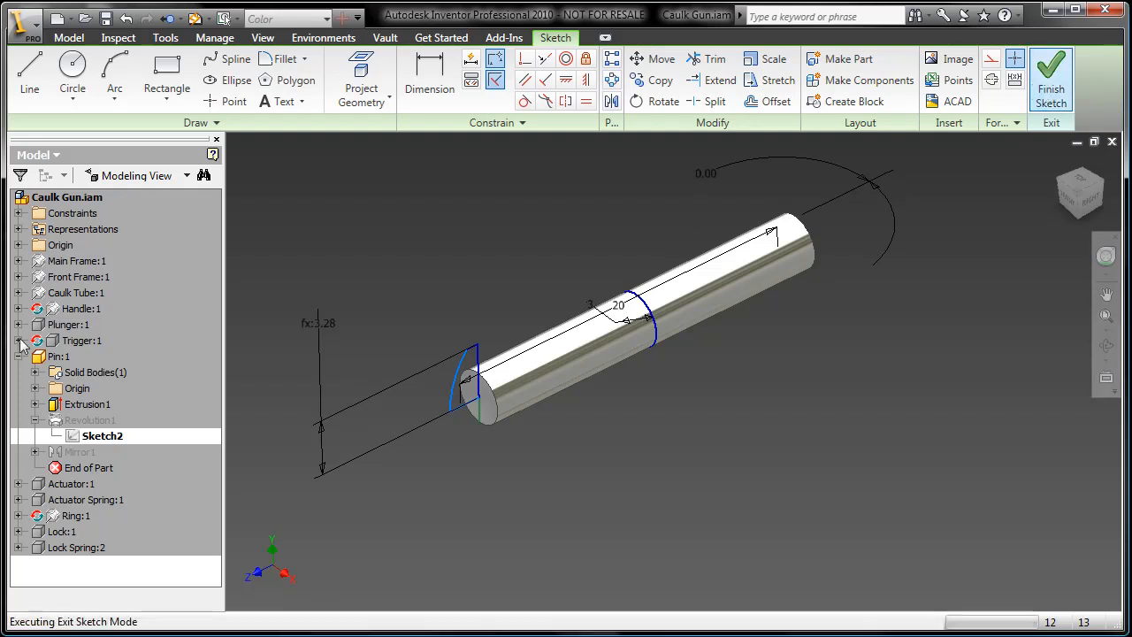
pyautogui.click(1050, 75)
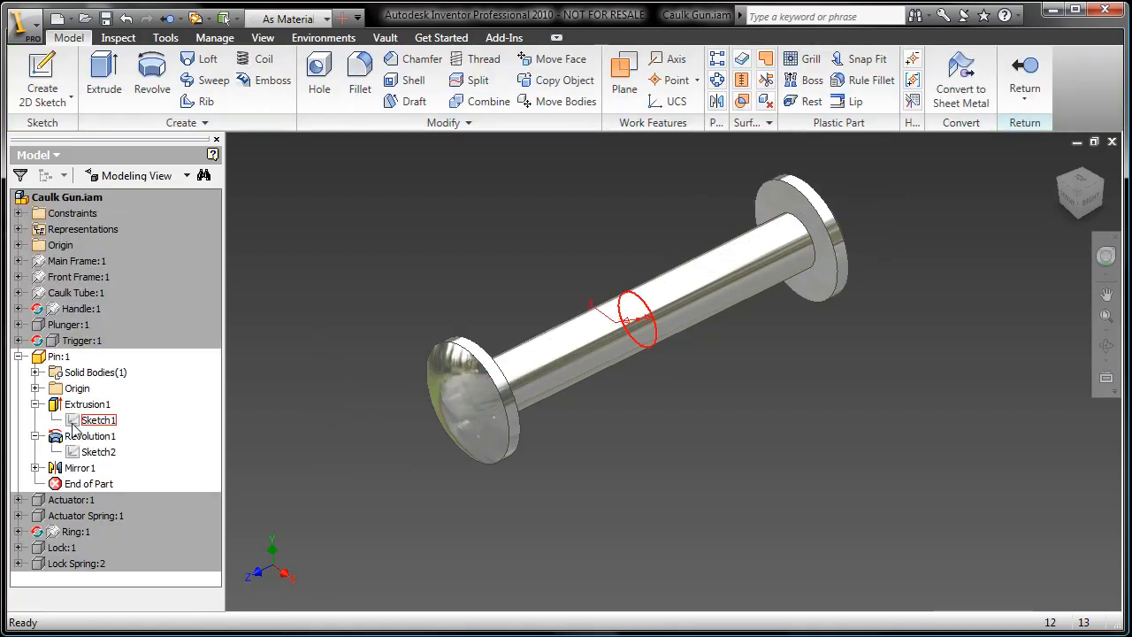
# Set the pin's circular cross-section diameter to the optimized size and finish the sketch
pyautogui.doubleClick(99, 419)
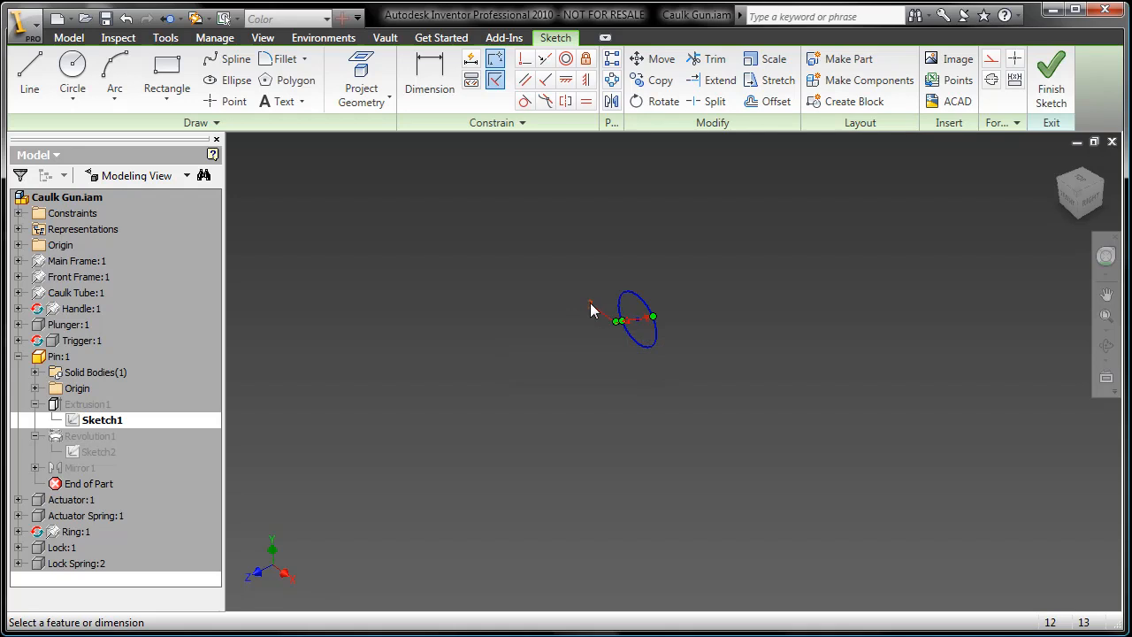
pyautogui.click(592, 315)
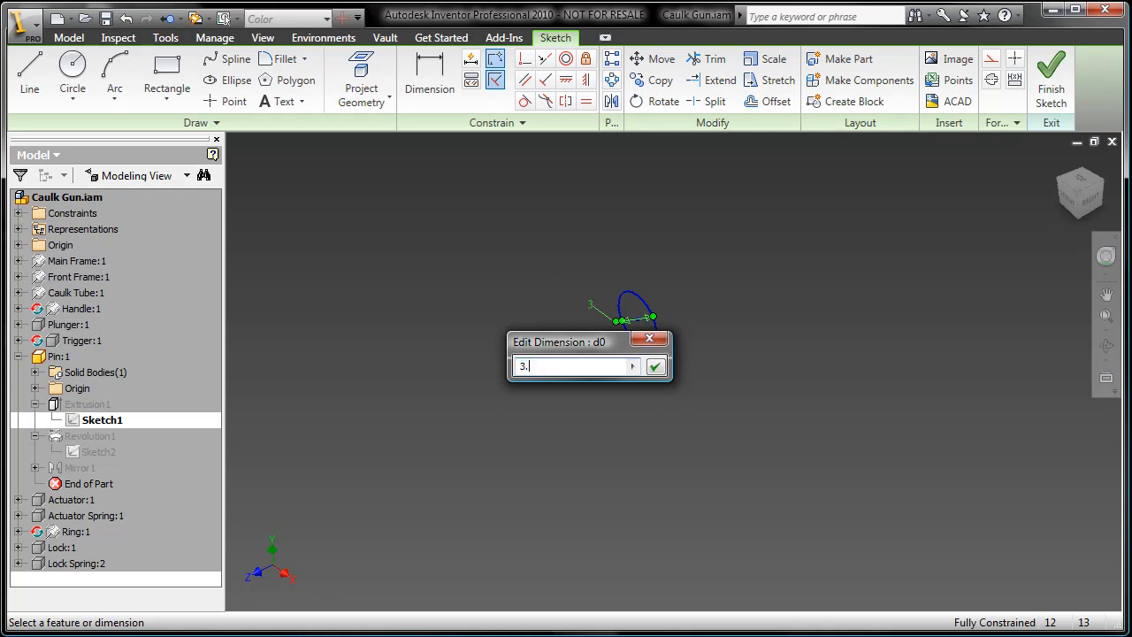
pyautogui.click(655, 366)
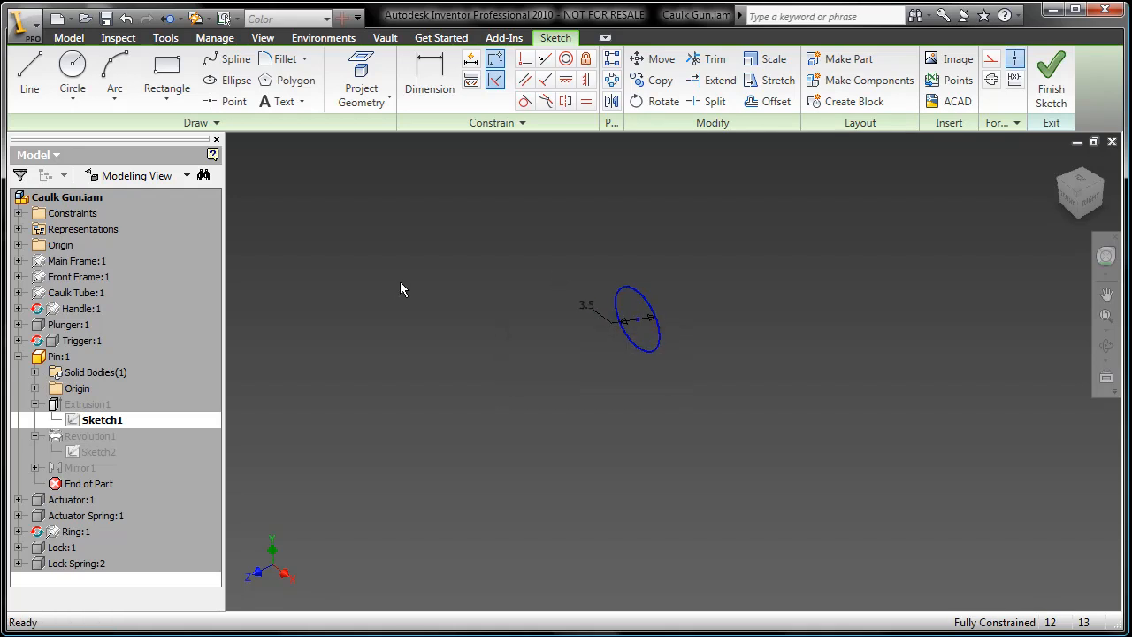
pyautogui.click(1050, 74)
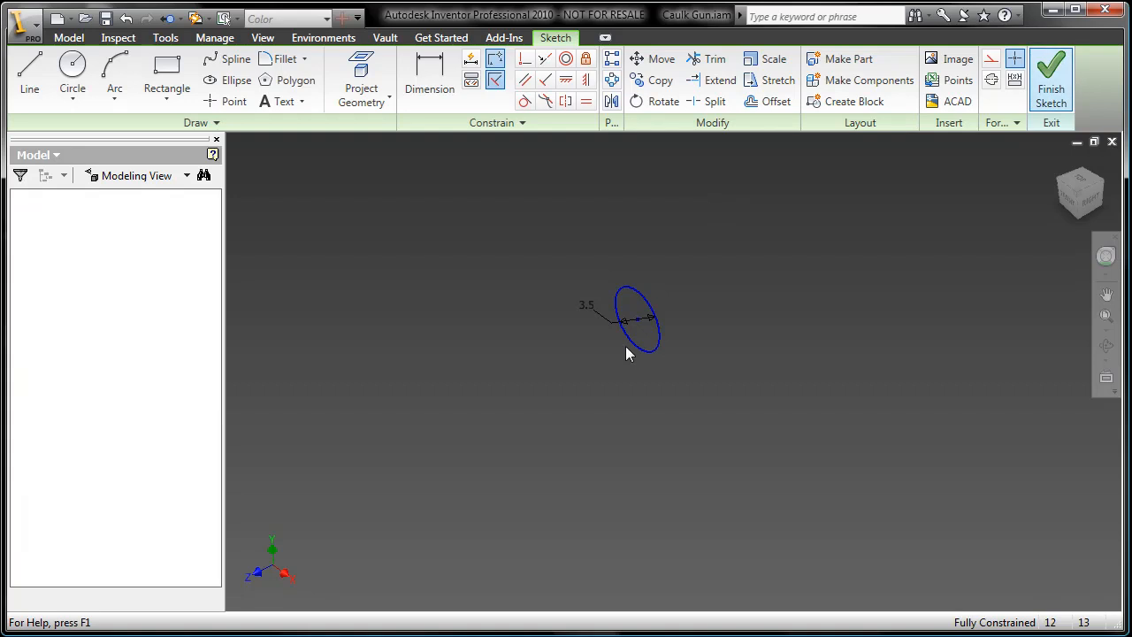
pyautogui.click(1050, 74)
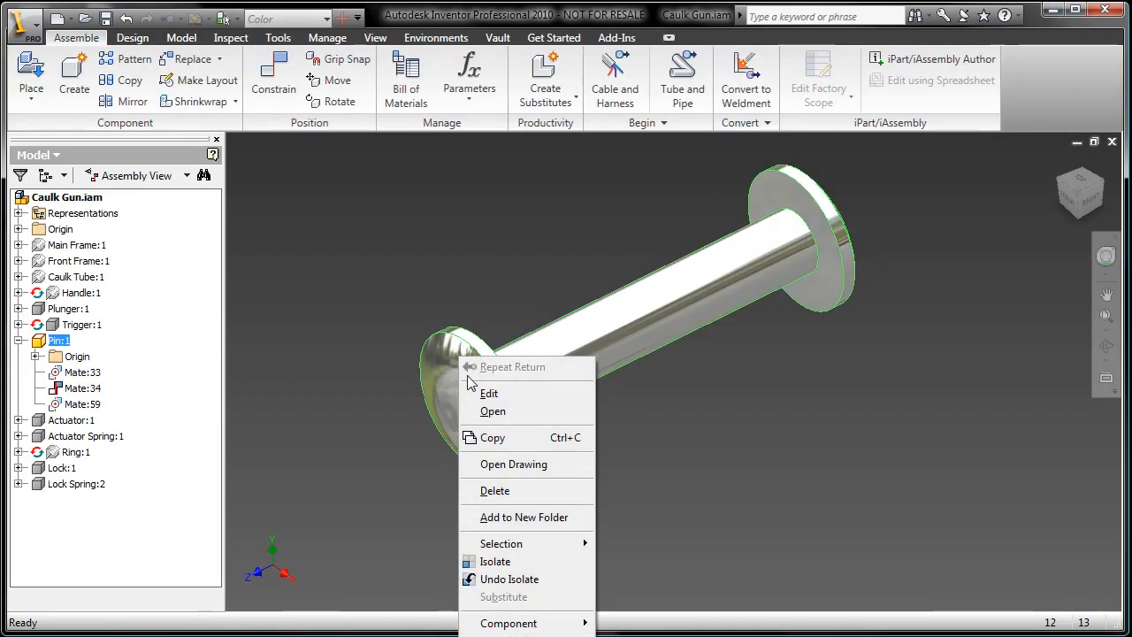
# Re-enter Stress Analysis and rerun the simulation on the updated caulk gun
pyautogui.click(495, 562)
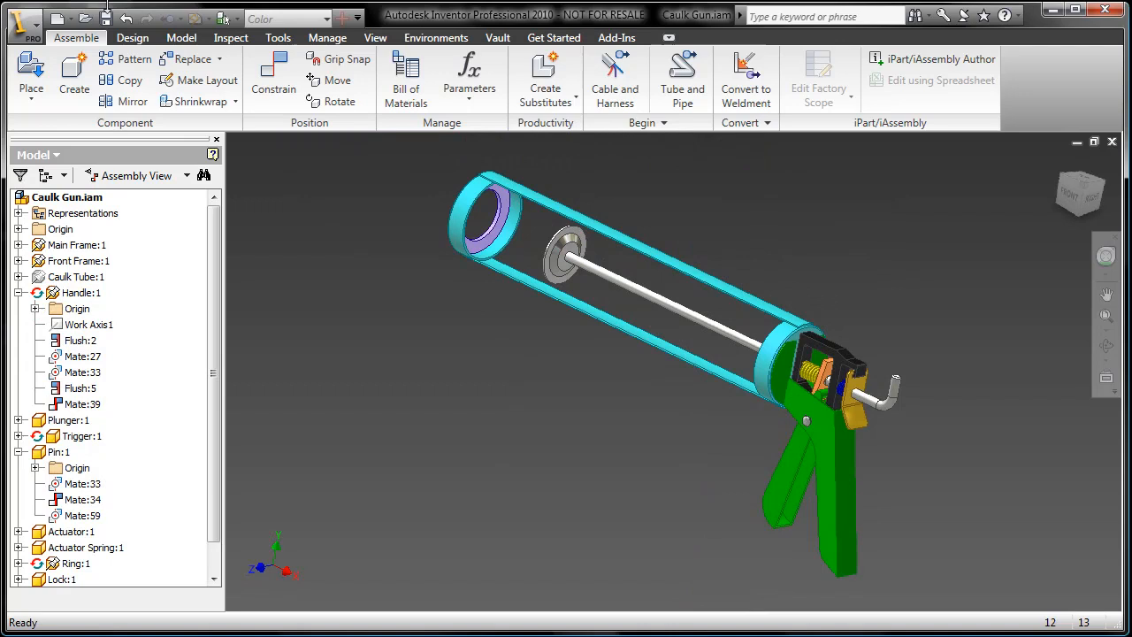
pyautogui.click(435, 37)
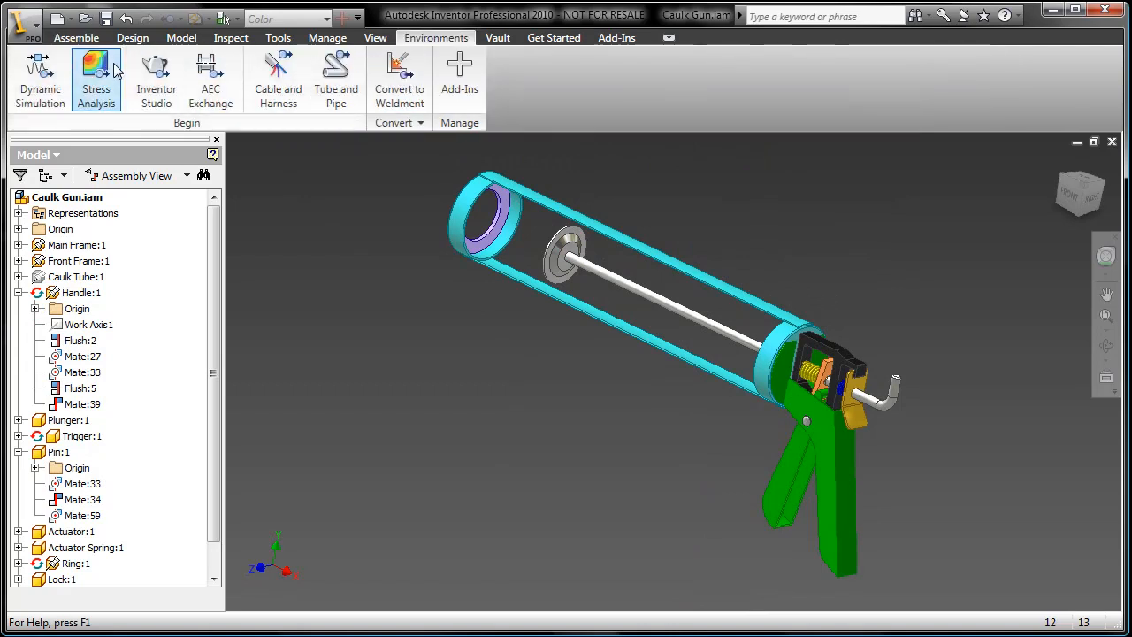
pyautogui.click(95, 79)
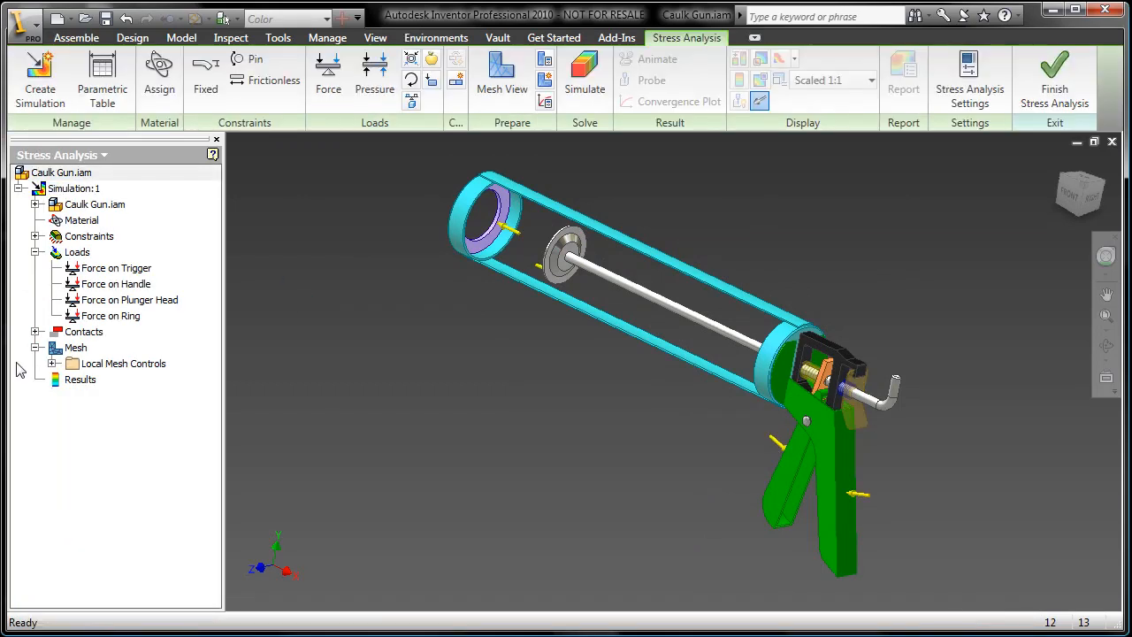
pyautogui.click(82, 378)
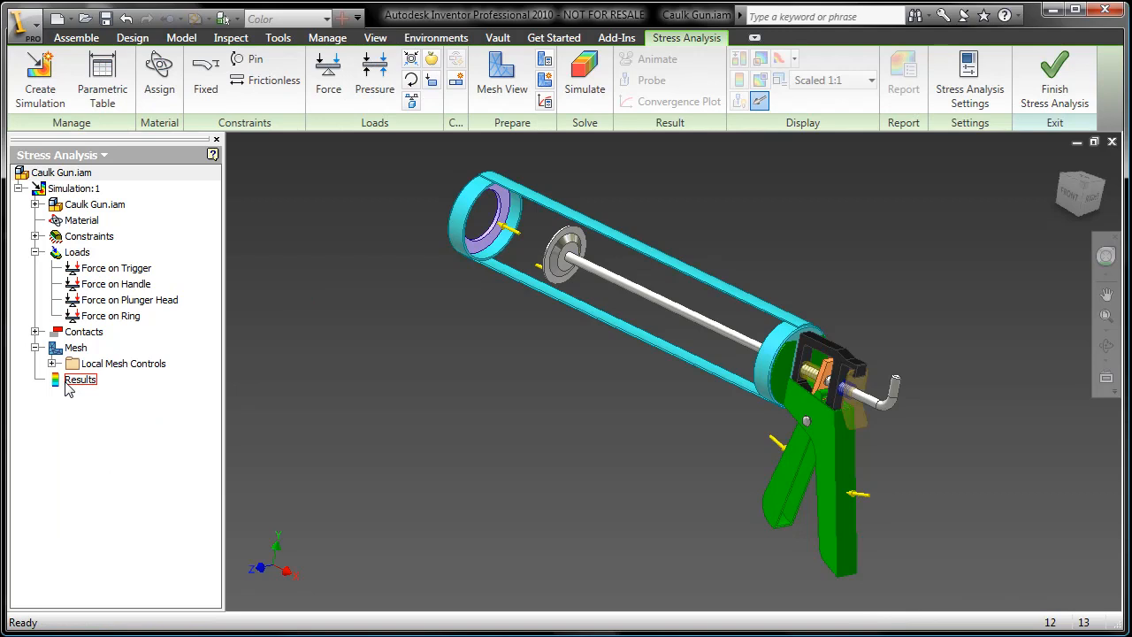
pyautogui.click(583, 74)
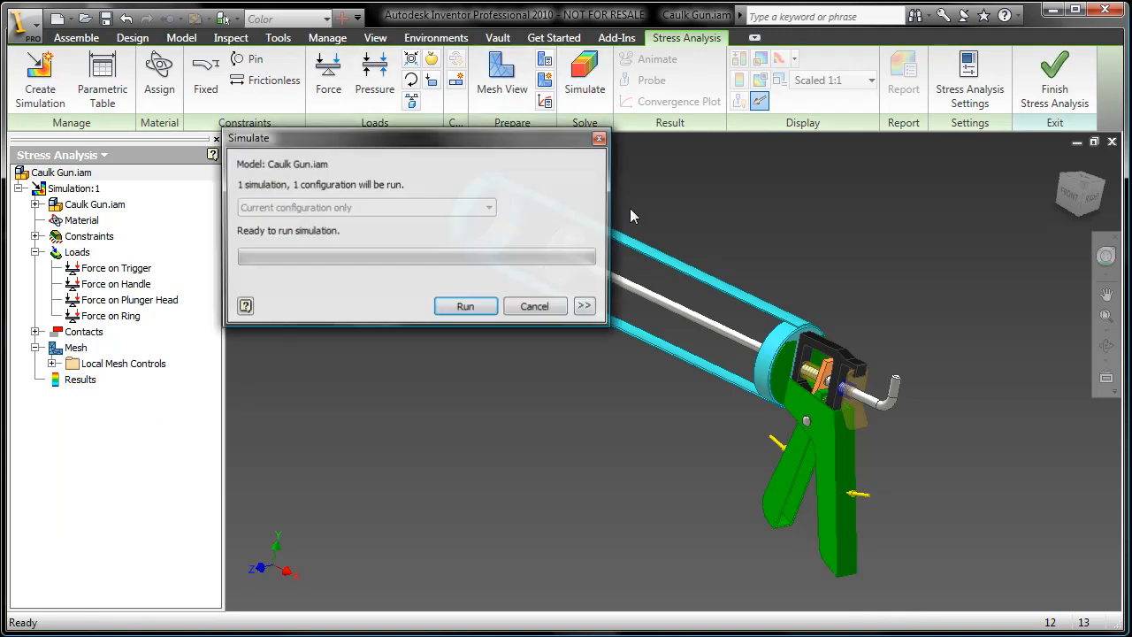
pyautogui.click(465, 306)
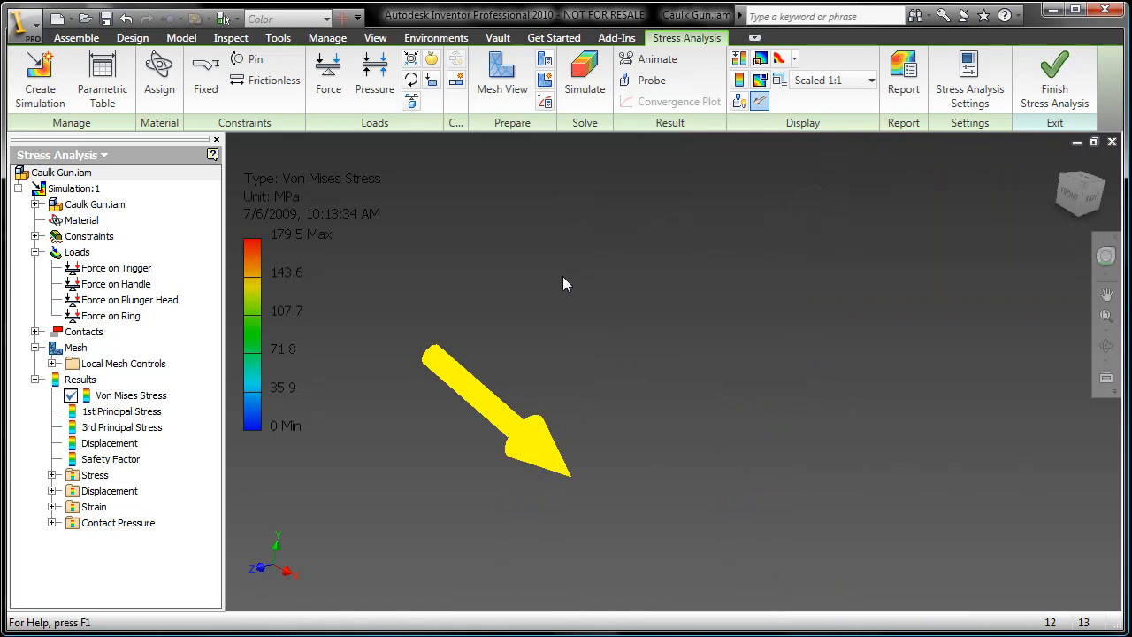
# Display the Von Mises stress contour over the whole caulk gun with the updated pin
pyautogui.click(584, 74)
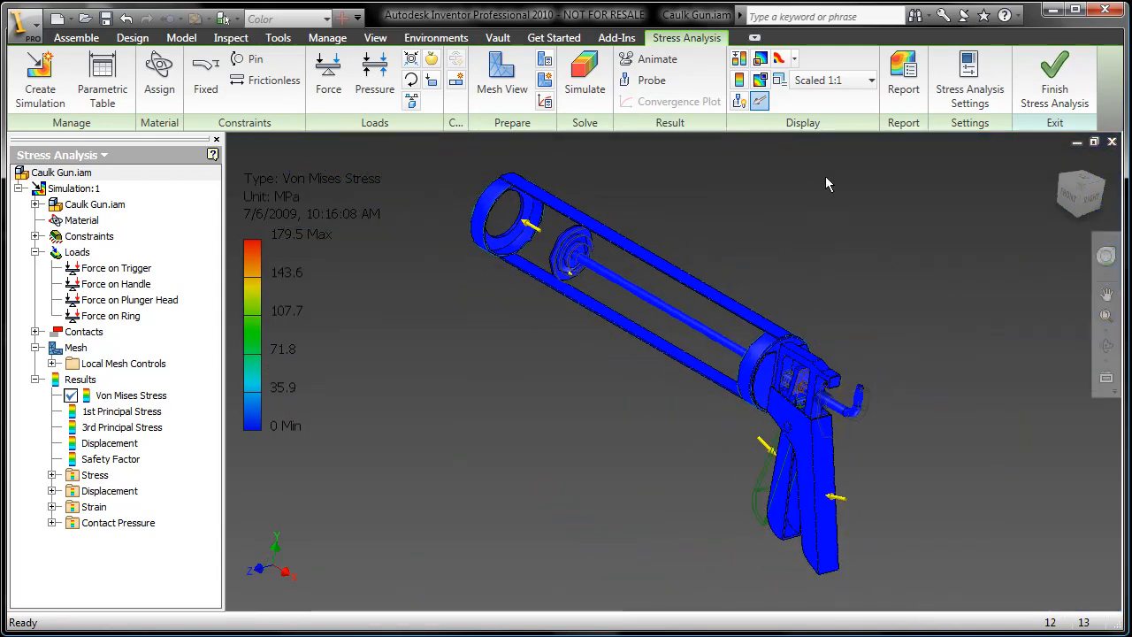
# Generate a Complete report including General, Properties and Simulations items, opening it in a browser
pyautogui.click(902, 78)
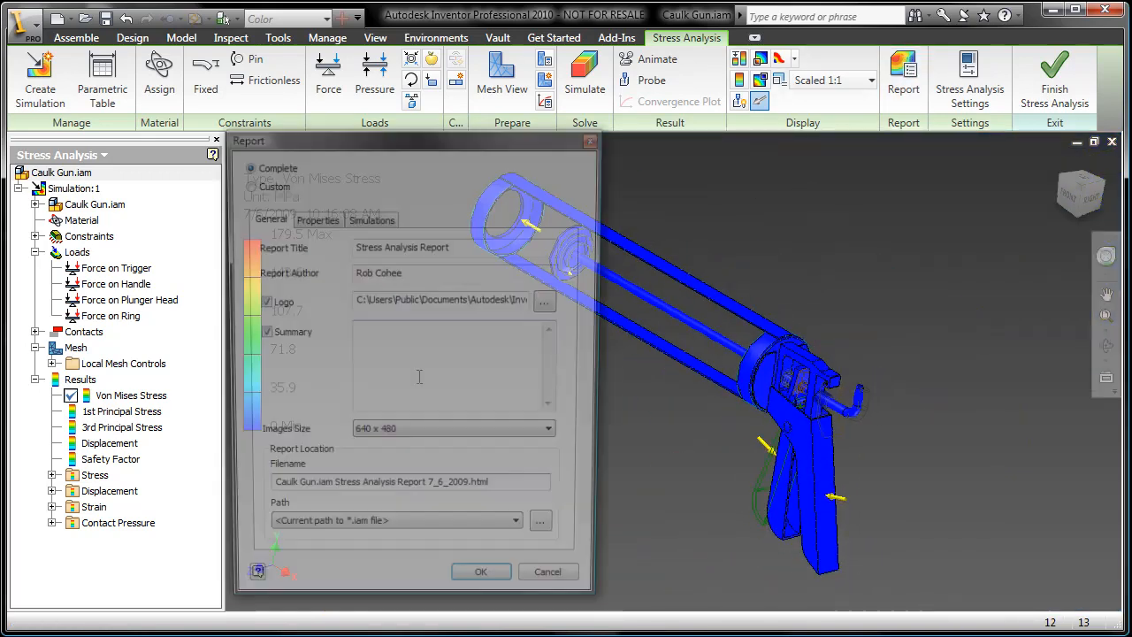
pyautogui.moveTo(416, 142); pyautogui.dragTo(433, 73)
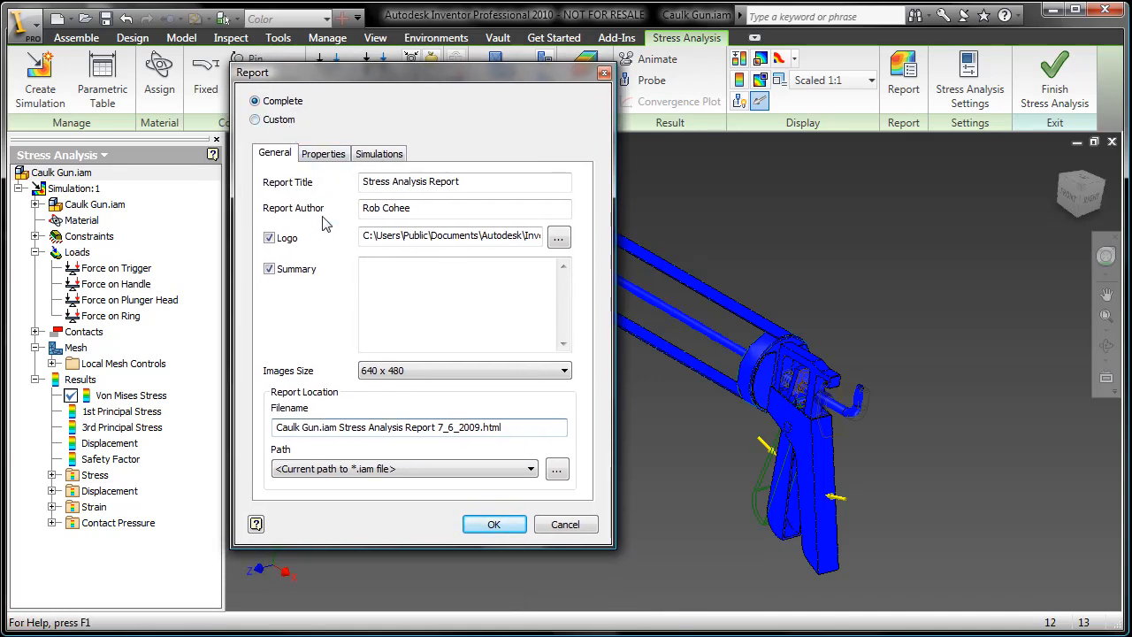
pyautogui.click(323, 152)
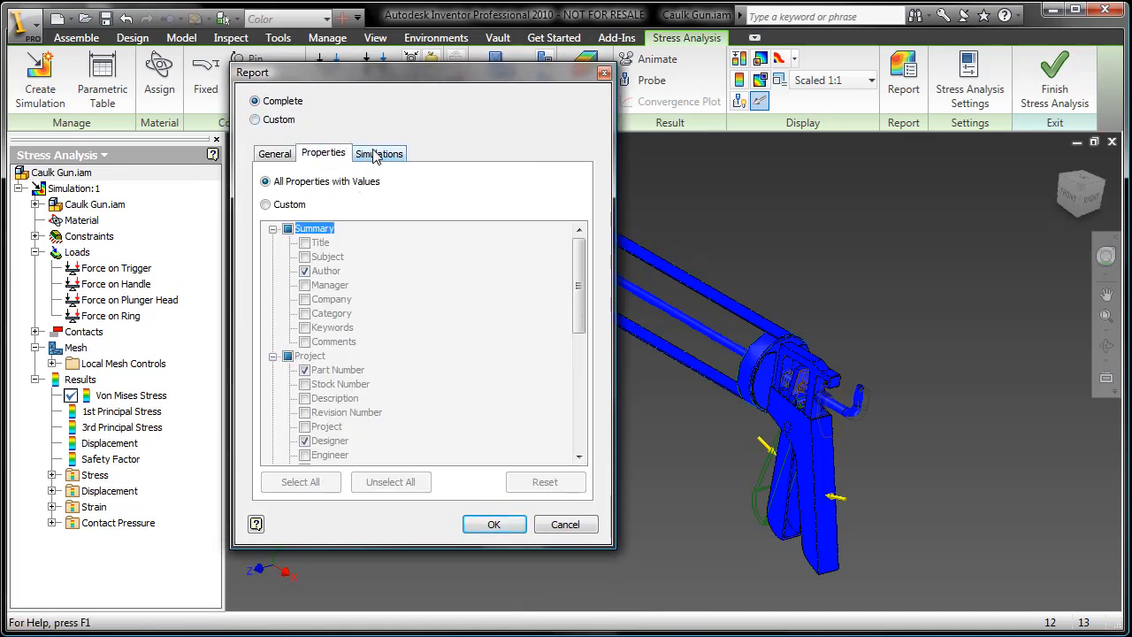
pyautogui.click(379, 152)
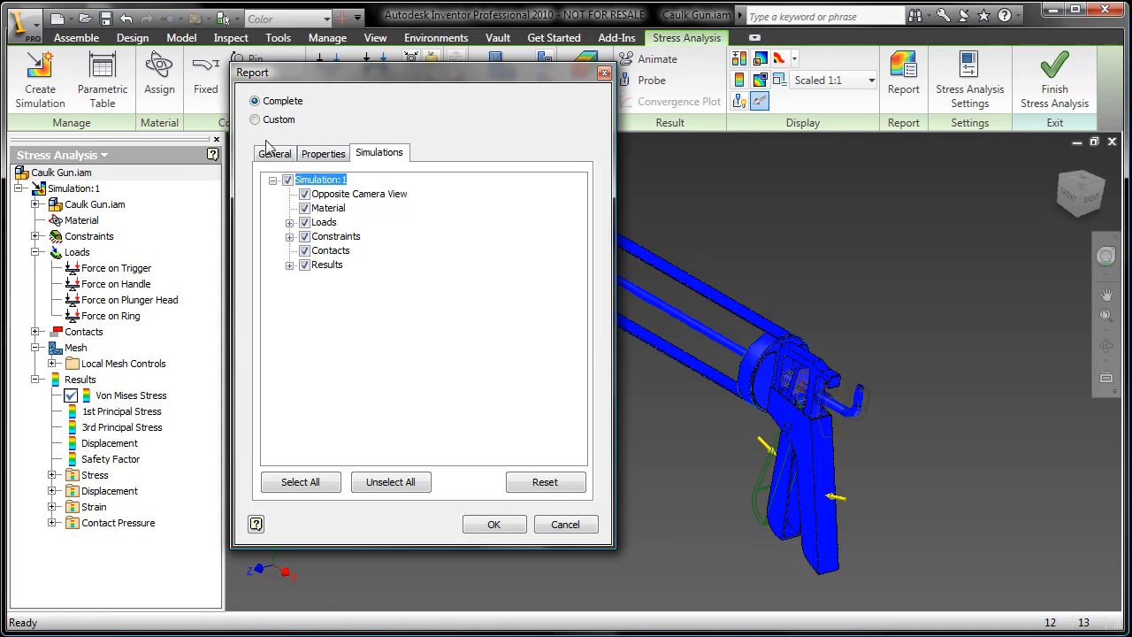
pyautogui.click(493, 523)
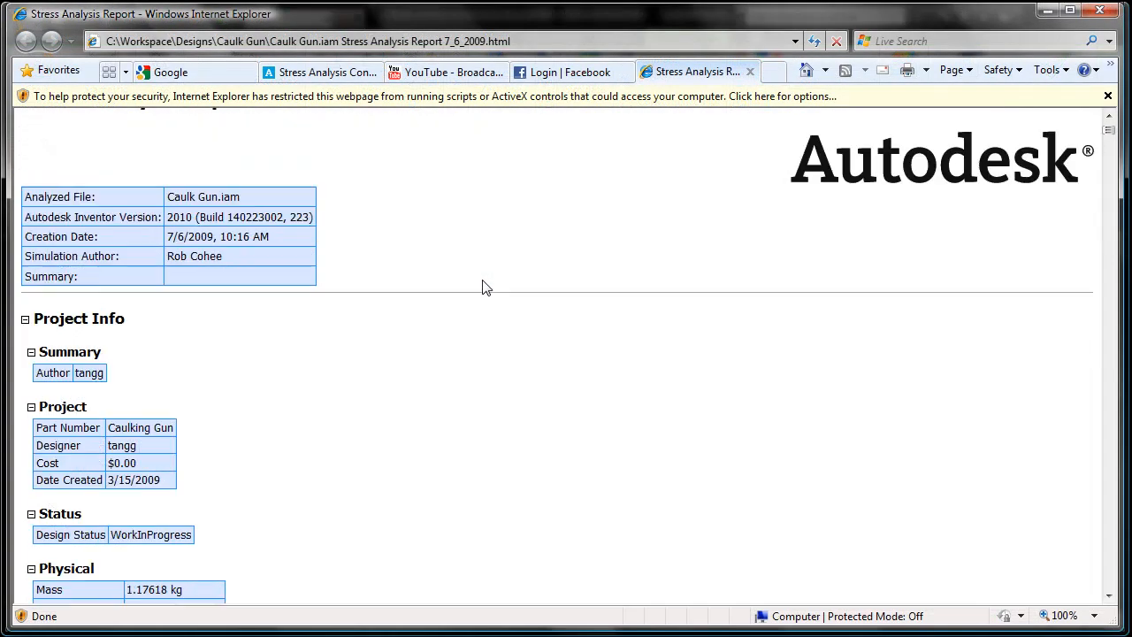
pyautogui.scroll(-3)
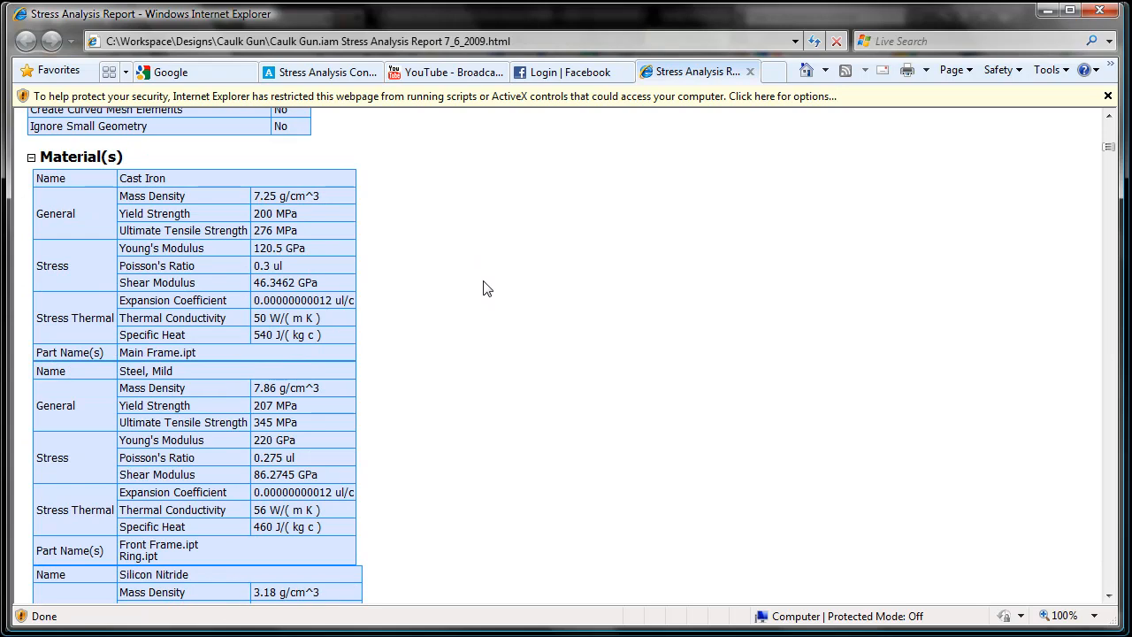
pyautogui.scroll(-3)
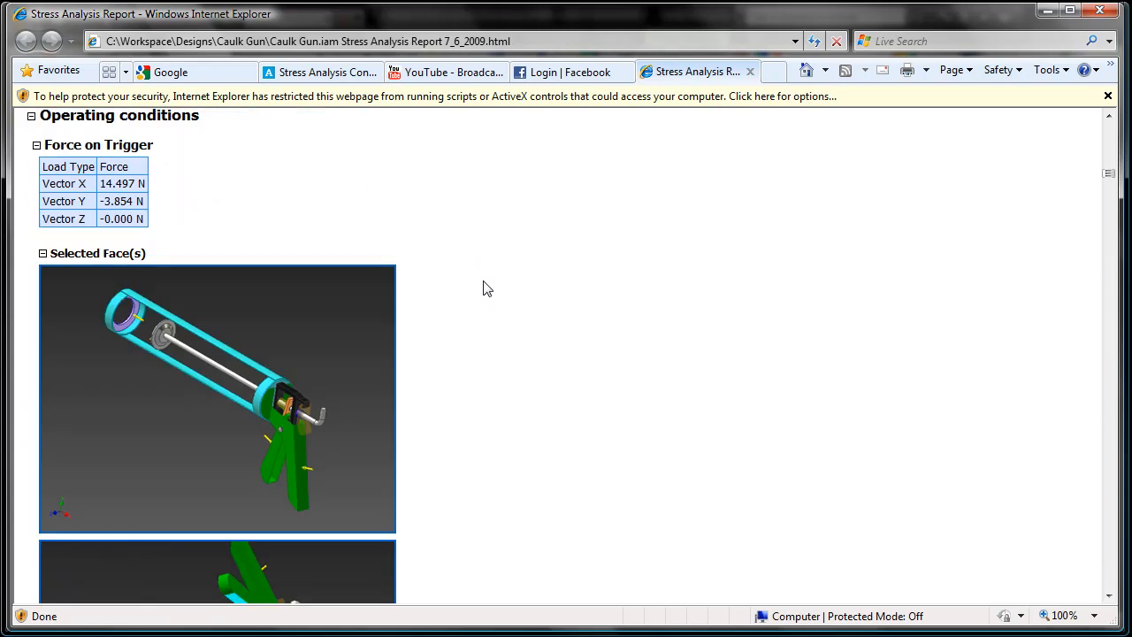
pyautogui.scroll(-3)
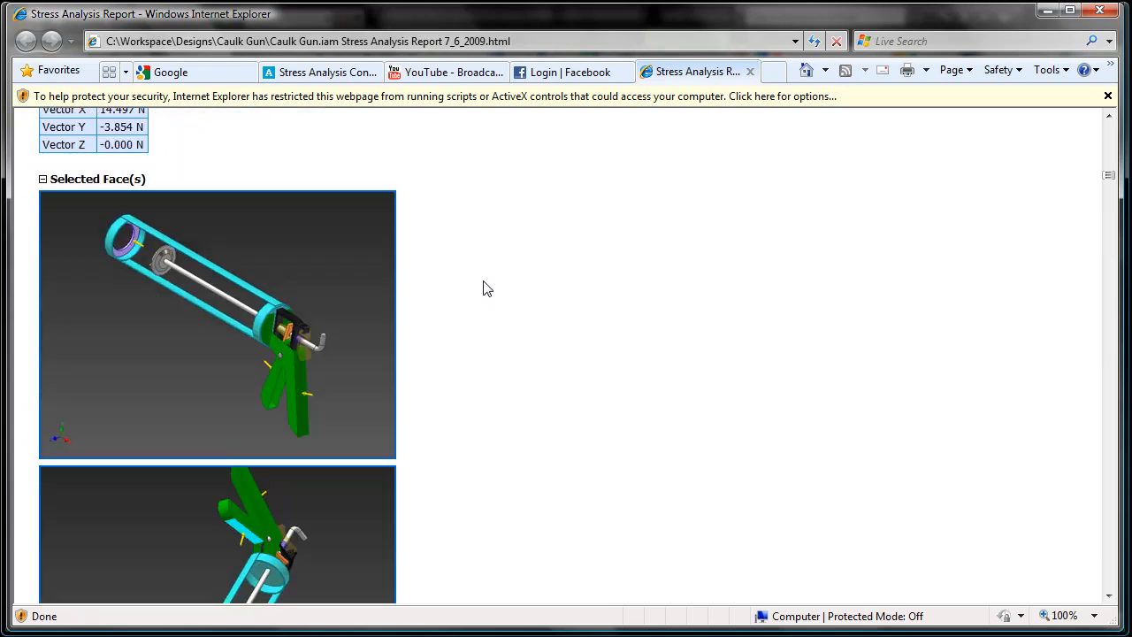
pyautogui.scroll(-3)
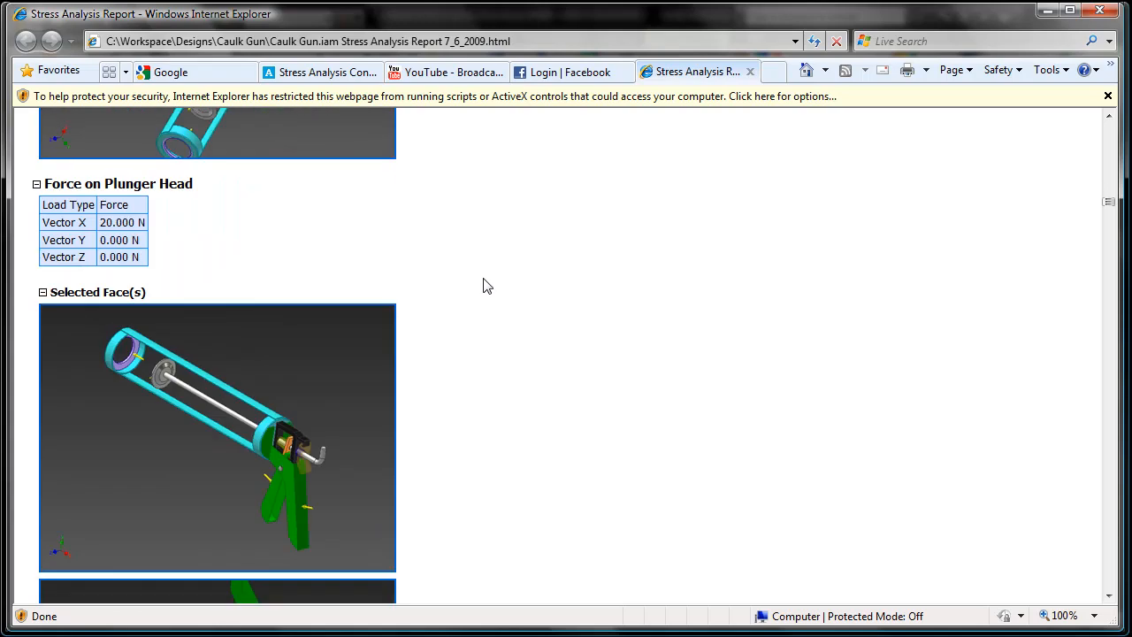
pyautogui.scroll(-3)
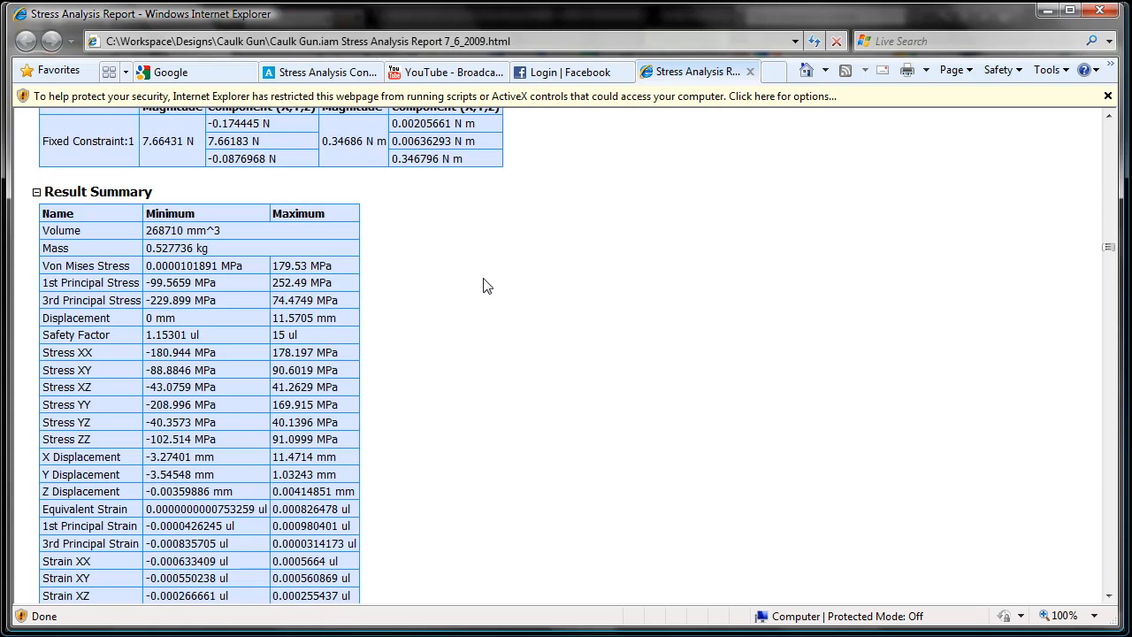
pyautogui.scroll(-3)
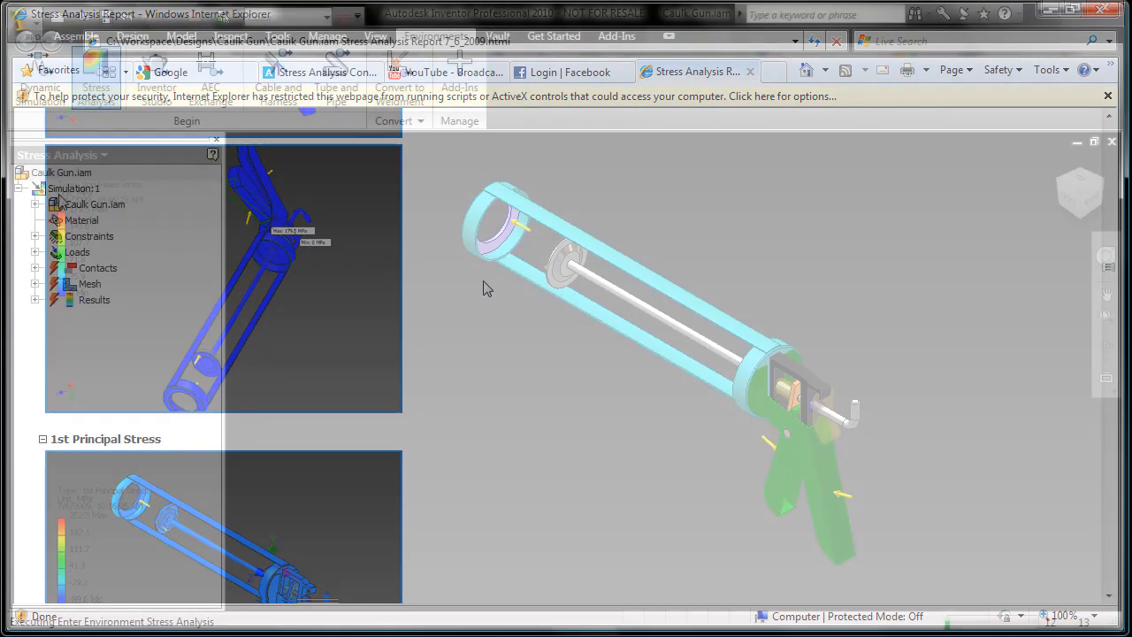
# Copy Simulation:1 and set Simulation:2's design objective to Parametric Dimension
pyautogui.rightClick(74, 187)
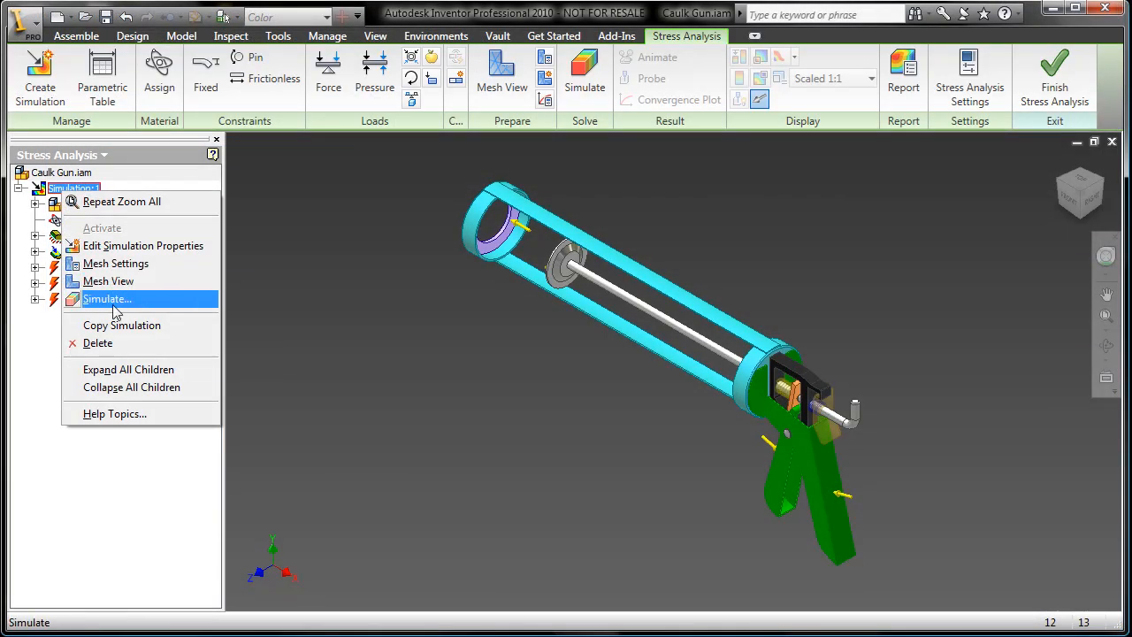
pyautogui.click(121, 326)
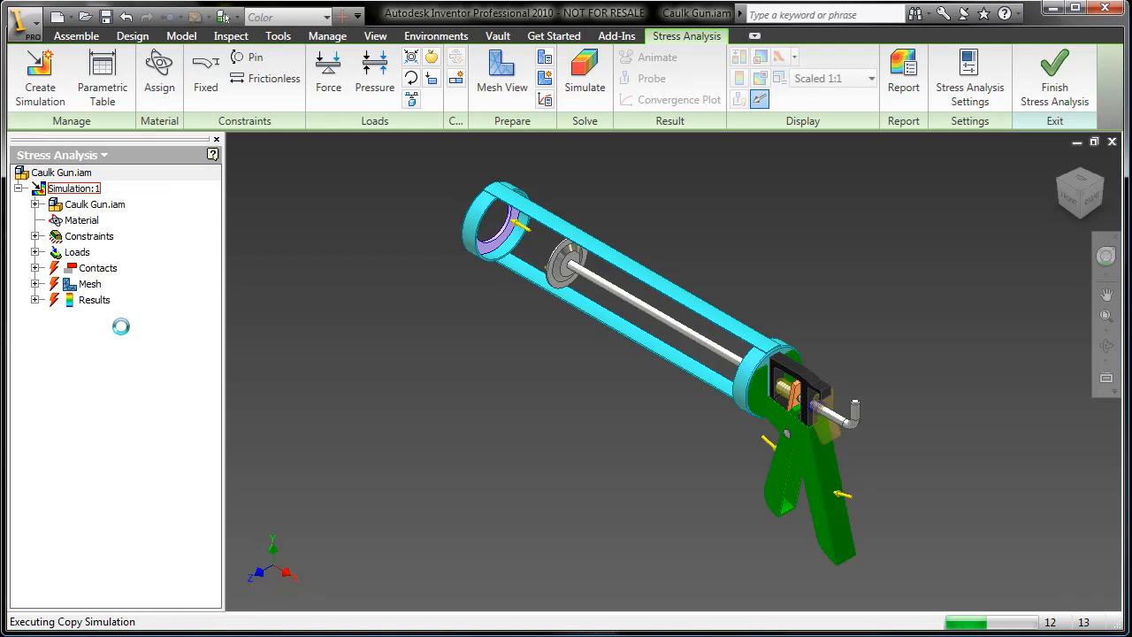
pyautogui.rightClick(74, 203)
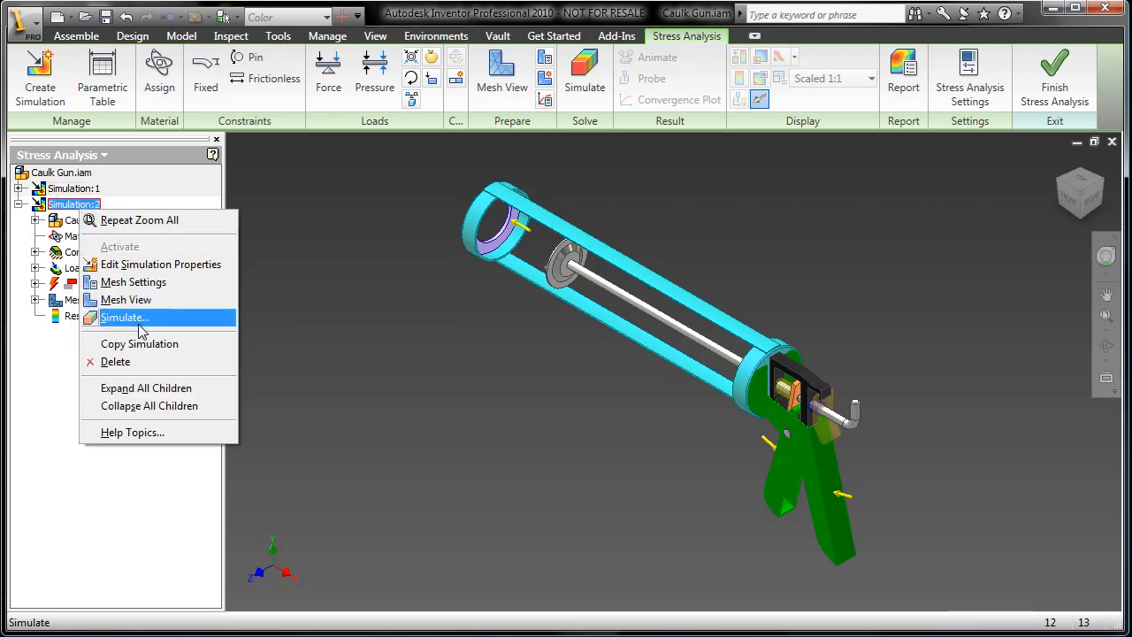
pyautogui.click(163, 264)
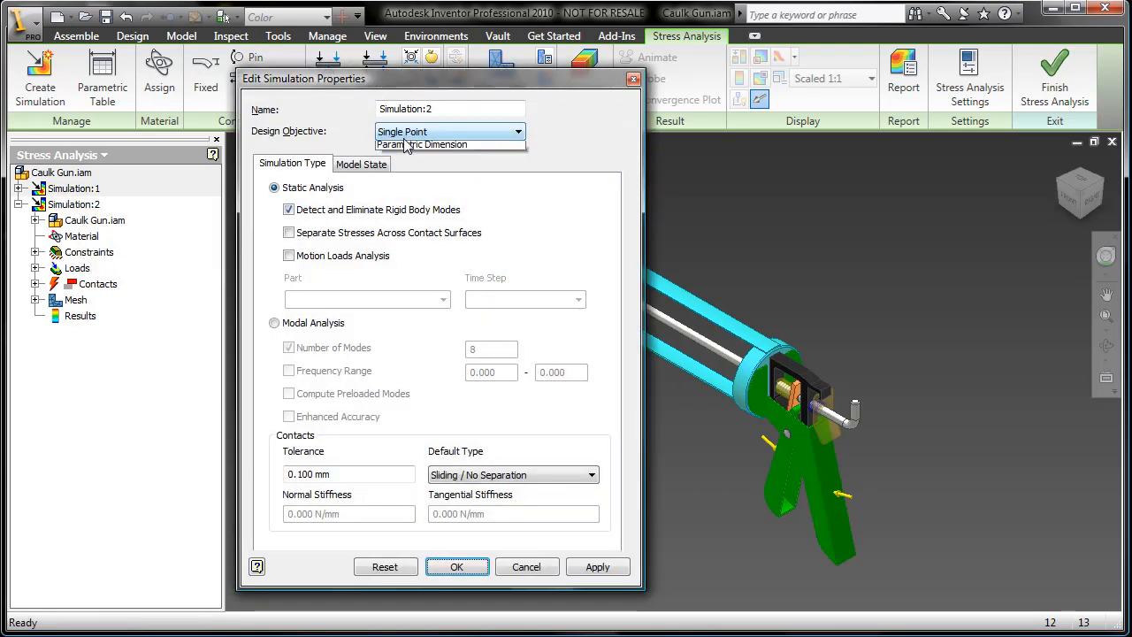
pyautogui.click(457, 566)
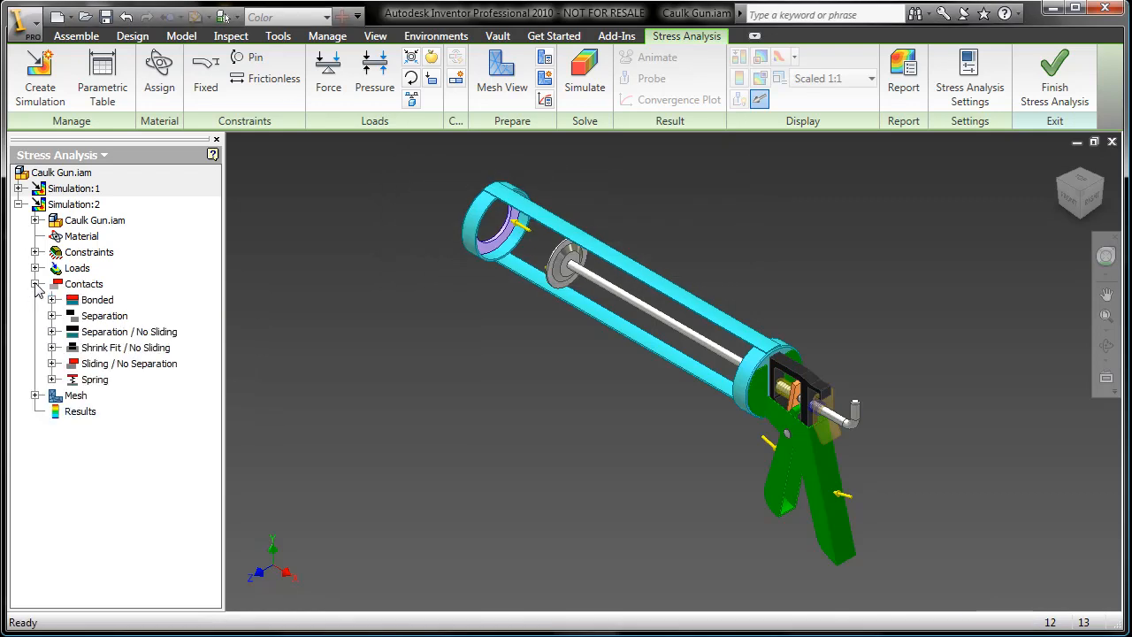
# Collapse the contacts and open the Parametric Table for Simulation:2
pyautogui.click(35, 283)
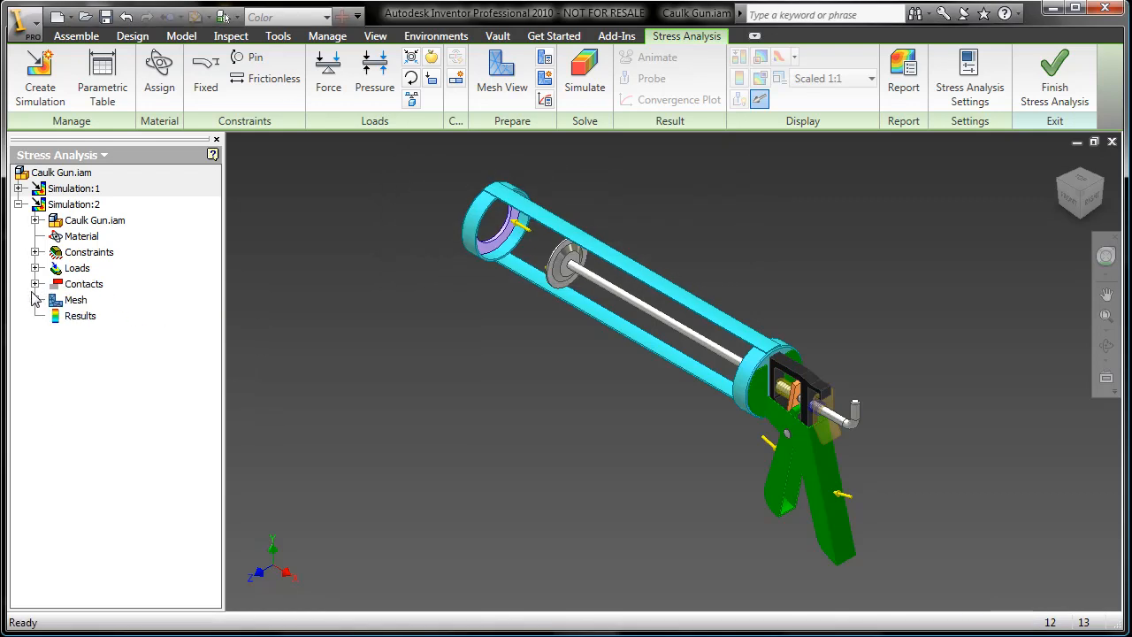
pyautogui.click(102, 78)
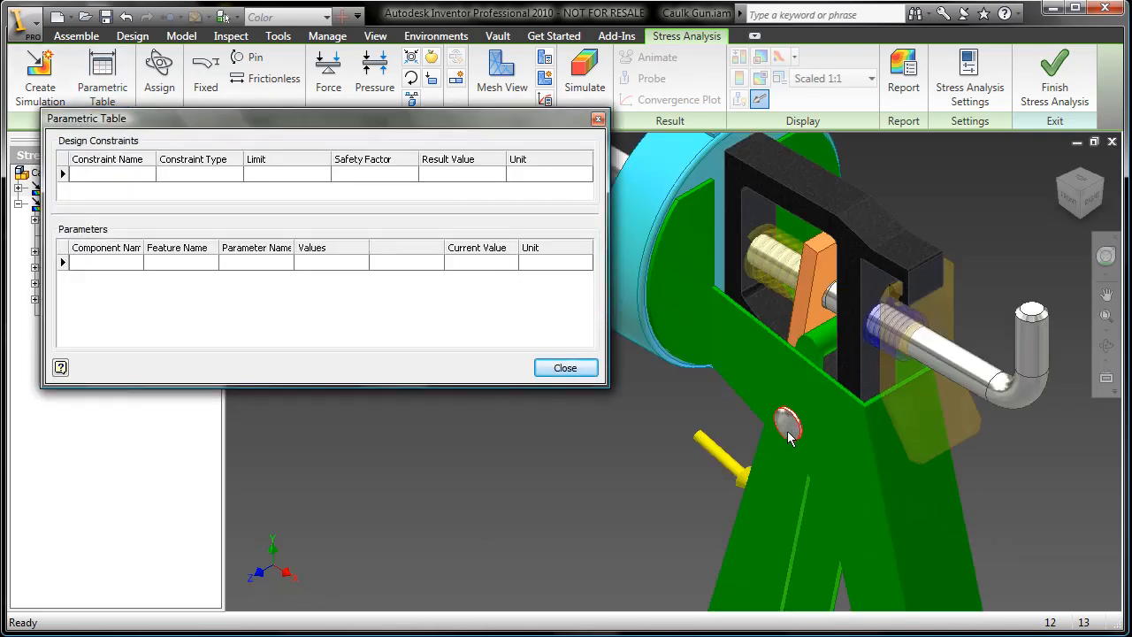
# Add PinDia to the study with values 3.2, 3.3, 3.4, 3.5 and a Mass design constraint
pyautogui.rightClick(786, 421)
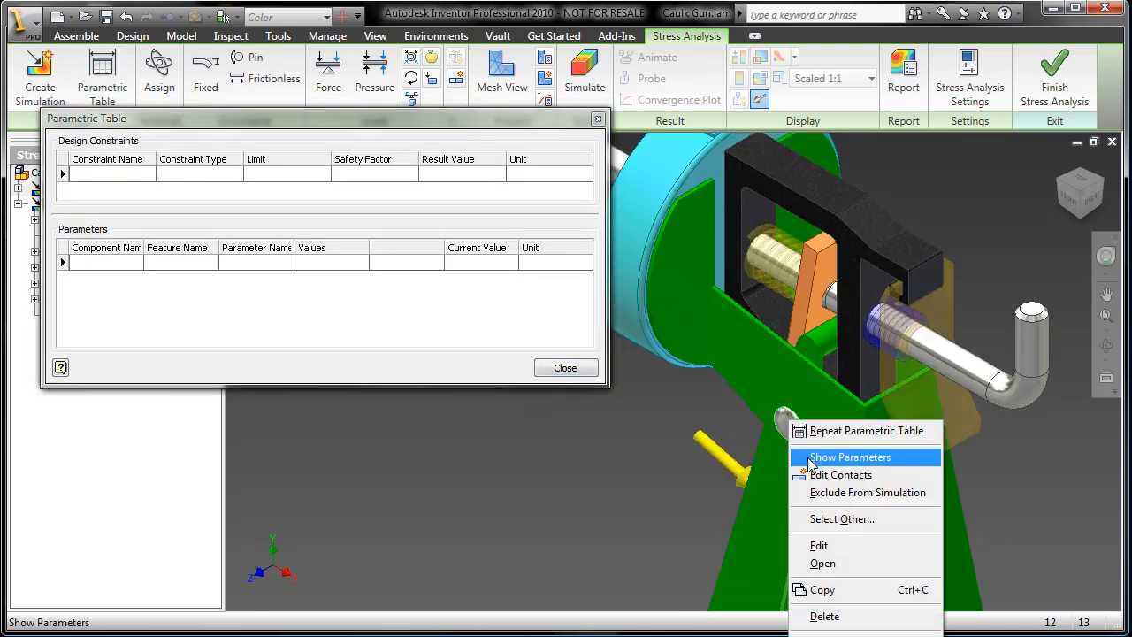
pyautogui.click(849, 456)
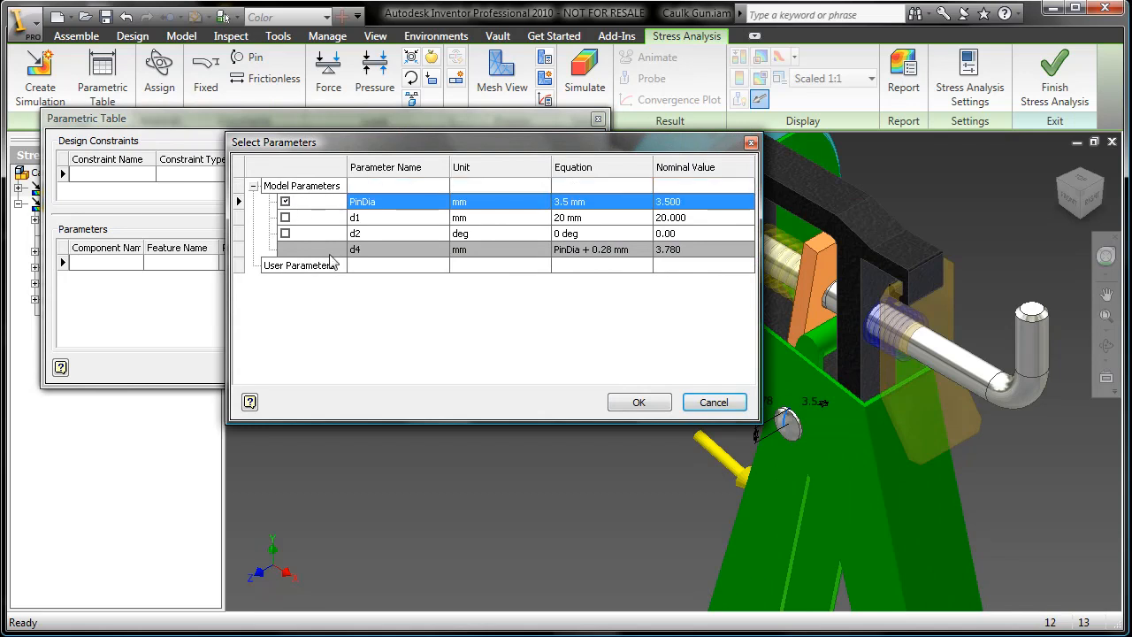
pyautogui.click(639, 401)
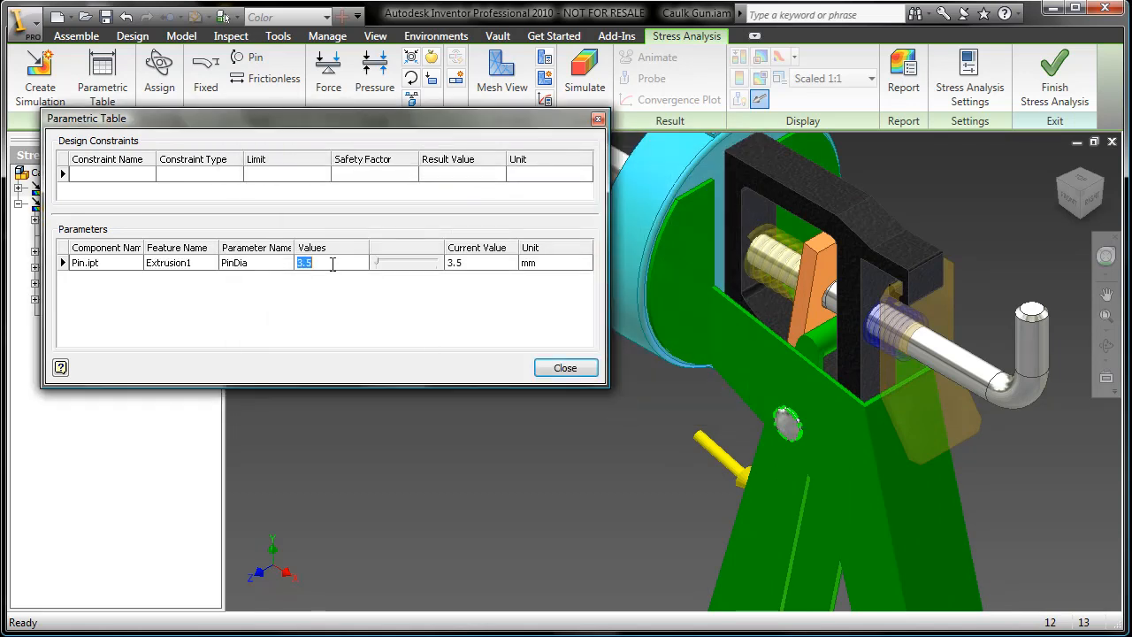
pyautogui.write('2, 3.3, 3.4, 3.5')
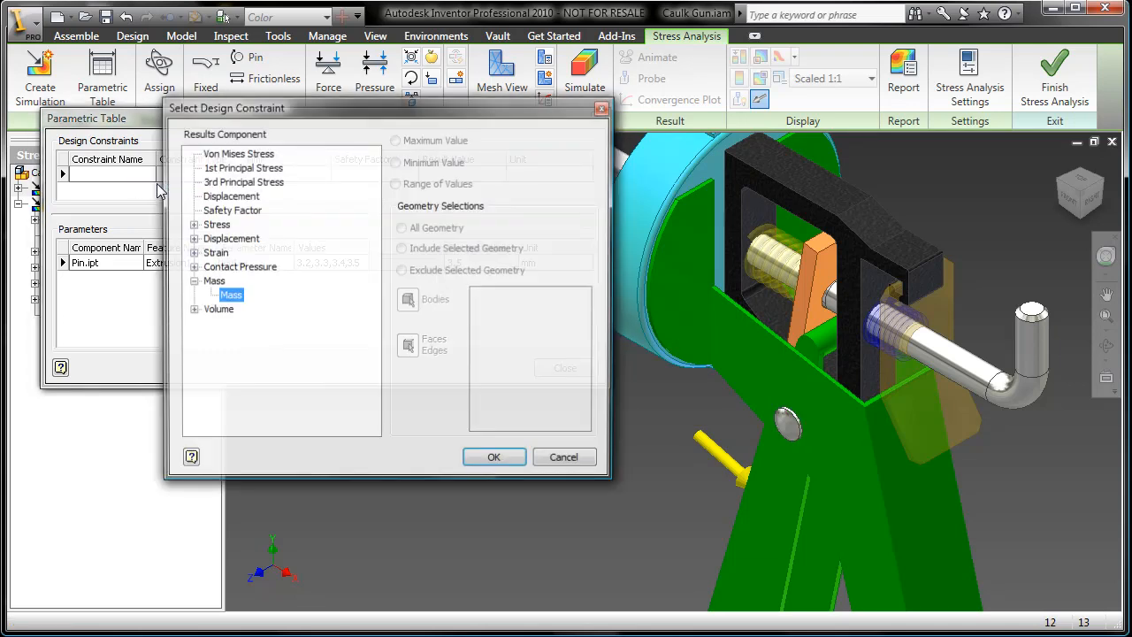
pyautogui.click(494, 456)
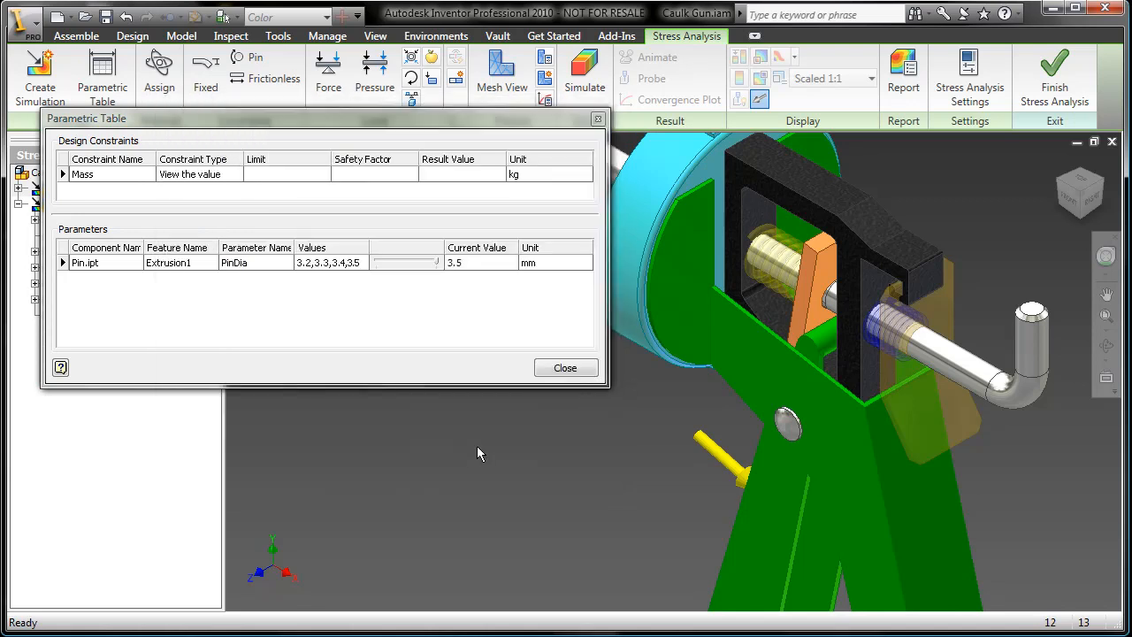
# Add a maximum Von Mises Stress design constraint on the selected geometry
pyautogui.rightClick(81, 175)
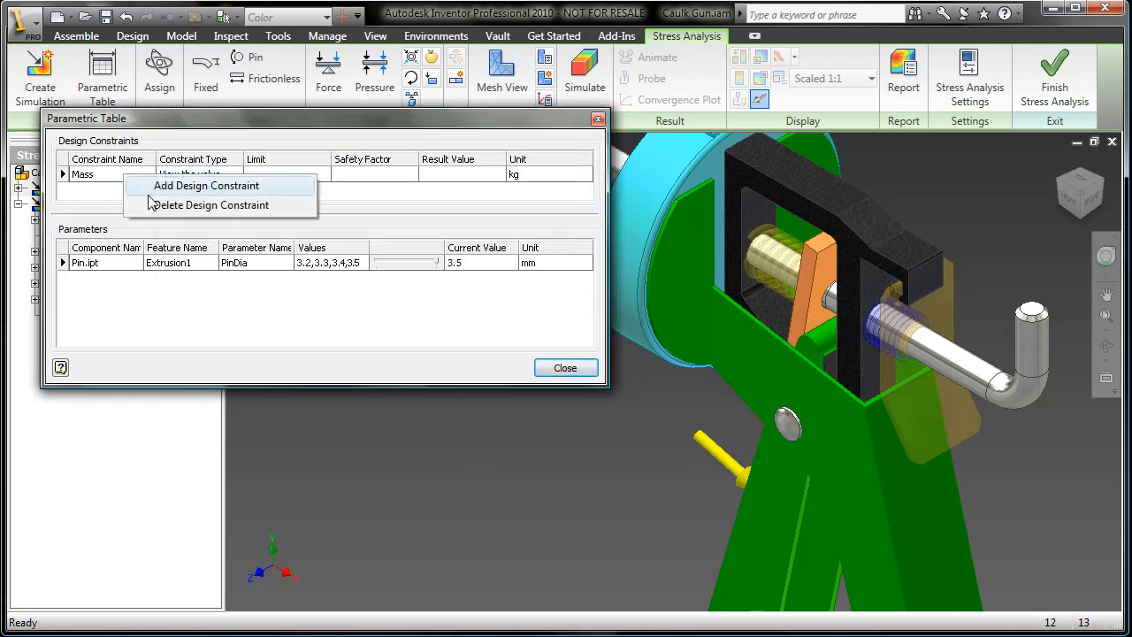
pyautogui.click(205, 186)
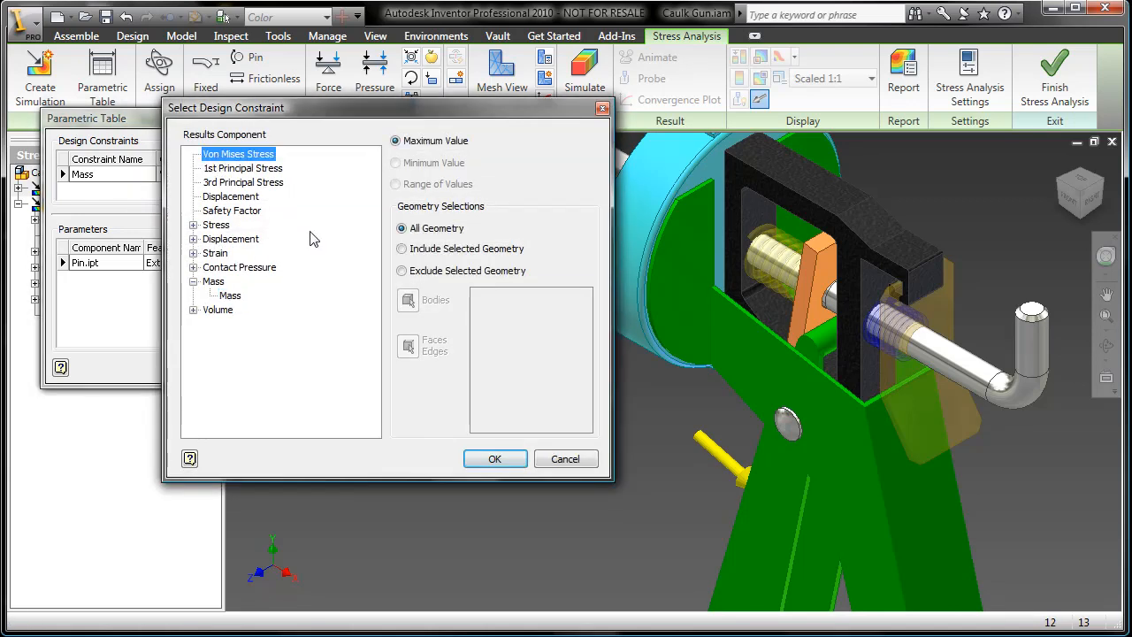
pyautogui.click(399, 248)
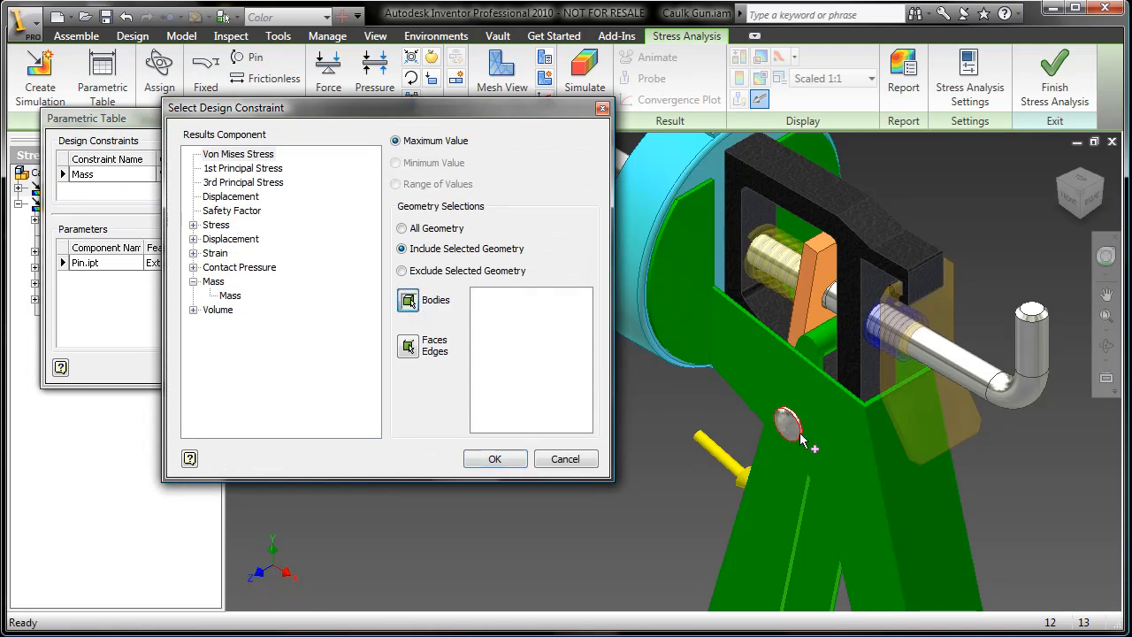
pyautogui.click(495, 458)
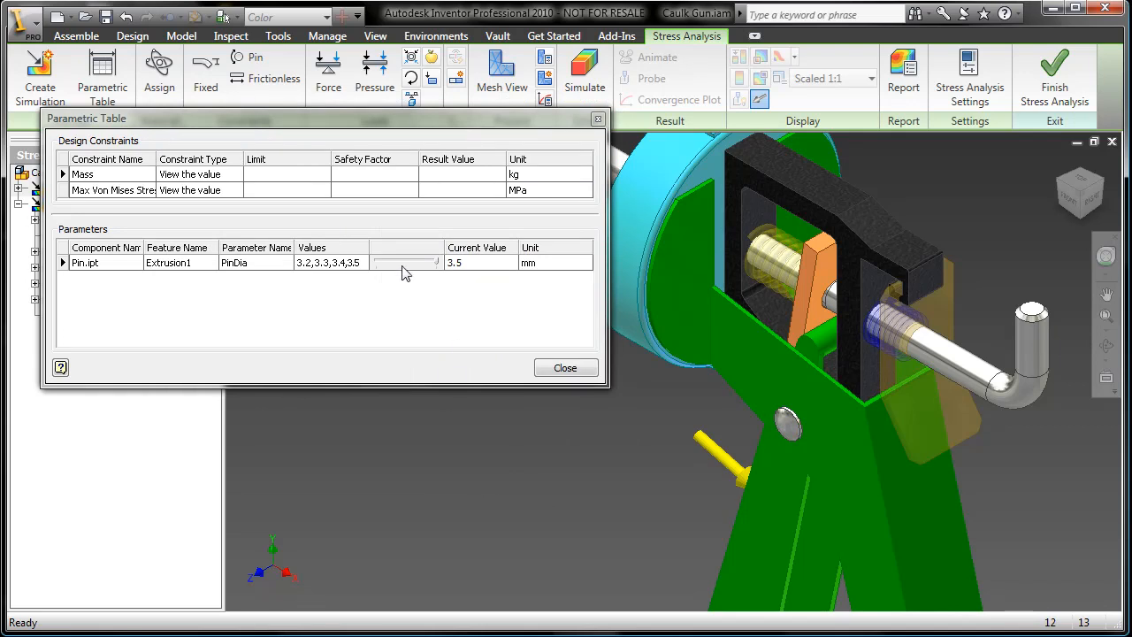
# Generate all four configurations and run the simulation over the exhaustive set
pyautogui.click(503, 374)
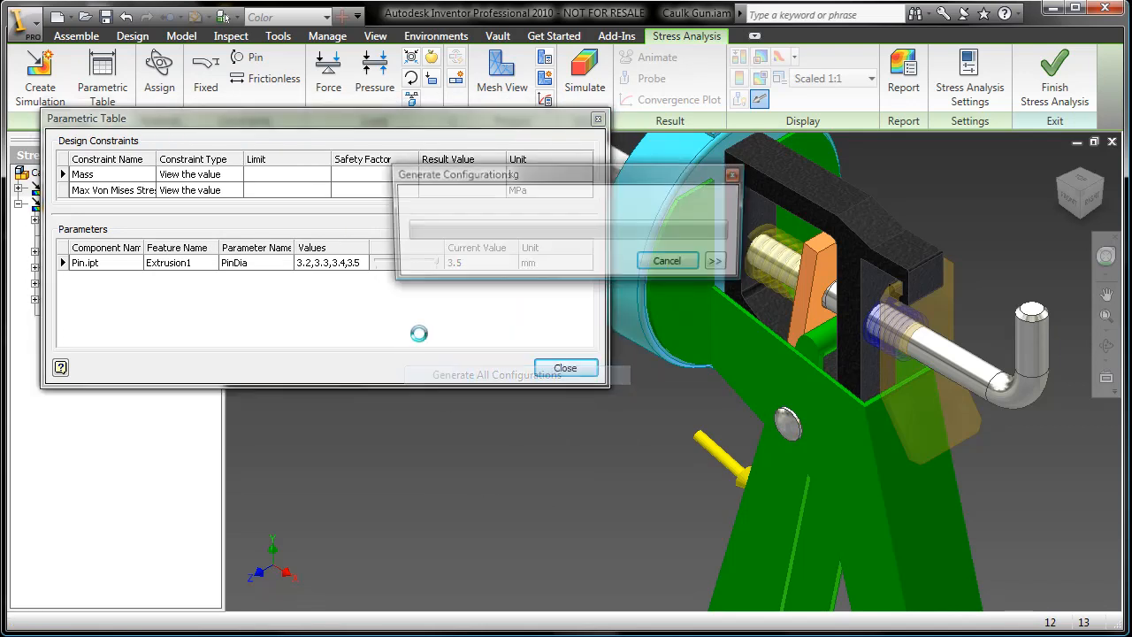
pyautogui.click(493, 375)
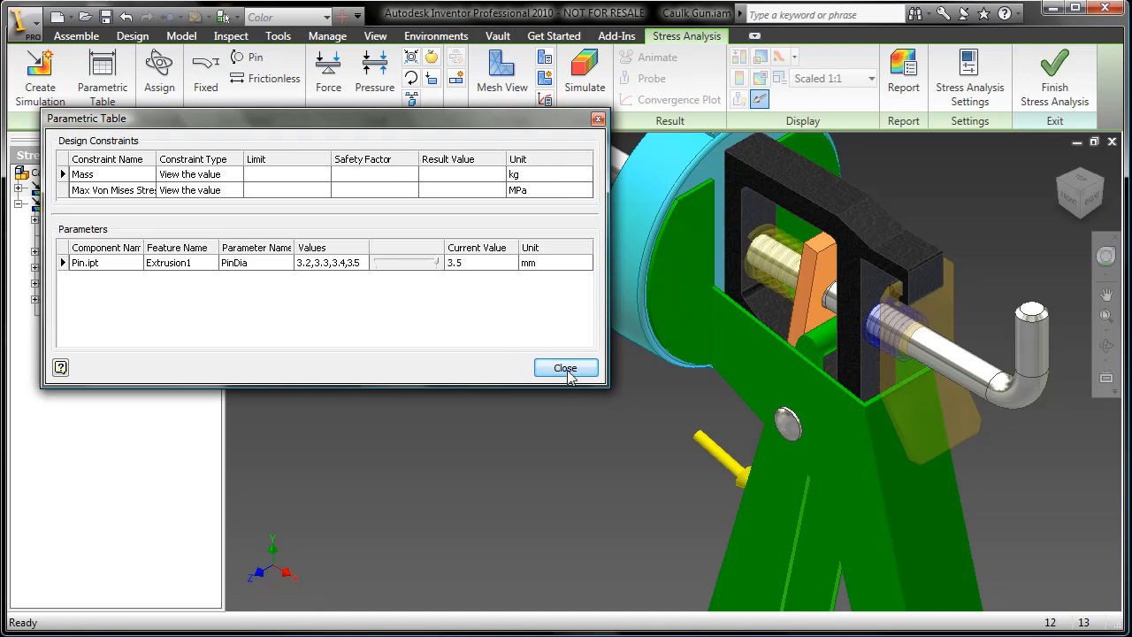
pyautogui.click(566, 368)
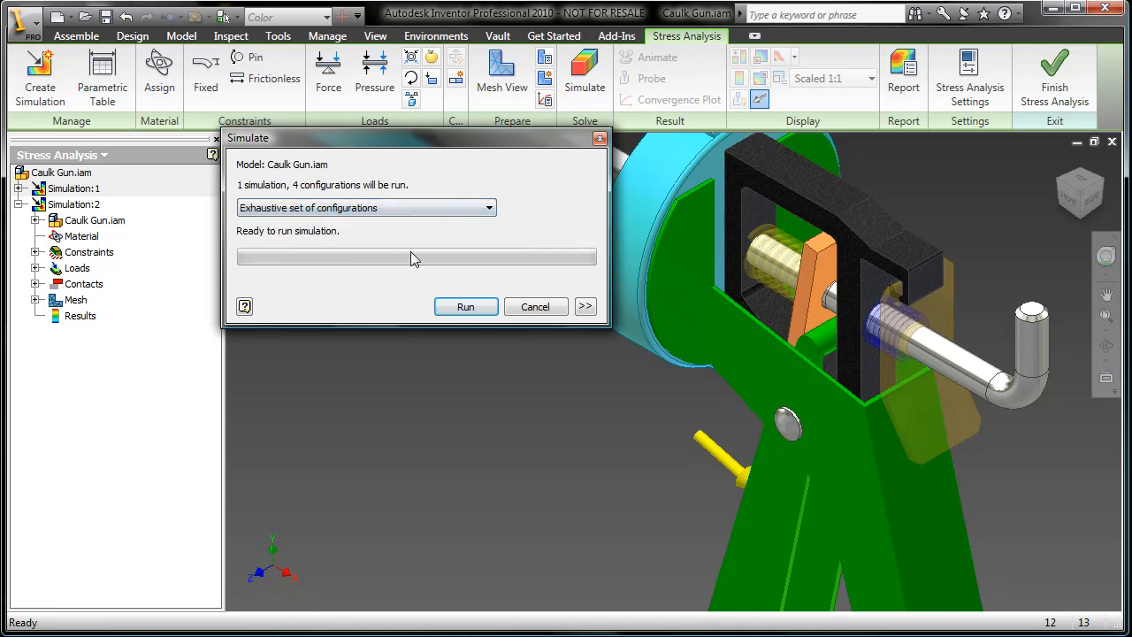
pyautogui.click(467, 306)
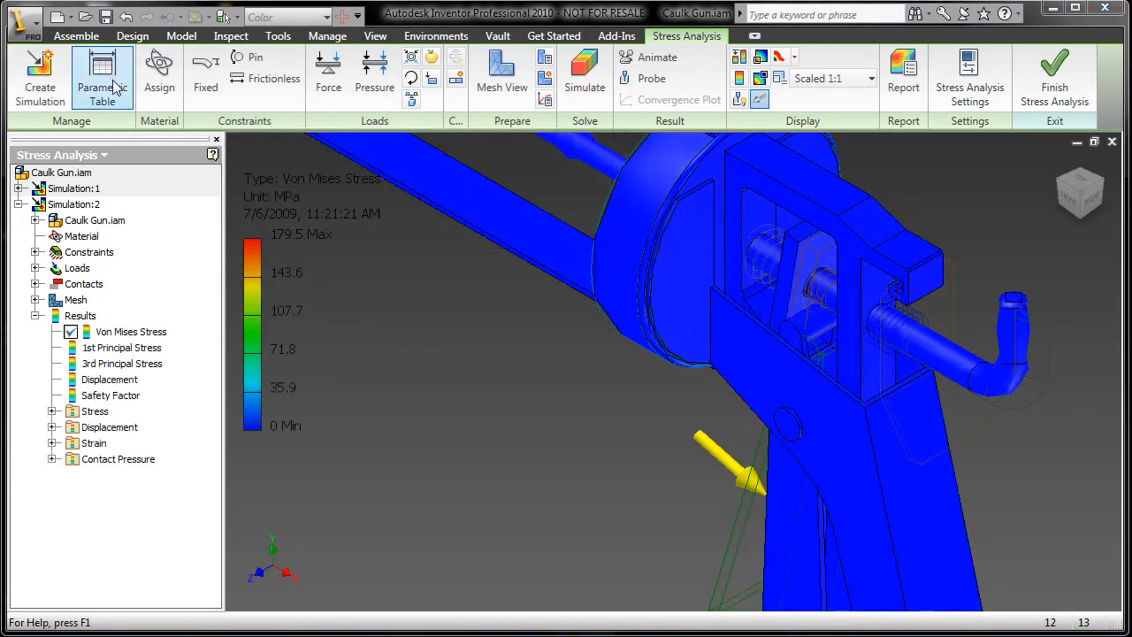
# Set Mass to Minimize and Max Von Mises Stress to an upper limit of 207 MPa
pyautogui.click(102, 78)
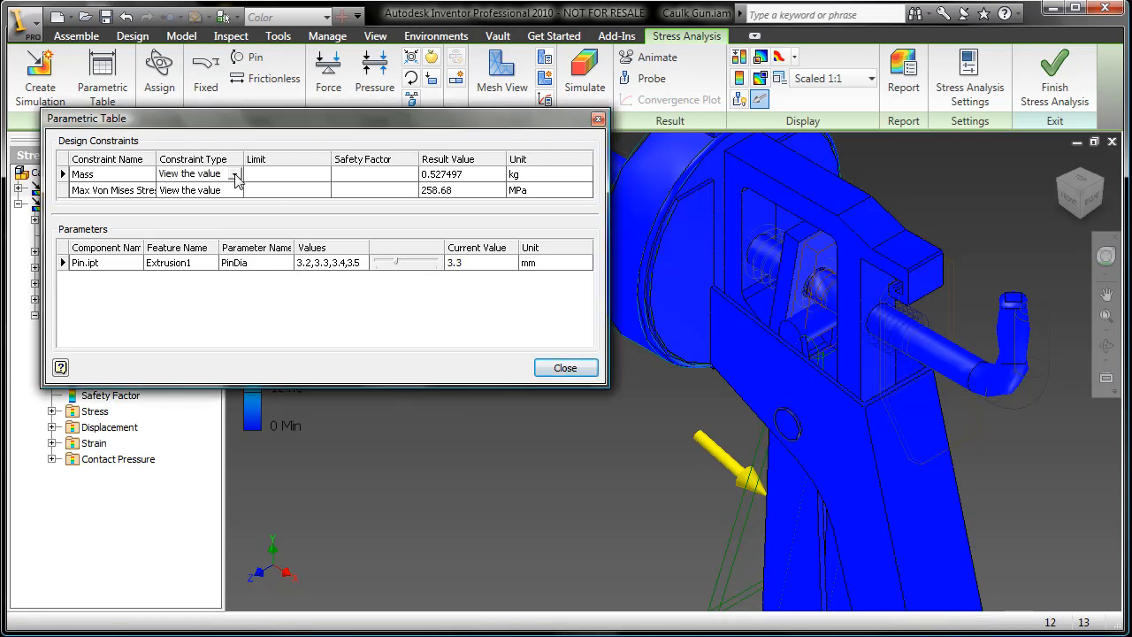
pyautogui.click(233, 173)
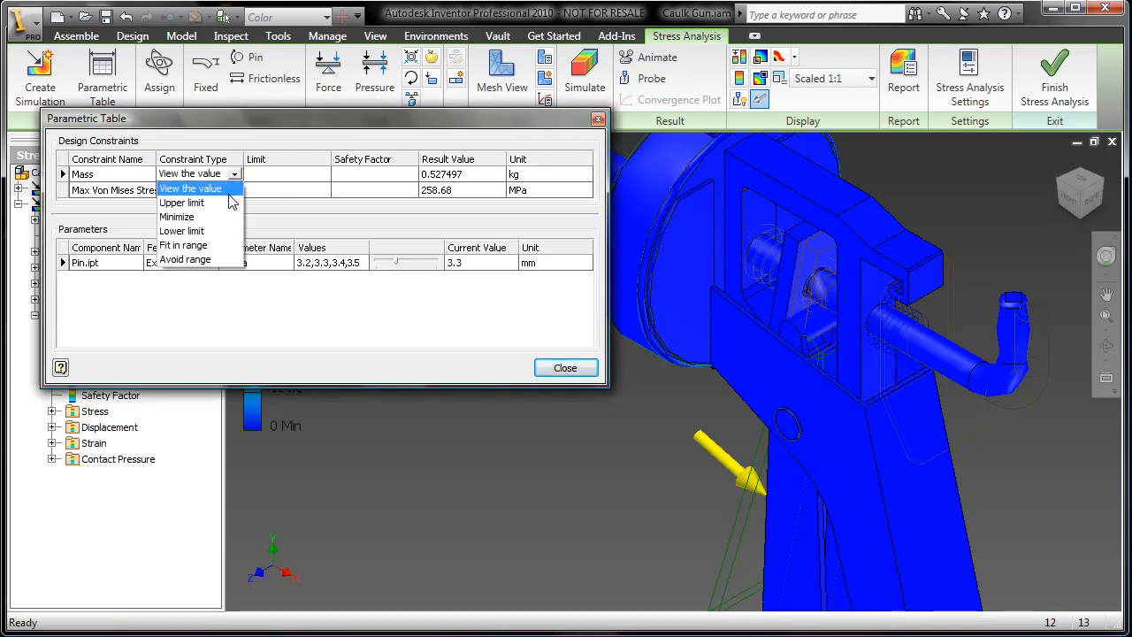
pyautogui.click(177, 216)
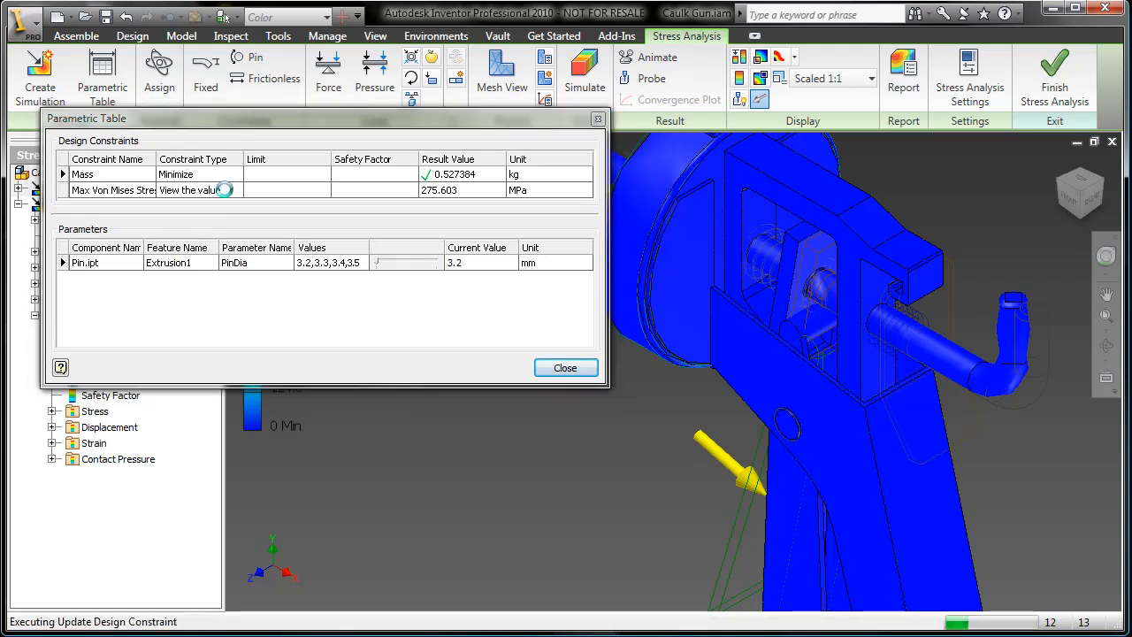
pyautogui.click(234, 191)
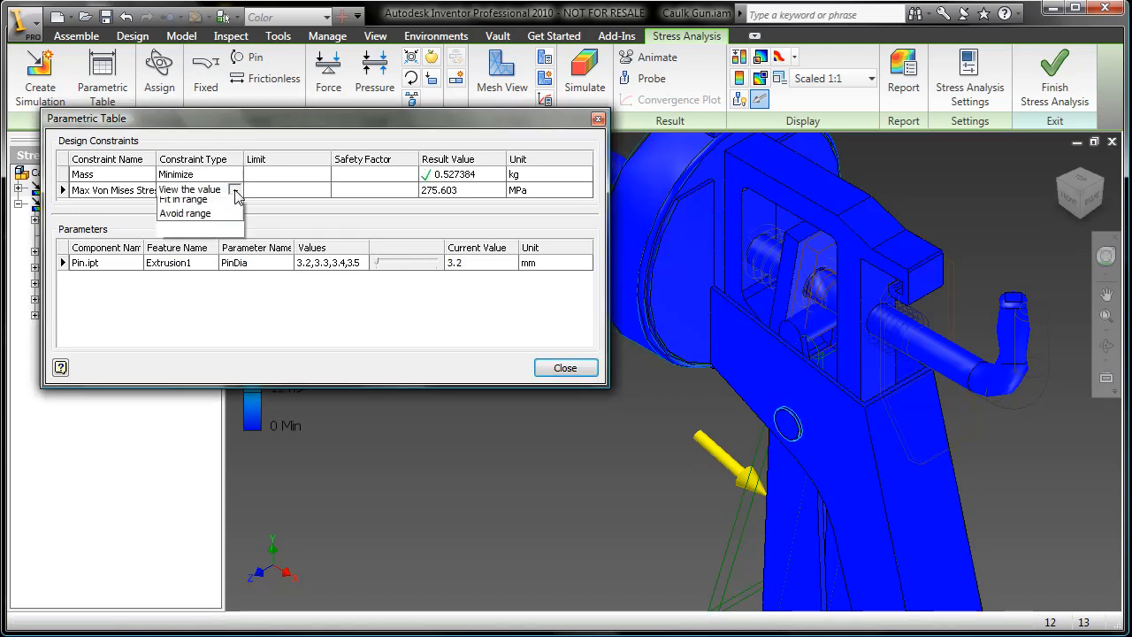
pyautogui.click(191, 190)
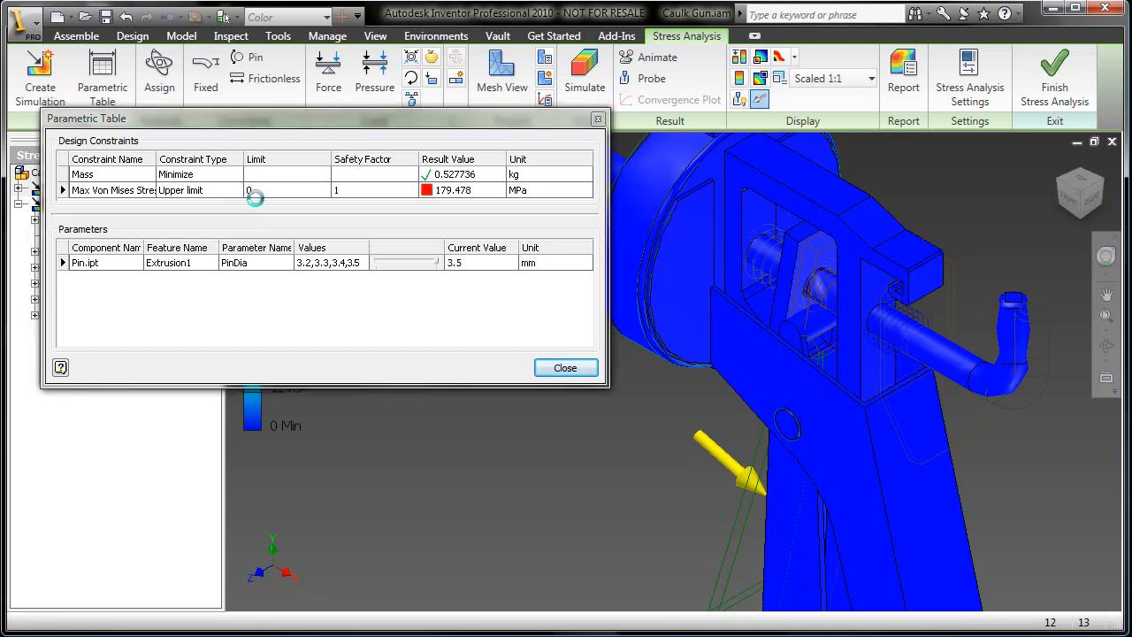
pyautogui.click(257, 189)
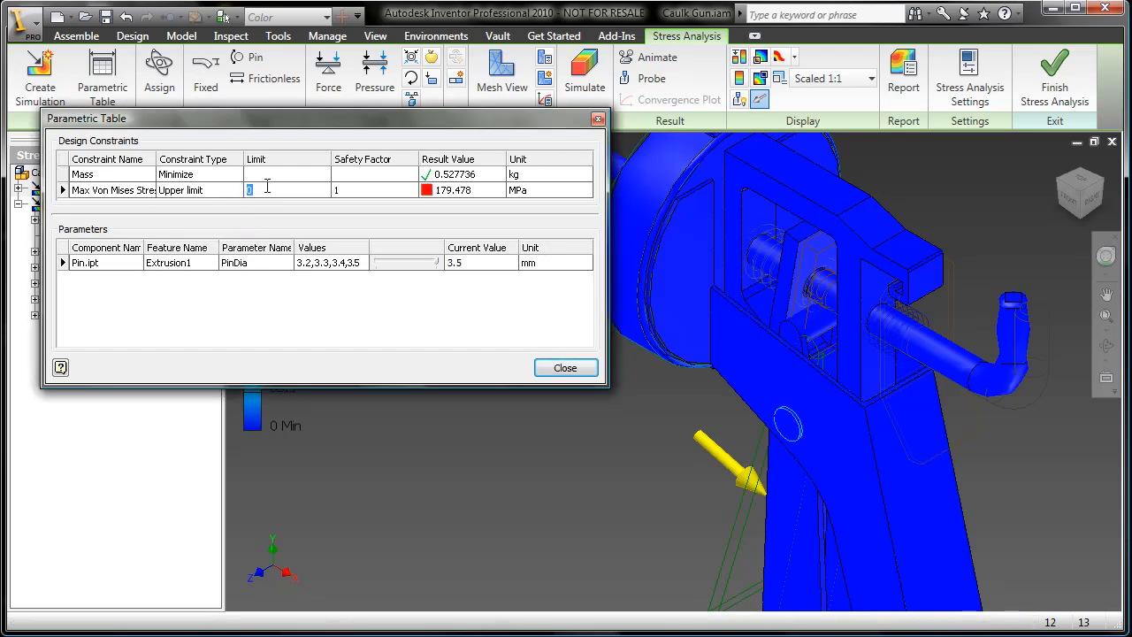
pyautogui.write('207')
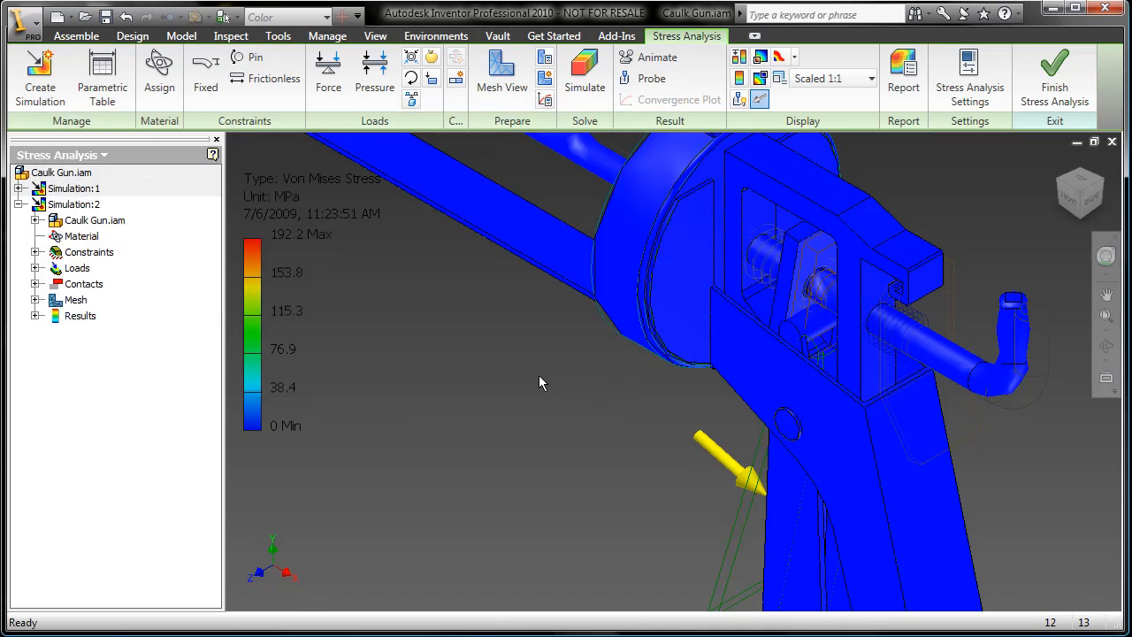
# Finish the stress analysis and check PinDia reads 3.4 mm in the pin's parameters
pyautogui.click(1053, 78)
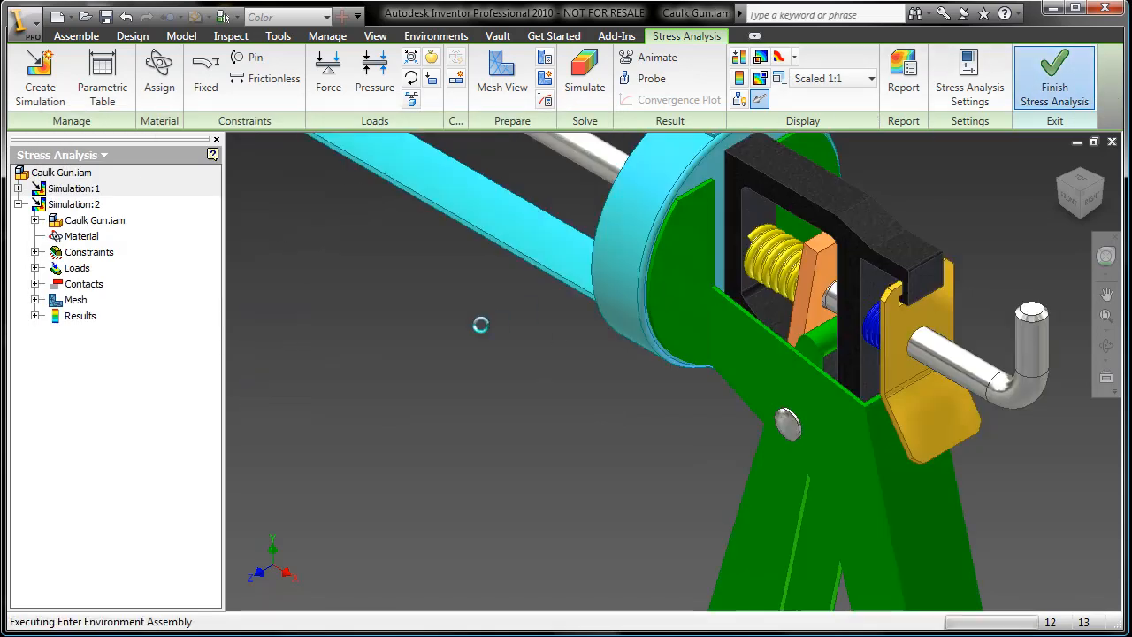
pyautogui.click(1054, 78)
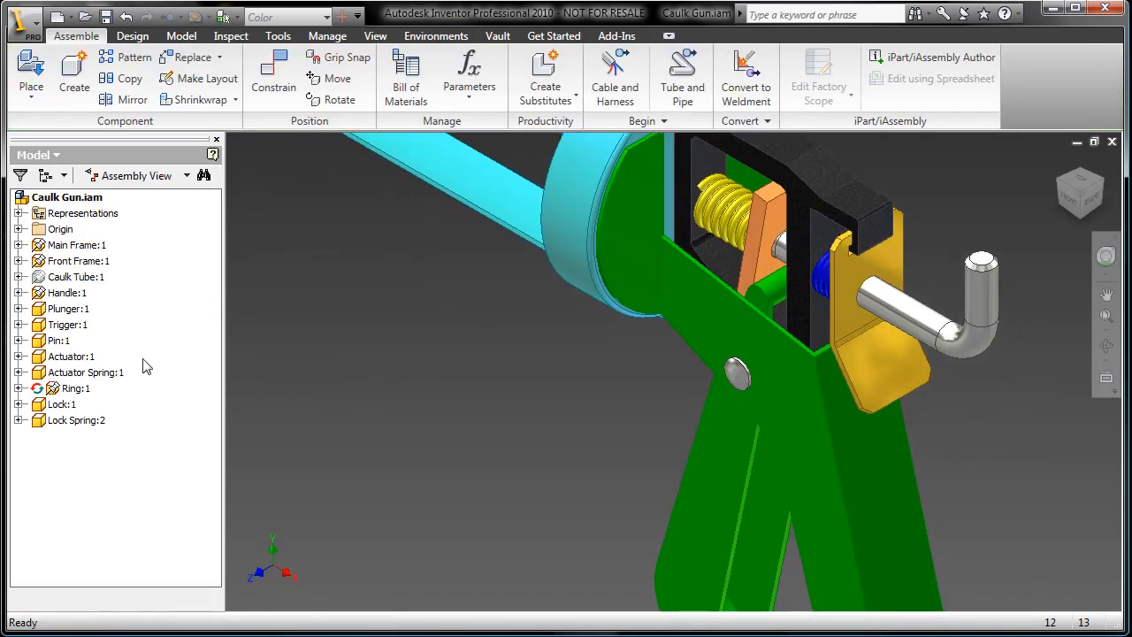
pyautogui.click(58, 339)
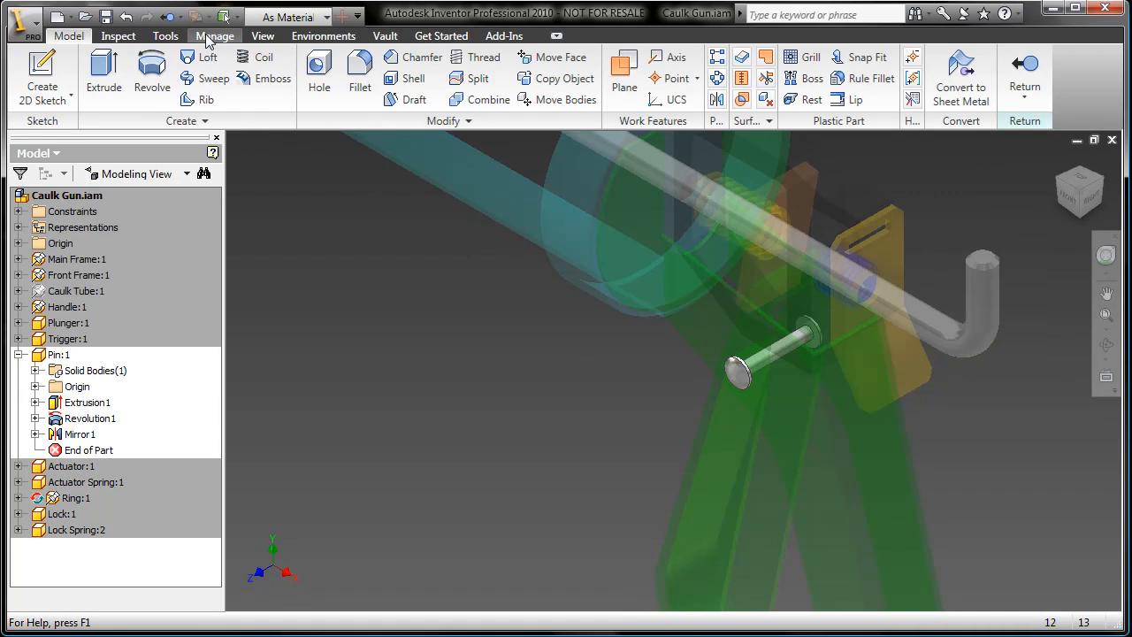
pyautogui.click(191, 74)
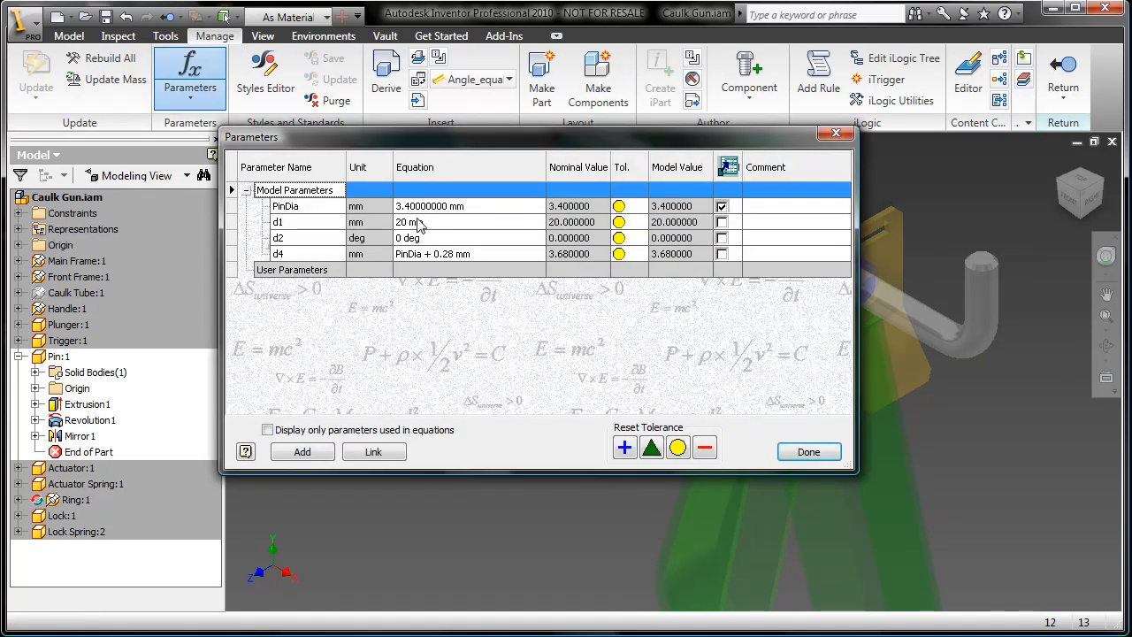
pyautogui.click(806, 451)
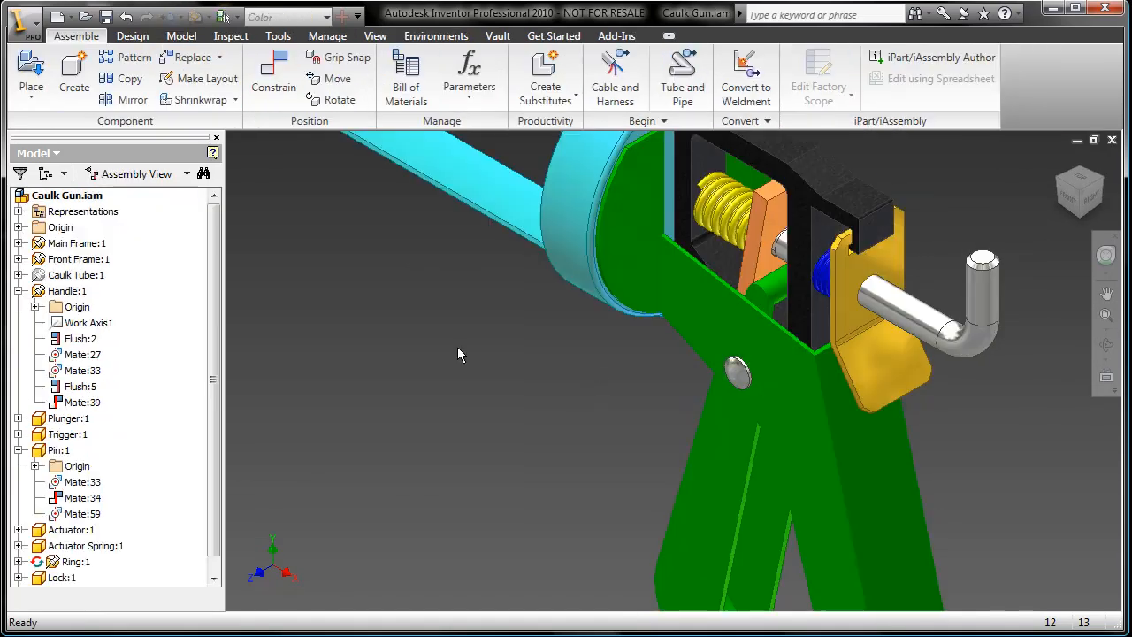